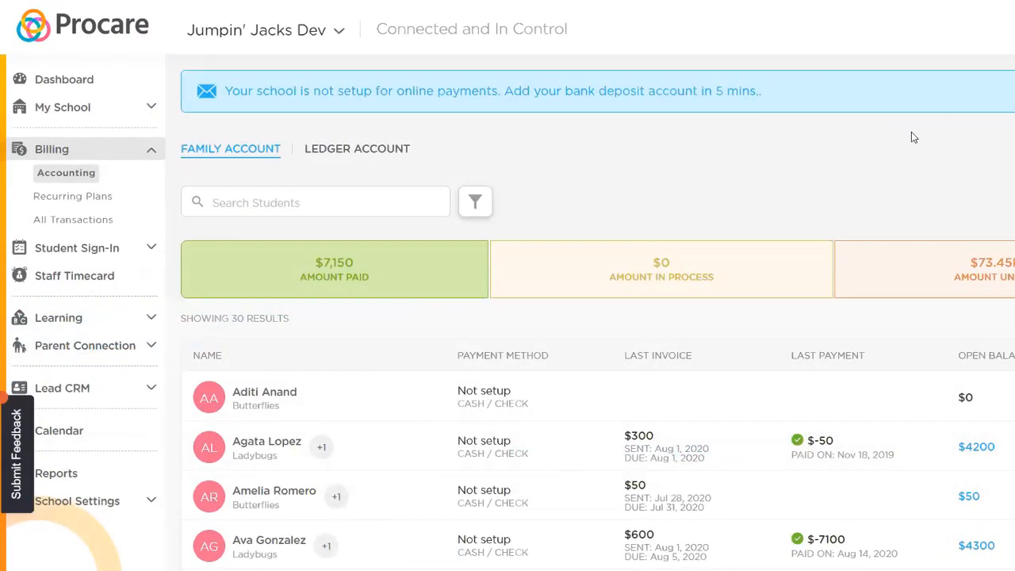
pyautogui.moveTo(790, 127)
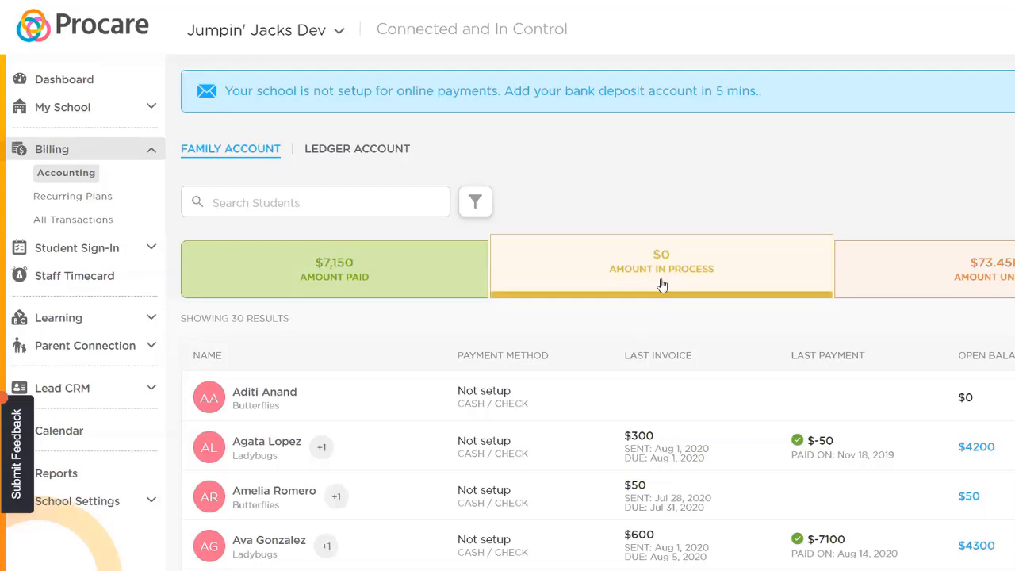
pyautogui.scroll(-3)
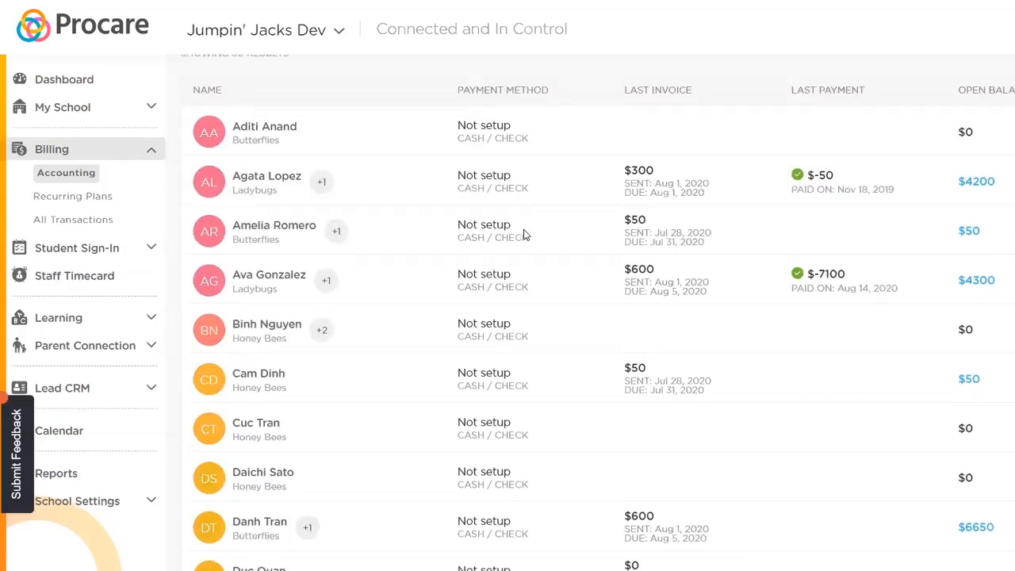
pyautogui.scroll(-3)
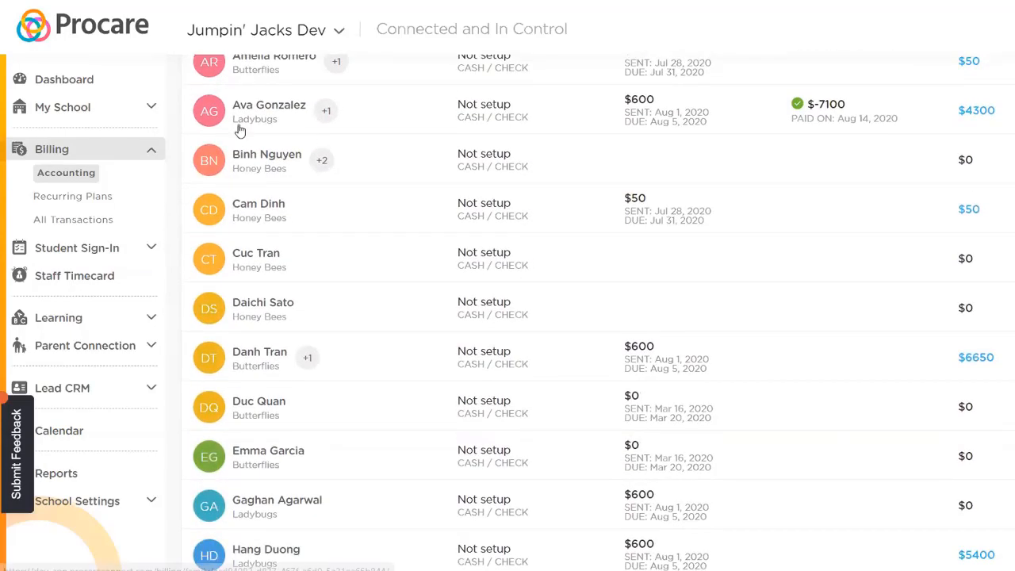
pyautogui.click(269, 104)
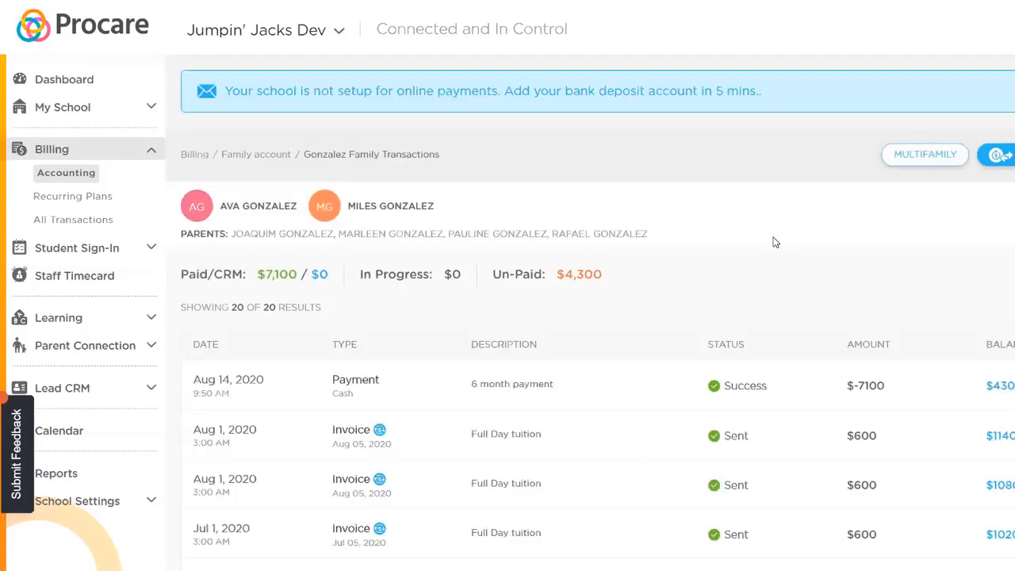
pyautogui.moveTo(527, 278)
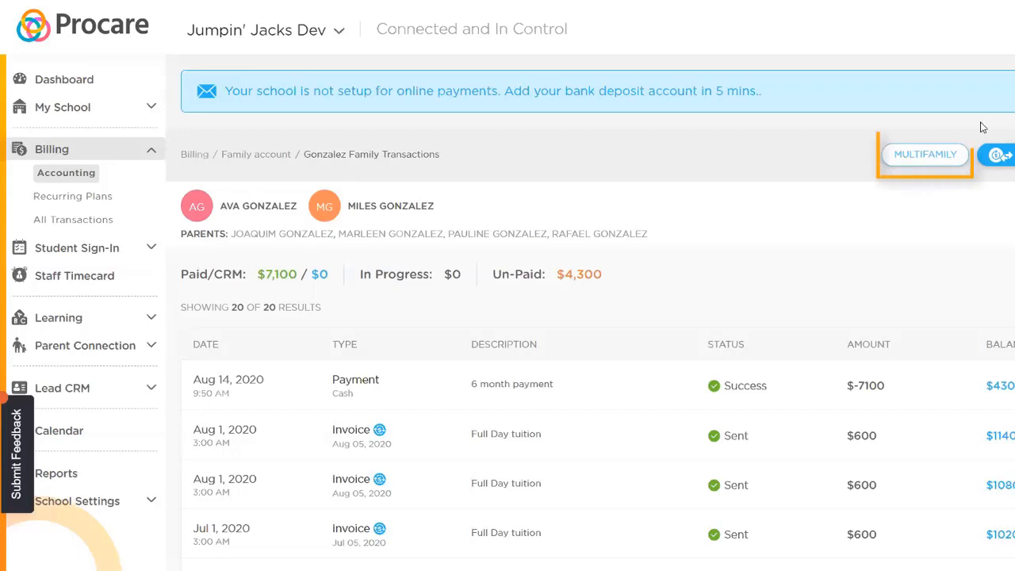
pyautogui.moveTo(899, 208)
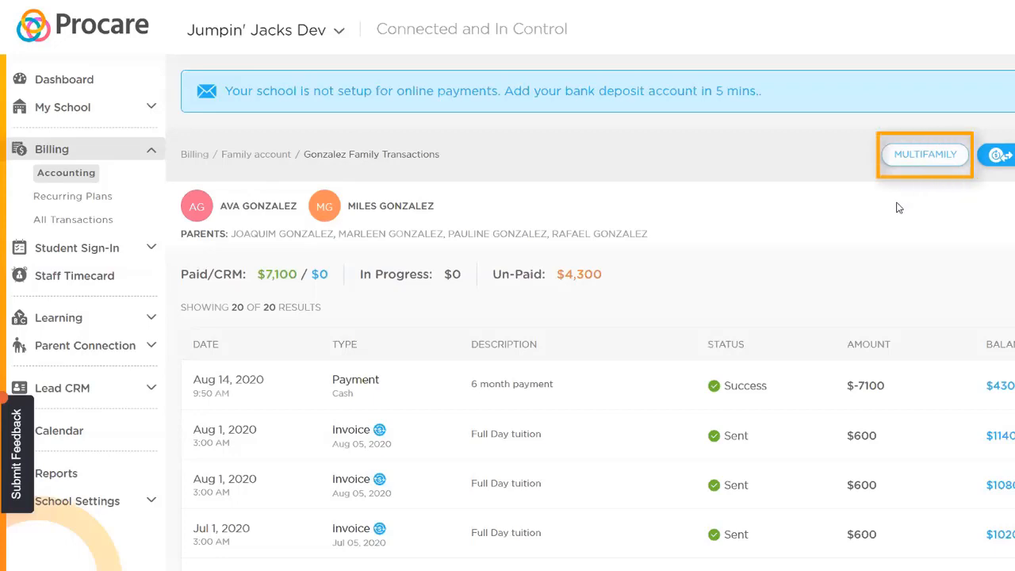
pyautogui.moveTo(924, 153)
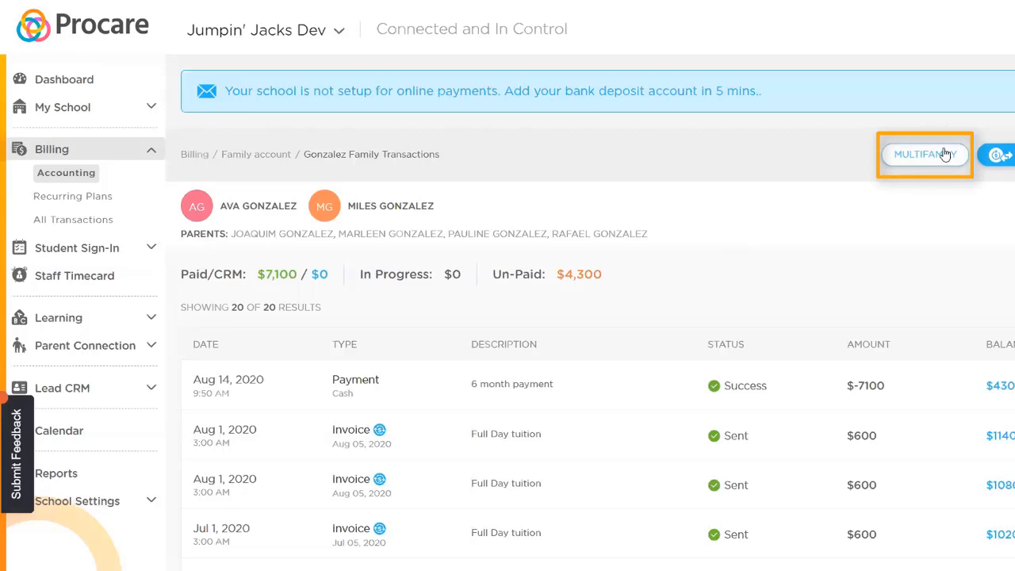
pyautogui.moveTo(935, 167)
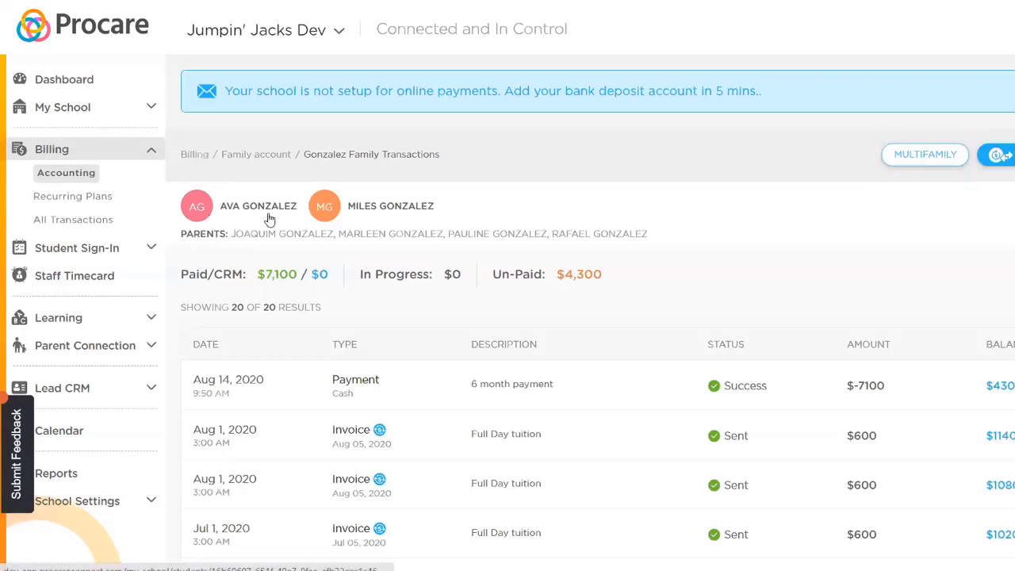
pyautogui.moveTo(542, 278)
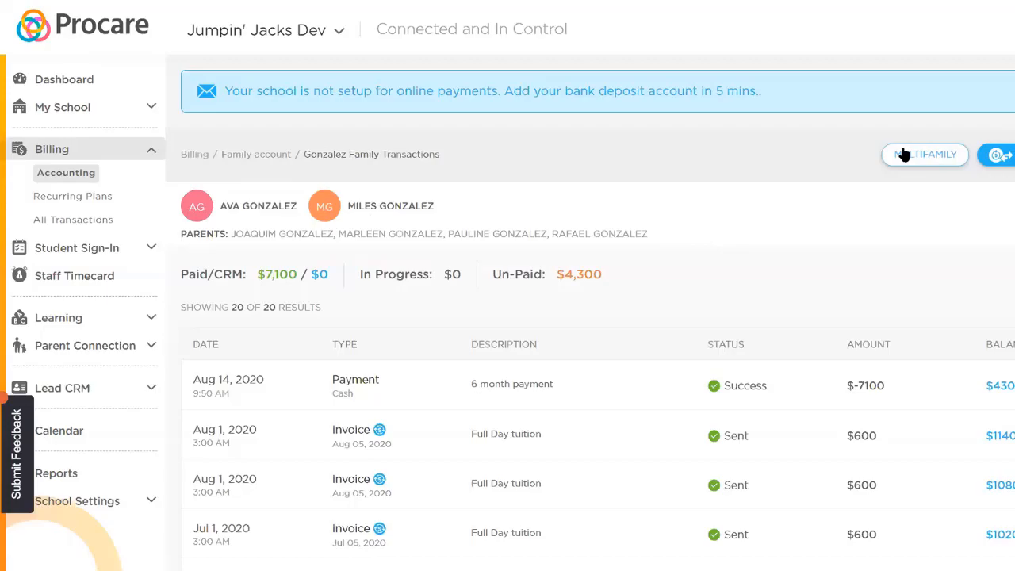
# - Start the multifamily split from the Gonzalez transactions page, reaching the Multifamily Transactions introduction
pyautogui.click(922, 153)
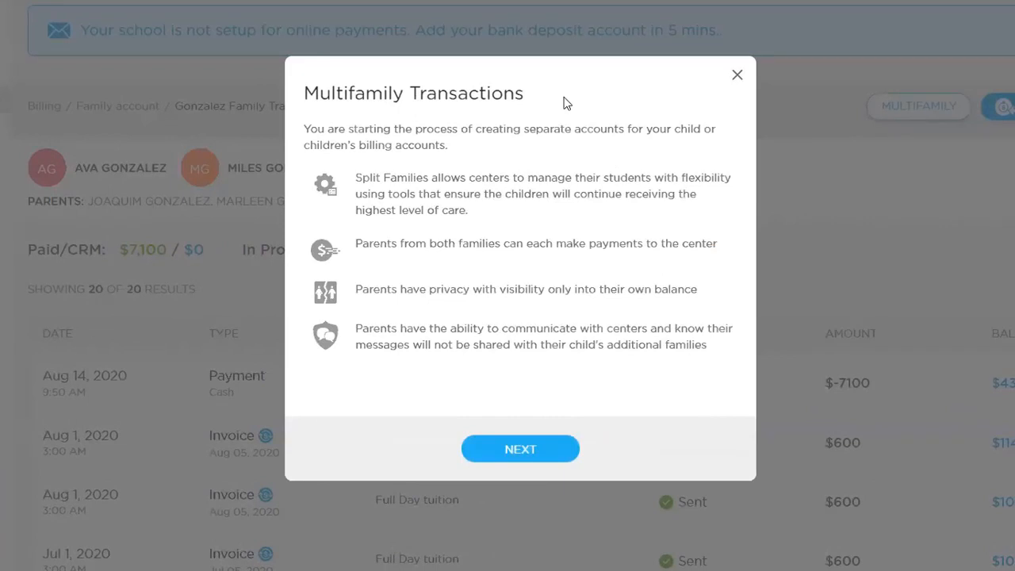
pyautogui.moveTo(653, 99)
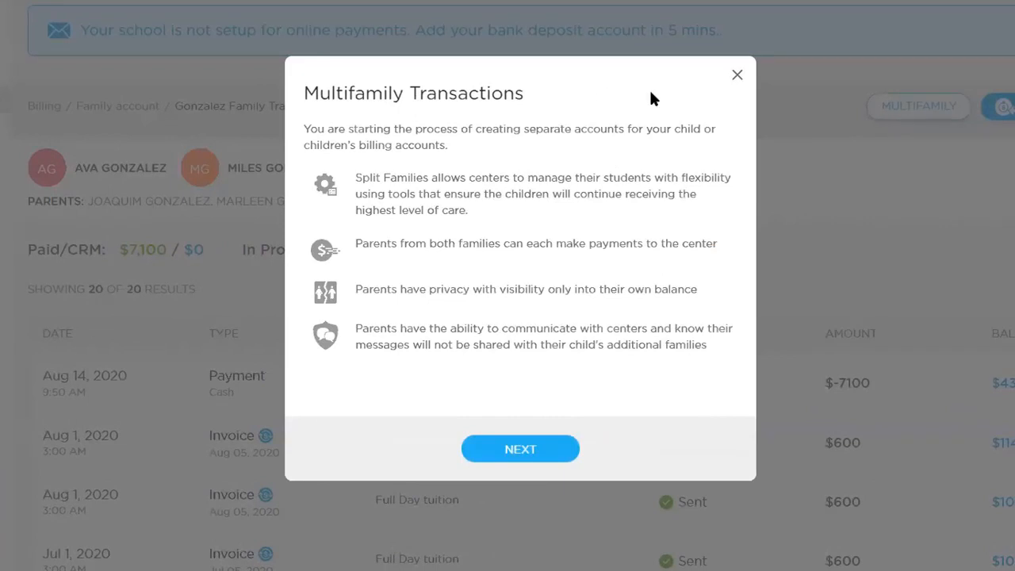
pyautogui.moveTo(465, 192)
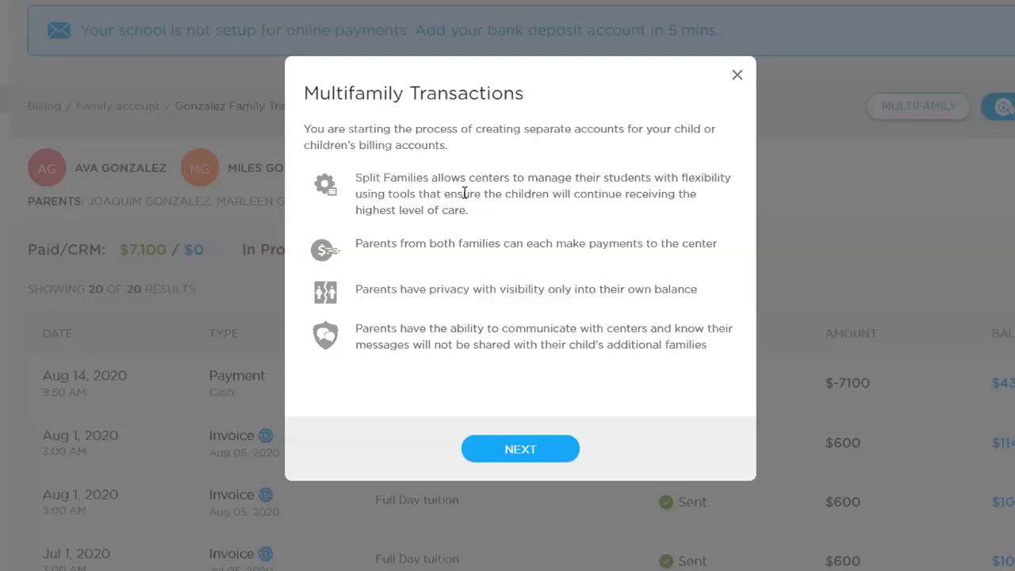
pyautogui.moveTo(507, 422)
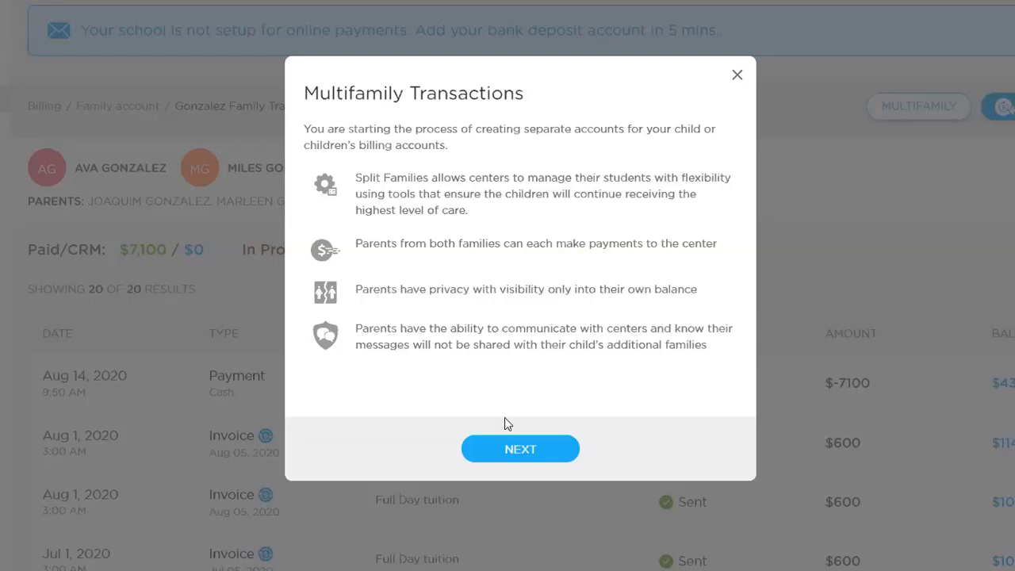
pyautogui.moveTo(520, 449)
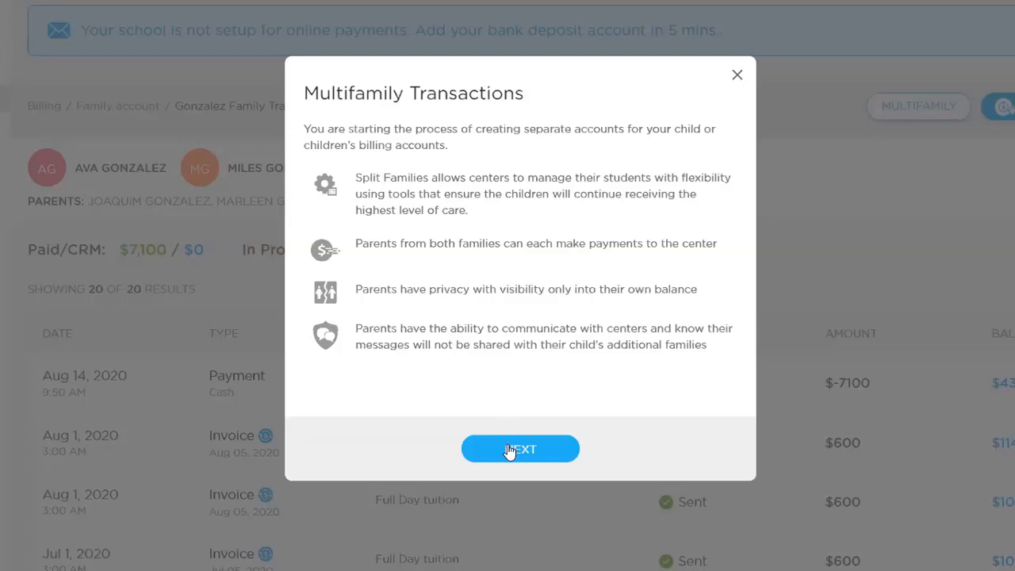
# - Advance the multifamily setup to the Apply Credit / Pause Plans requirements step
pyautogui.click(520, 447)
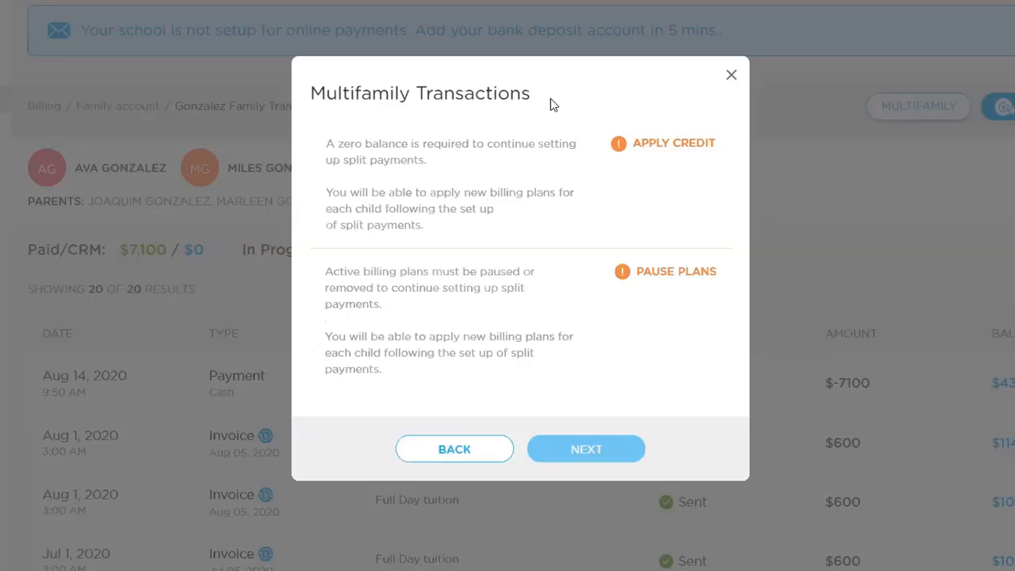
pyautogui.moveTo(602, 216)
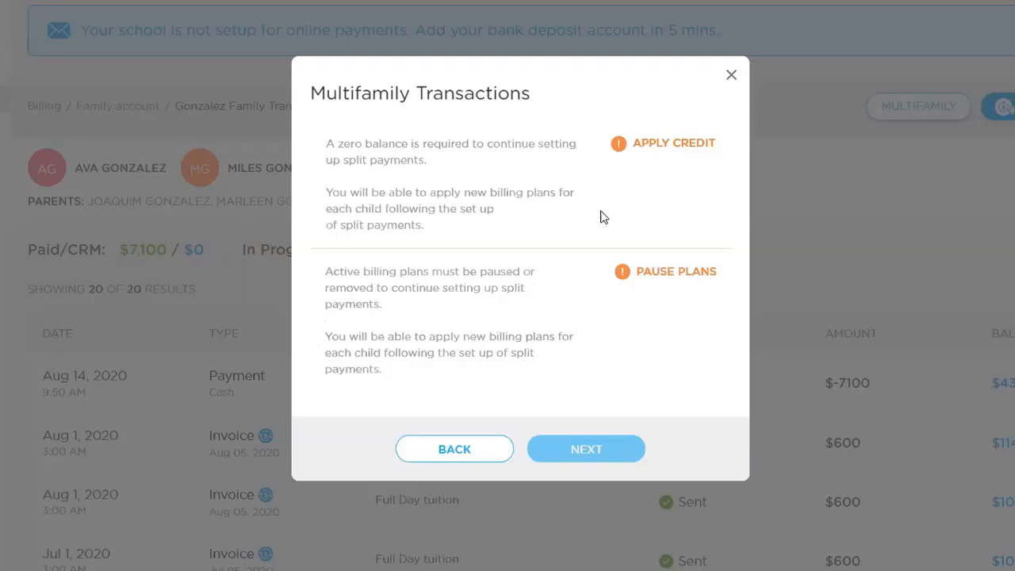
pyautogui.moveTo(602, 229)
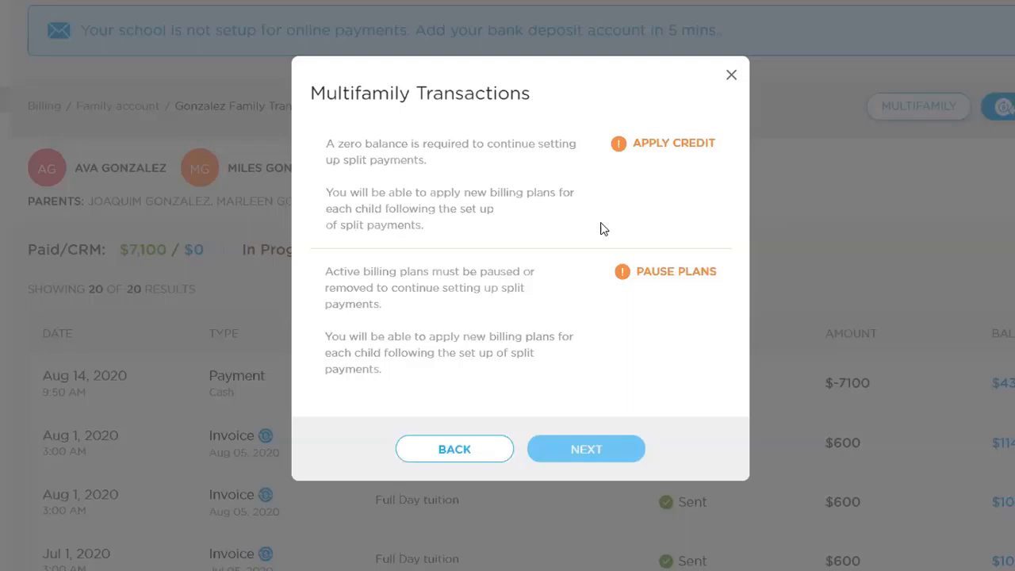
pyautogui.moveTo(679, 152)
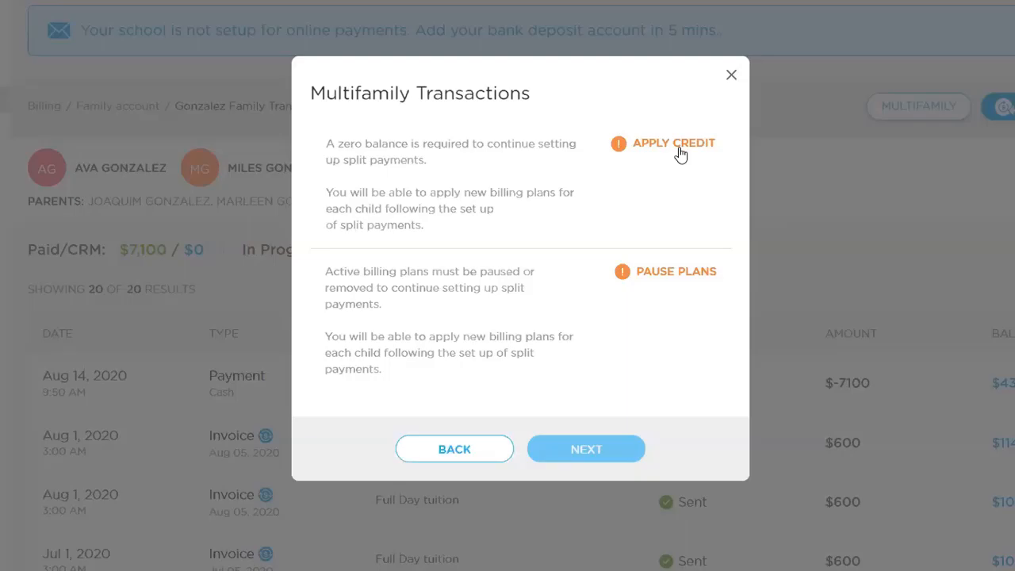
# - Apply a $4,300 credit described 'Multifamily balance' to zero the account balance
pyautogui.click(673, 143)
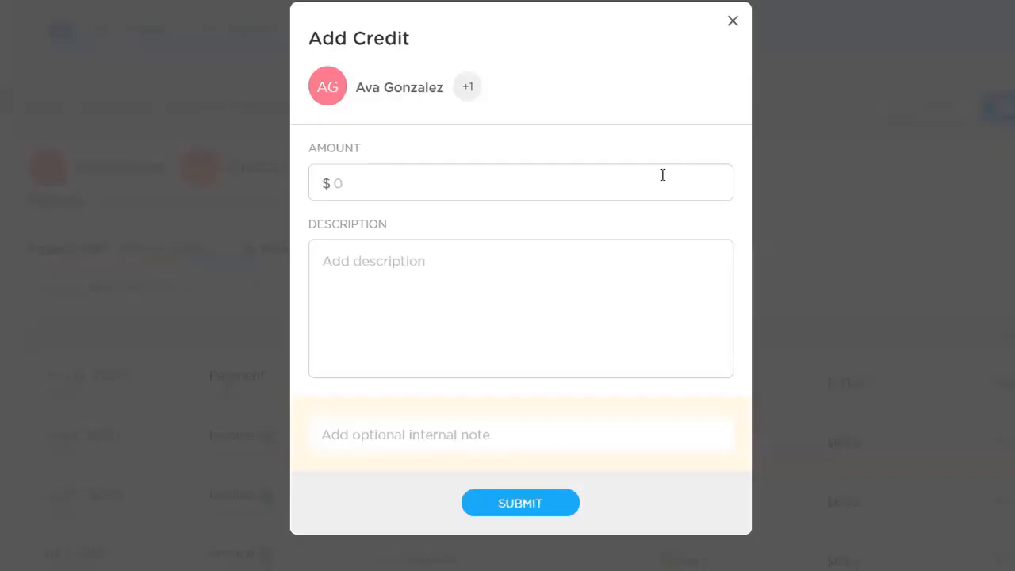
pyautogui.write('430')
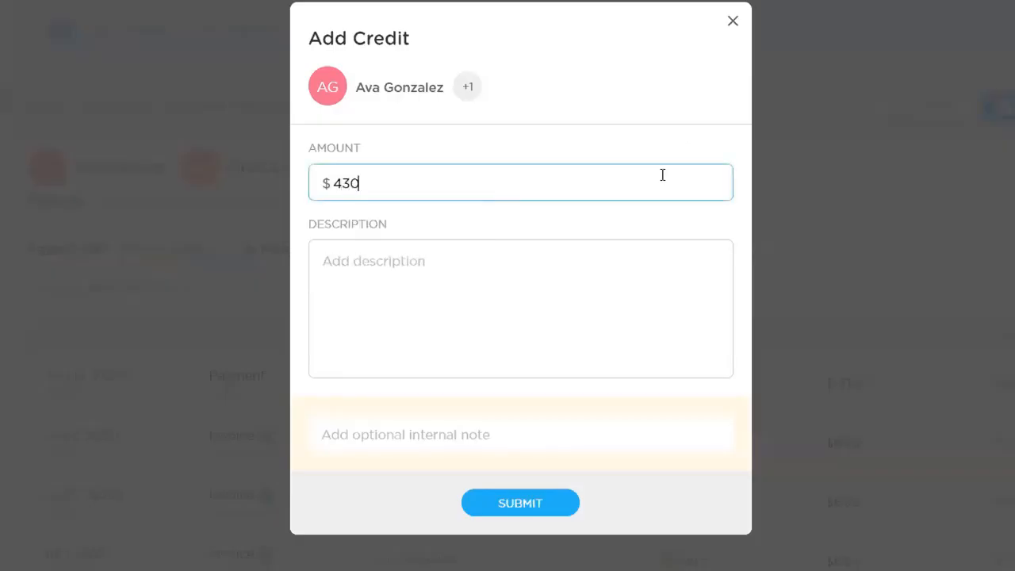
pyautogui.click(520, 308)
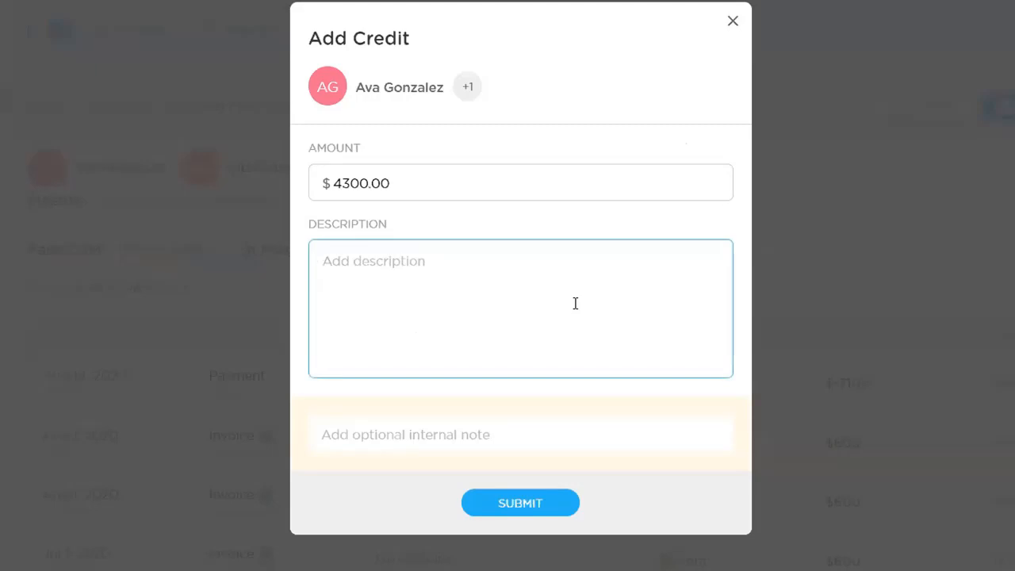
pyautogui.write('Multifamily')
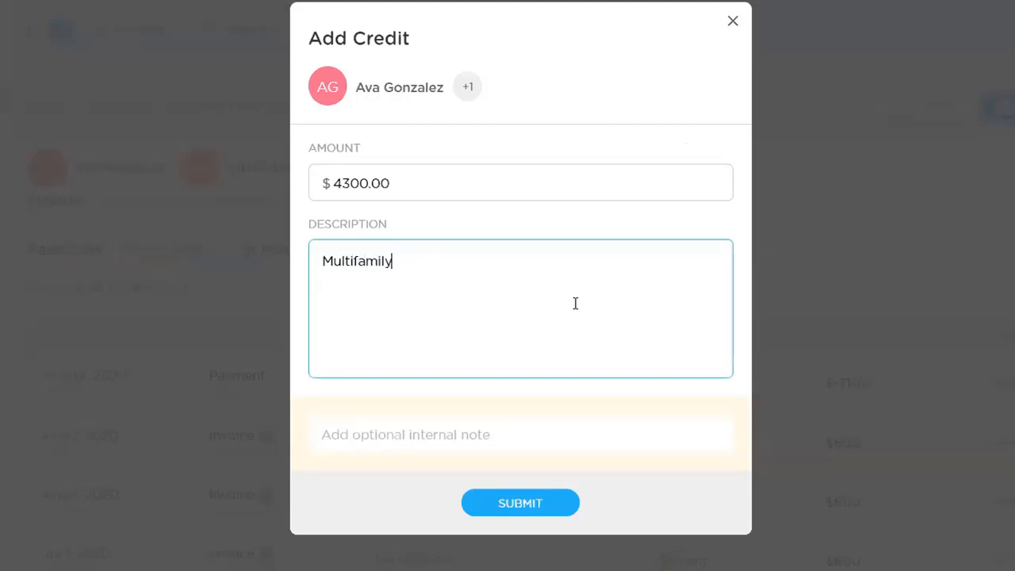
pyautogui.write('balance')
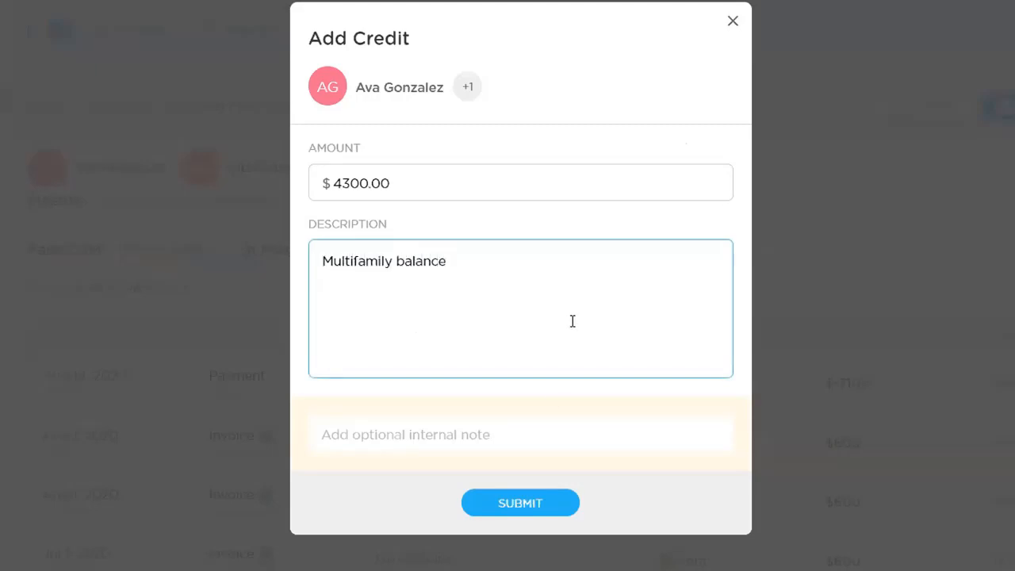
pyautogui.click(520, 502)
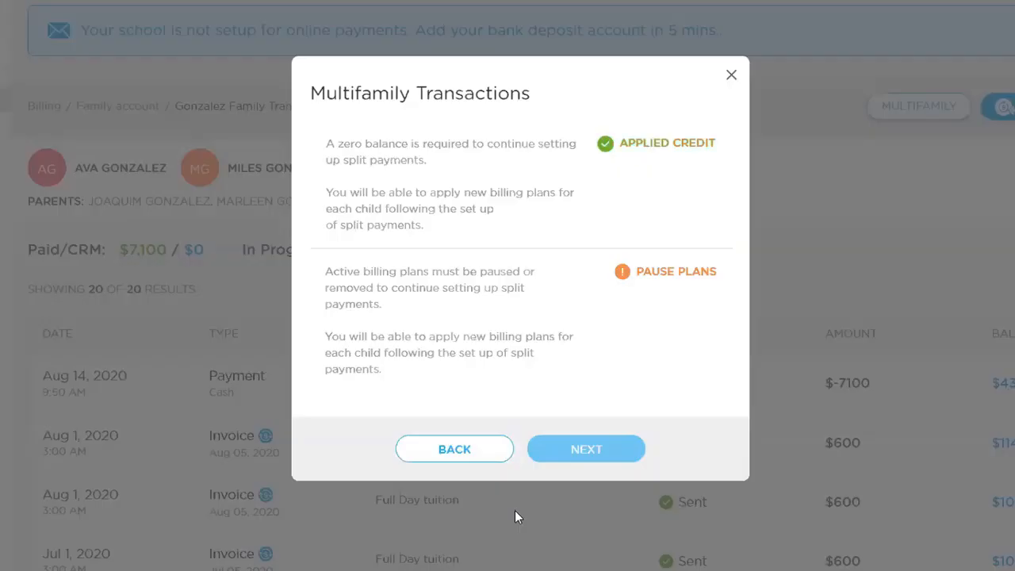
pyautogui.moveTo(706, 168)
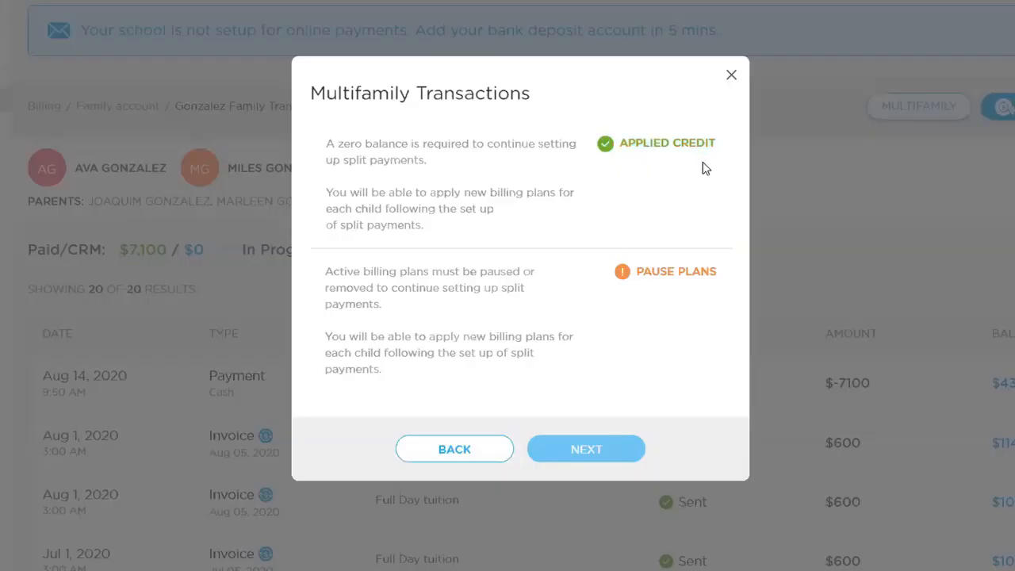
pyautogui.moveTo(745, 162)
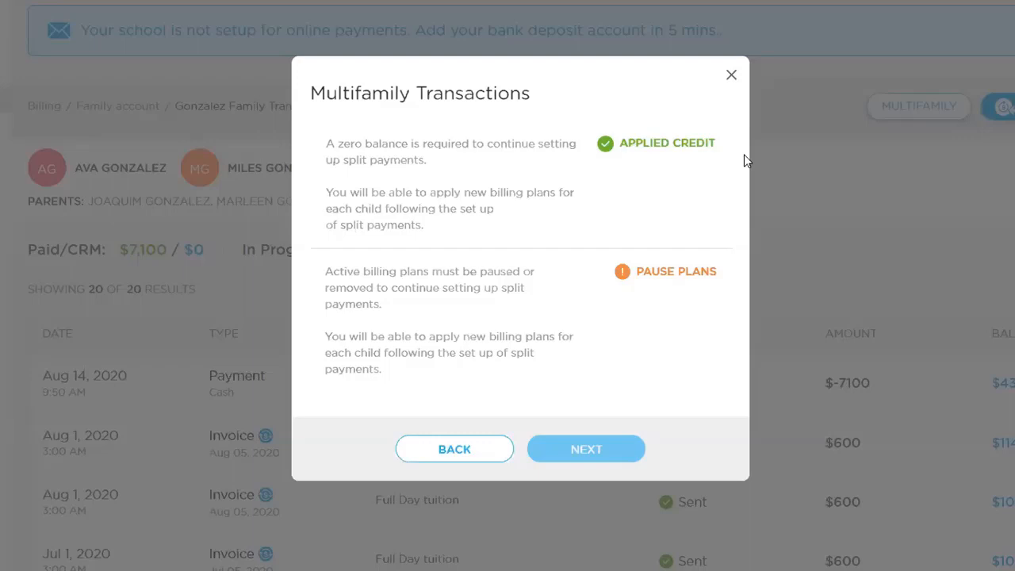
pyautogui.moveTo(643, 276)
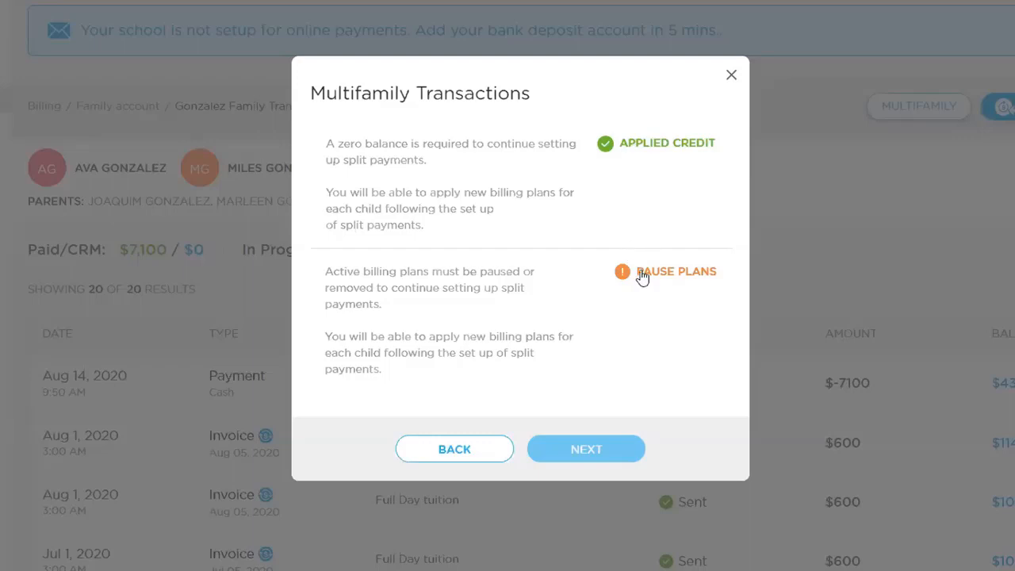
# - Pause the Gonzalez family's active billing plans so both split requirements show green checks
pyautogui.click(675, 271)
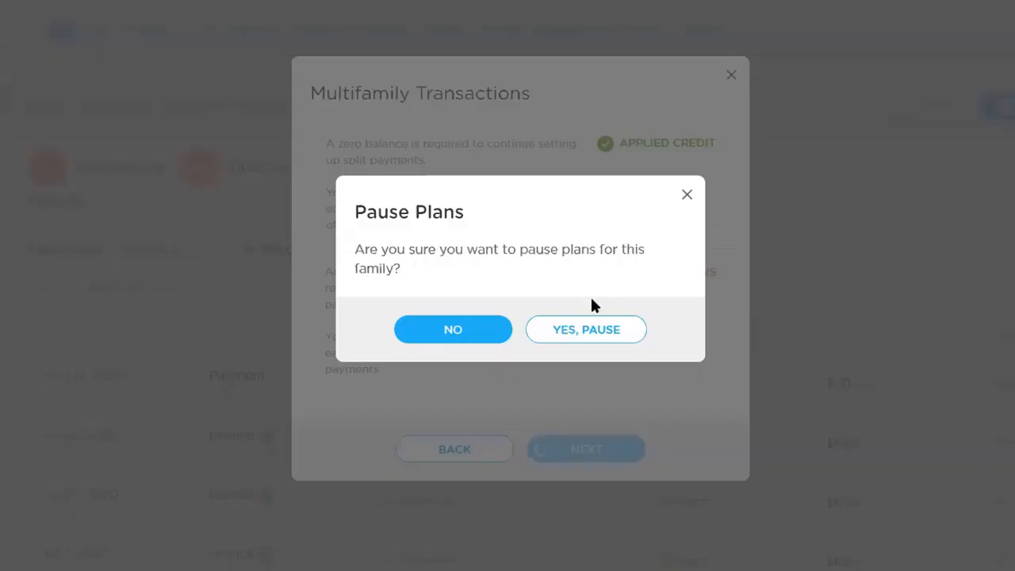
pyautogui.moveTo(574, 339)
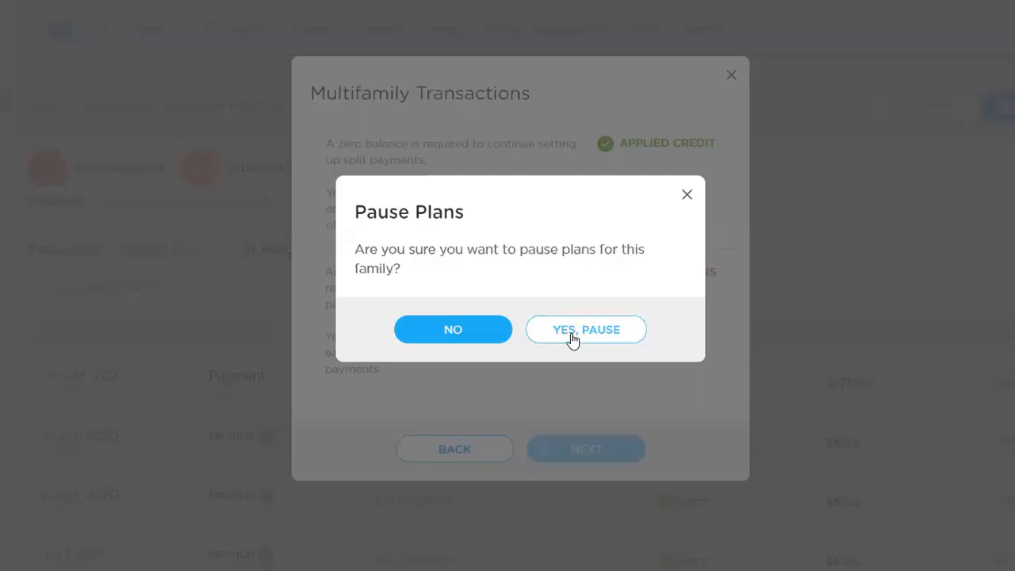
pyautogui.click(585, 328)
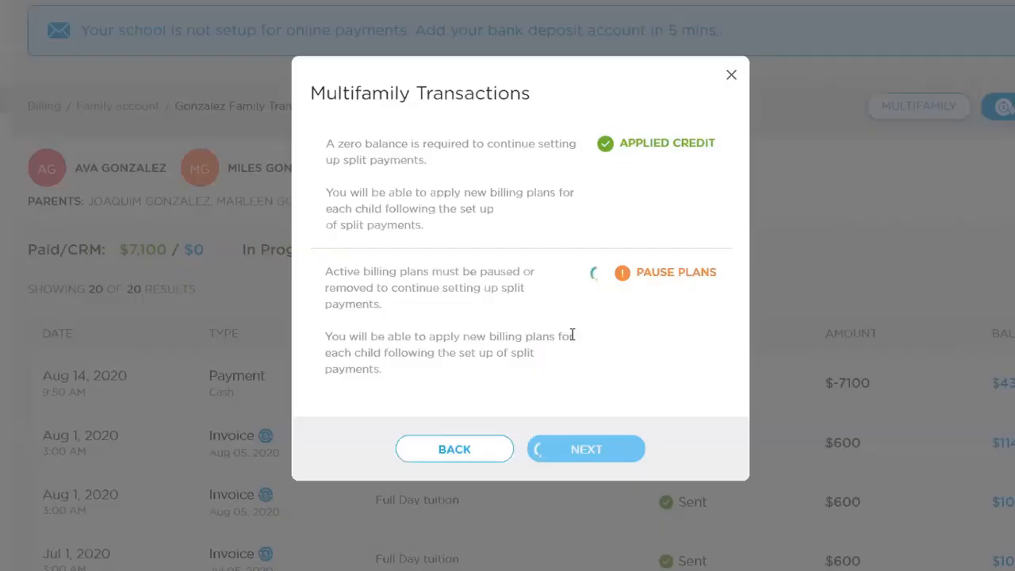
pyautogui.click(664, 273)
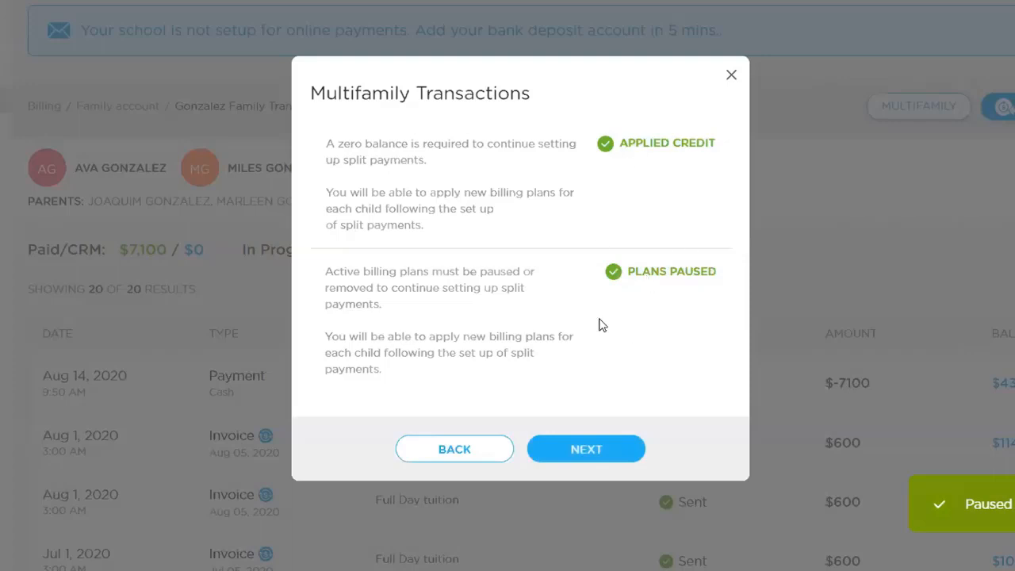
pyautogui.moveTo(590, 475)
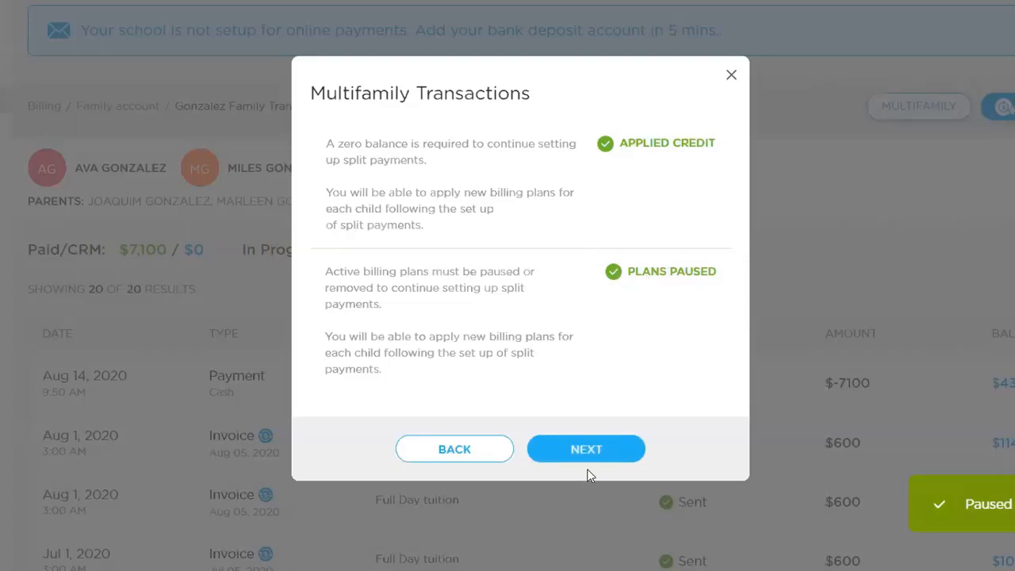
# - Name Family #1 Gonzalez and Family #2 Hopkins on the define-families step
pyautogui.click(586, 447)
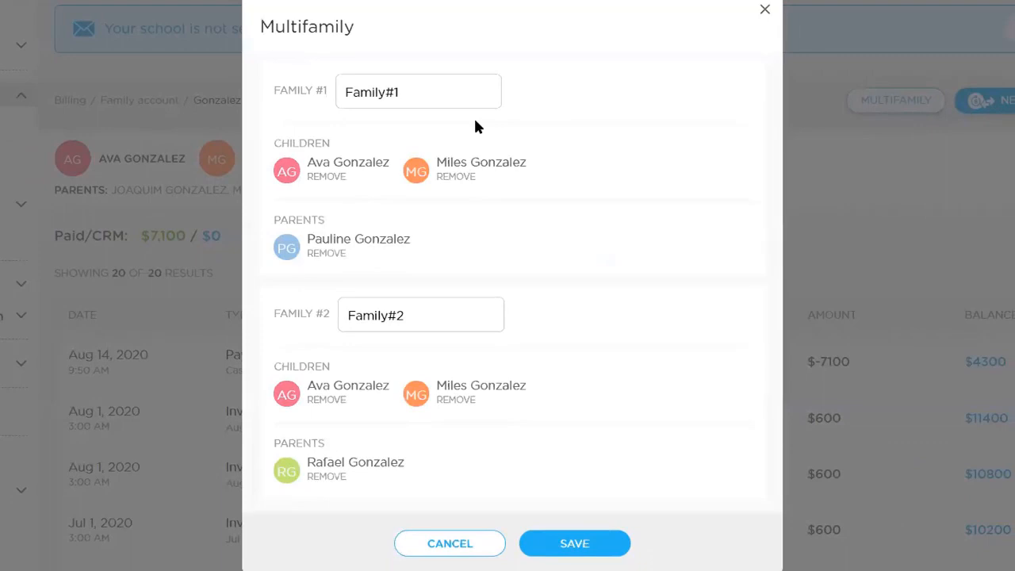
pyautogui.moveTo(586, 117)
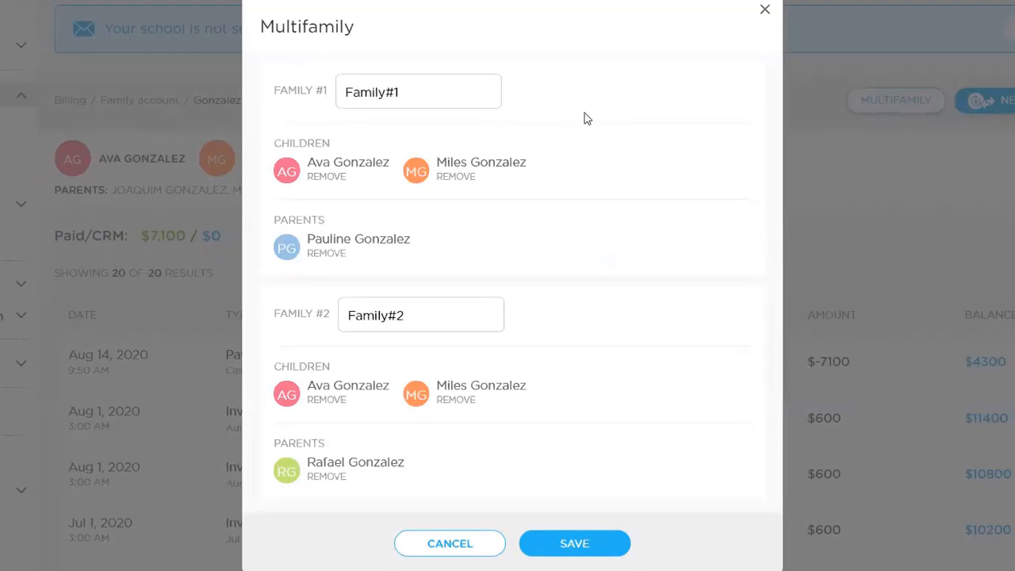
pyautogui.moveTo(545, 229)
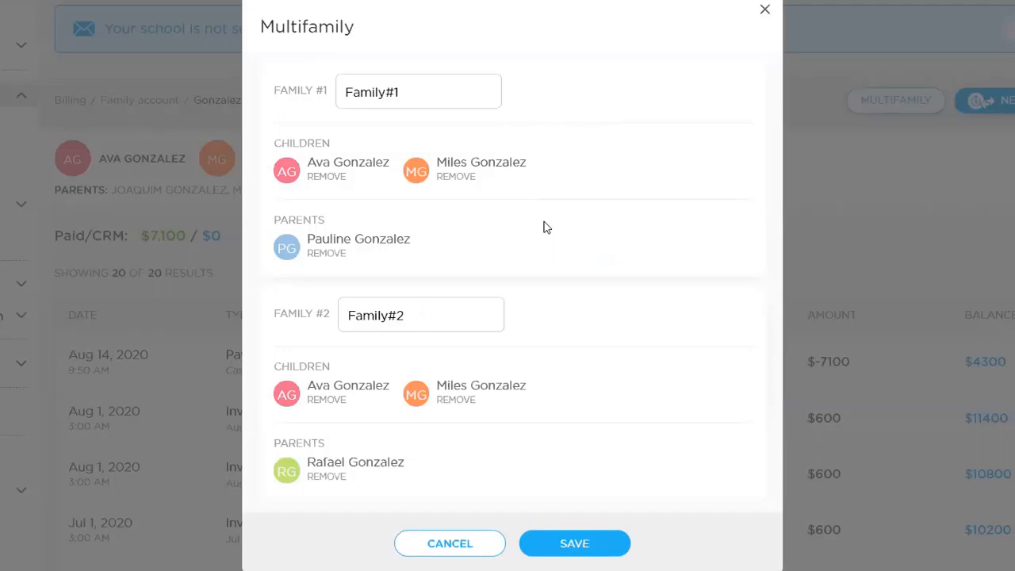
pyautogui.moveTo(521, 238)
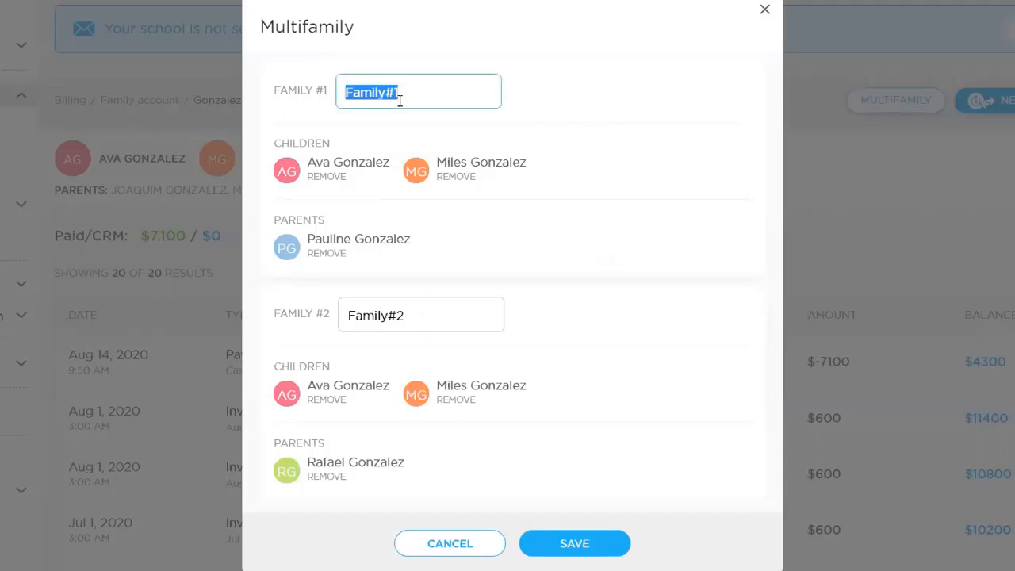
pyautogui.write('Gonzal')
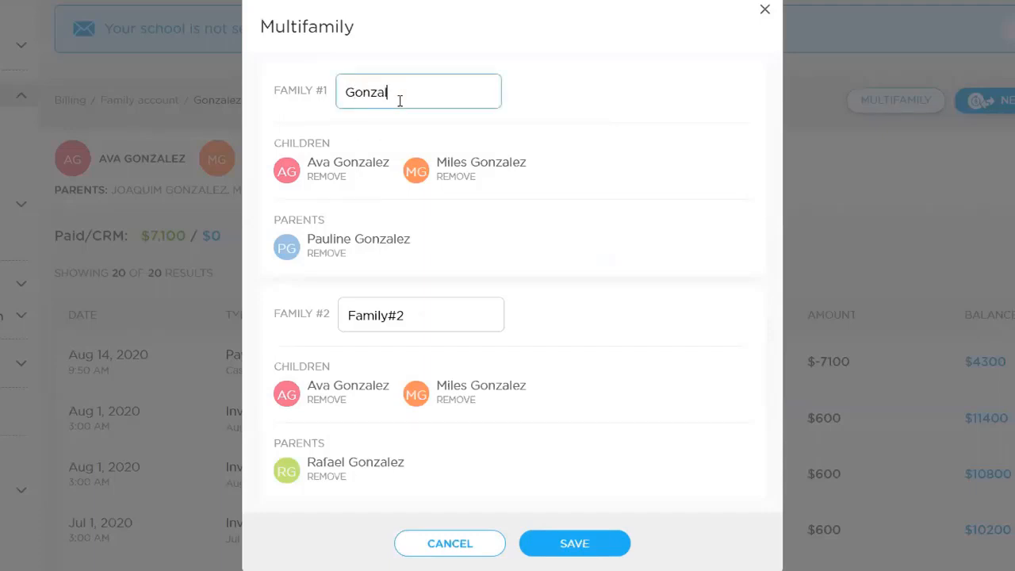
pyautogui.write('ex')
pyautogui.click(421, 313)
pyautogui.write('H')
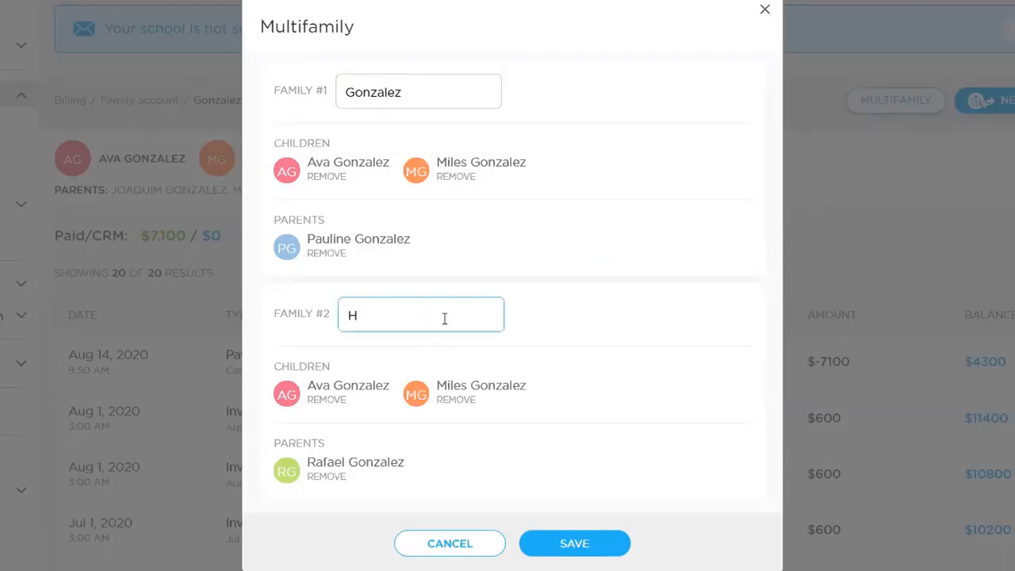
pyautogui.write('opkins')
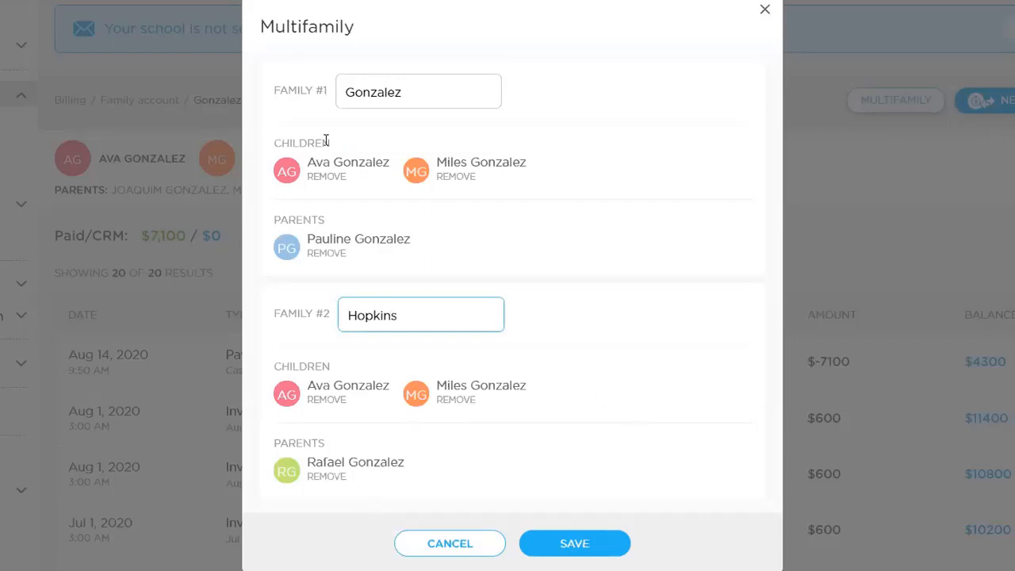
pyautogui.moveTo(390, 200)
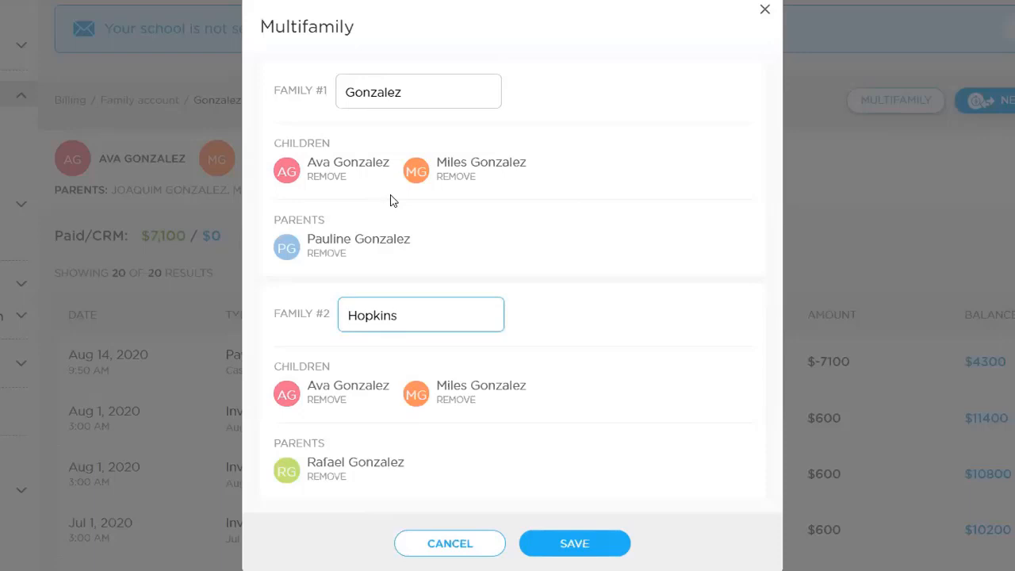
pyautogui.moveTo(426, 359)
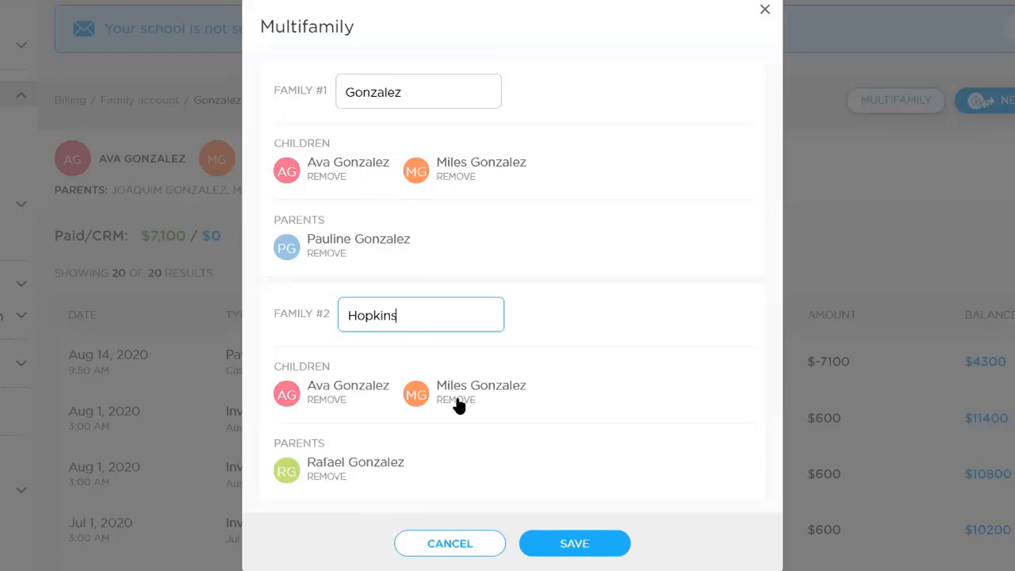
pyautogui.click(457, 399)
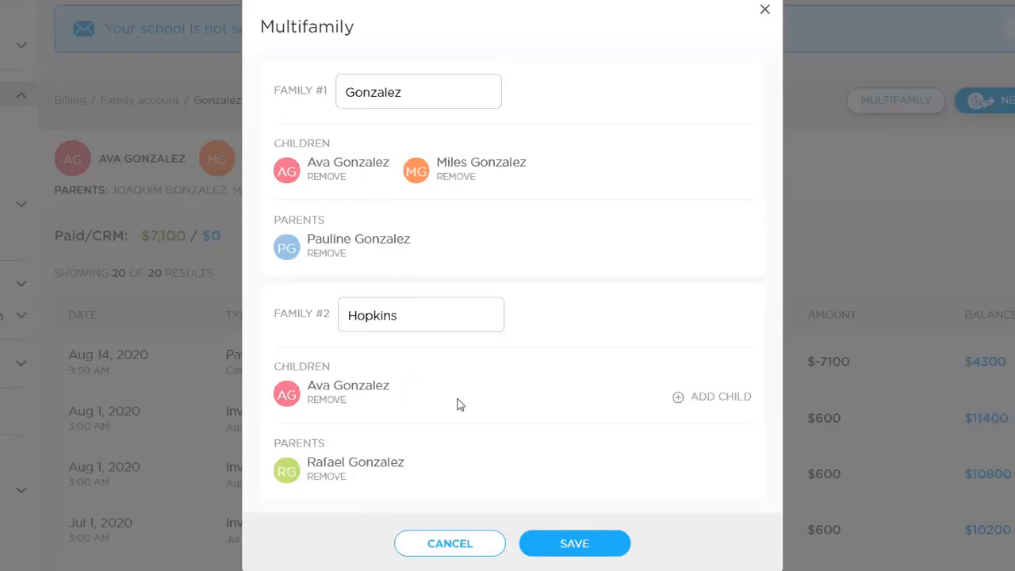
pyautogui.moveTo(647, 339)
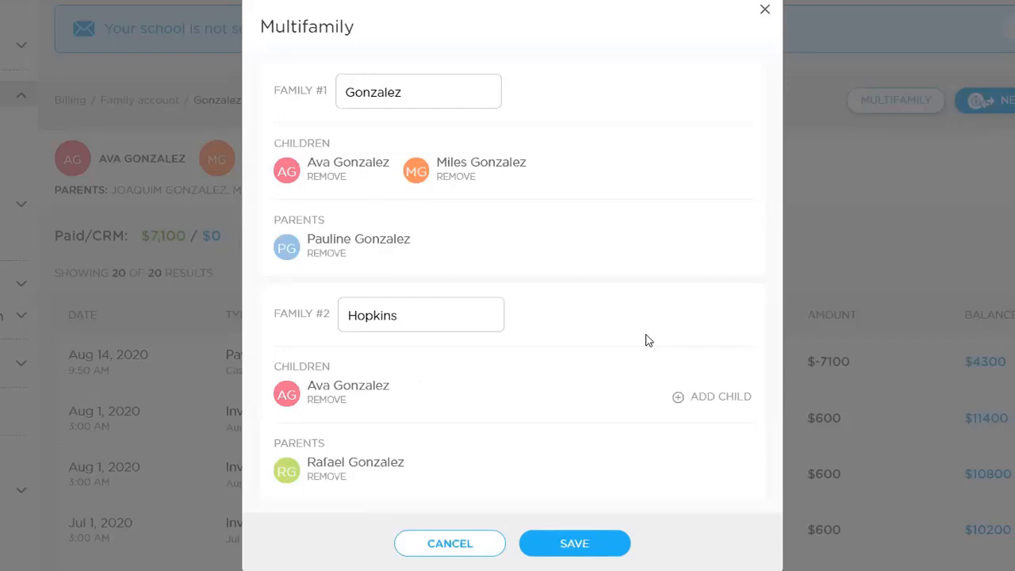
pyautogui.moveTo(726, 396)
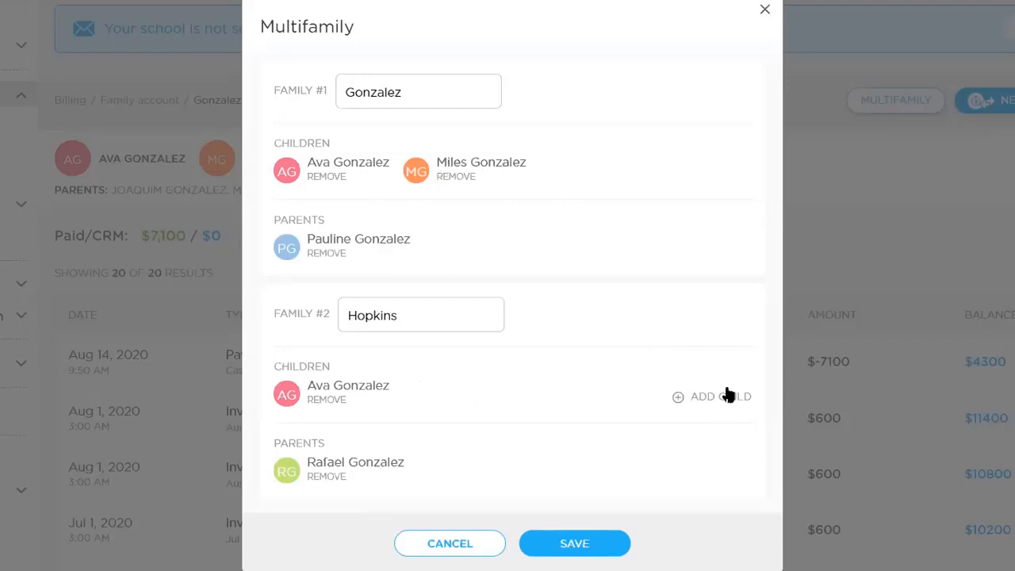
pyautogui.click(720, 396)
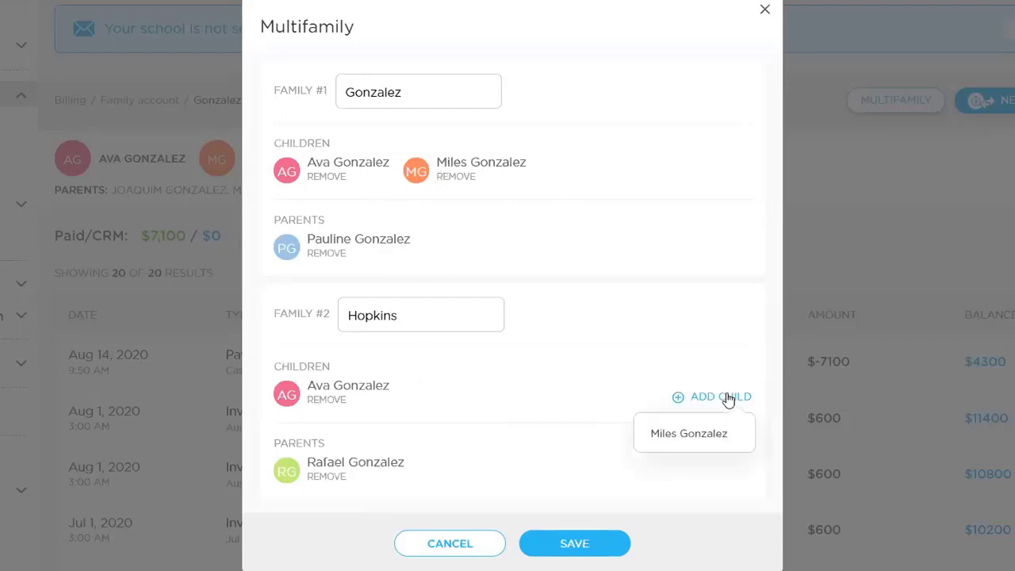
pyautogui.click(688, 433)
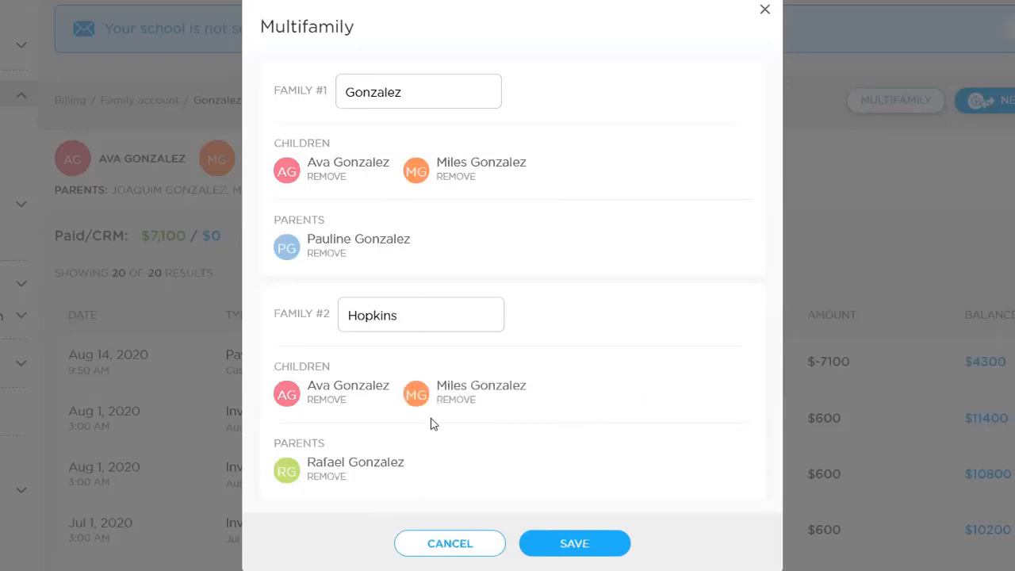
pyautogui.click(456, 400)
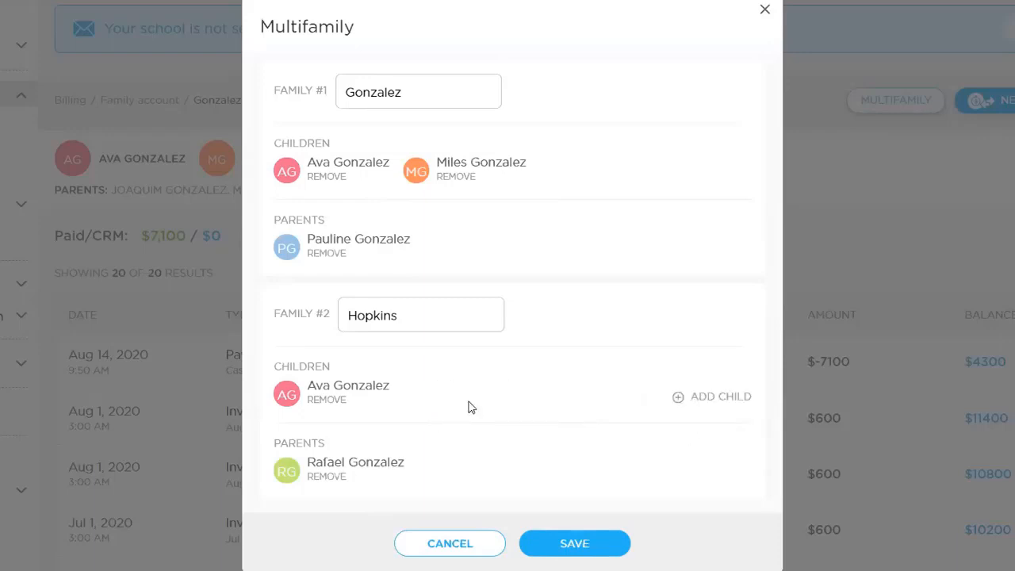
pyautogui.moveTo(585, 551)
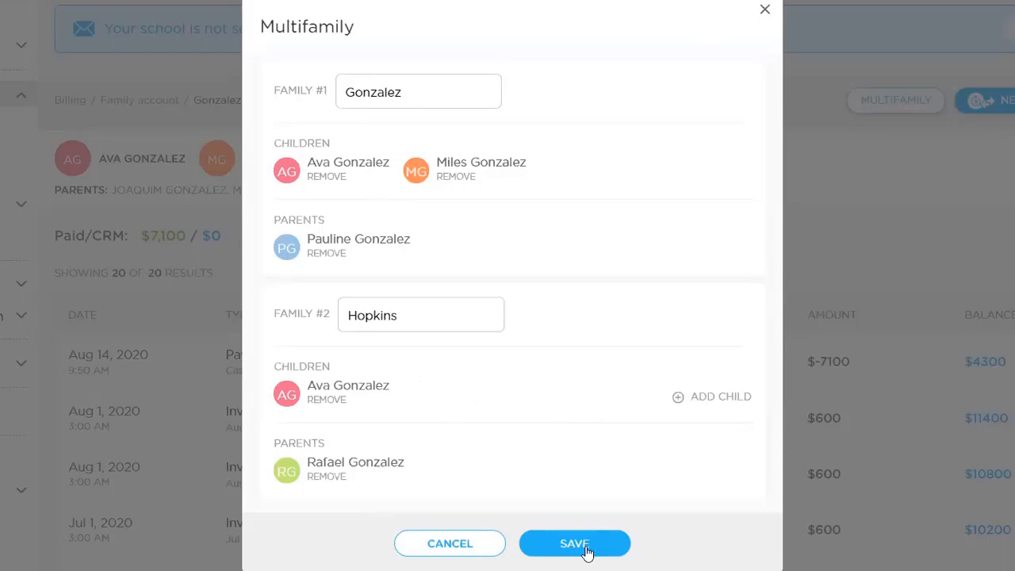
pyautogui.click(574, 542)
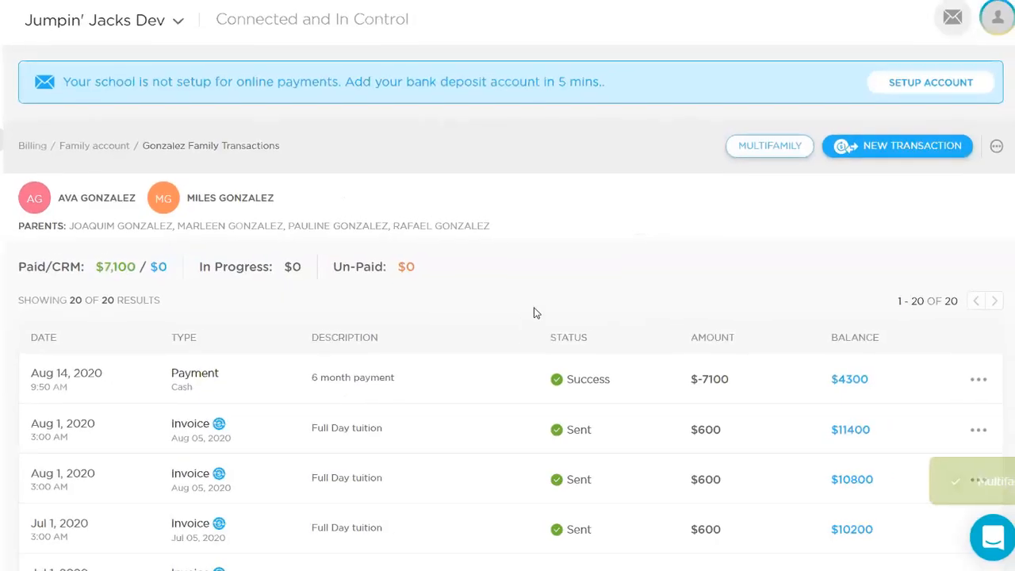
# - Review the Hopkins family transactions showing the $4,300 Multifamily balance credit and $0 balance
pyautogui.click(767, 146)
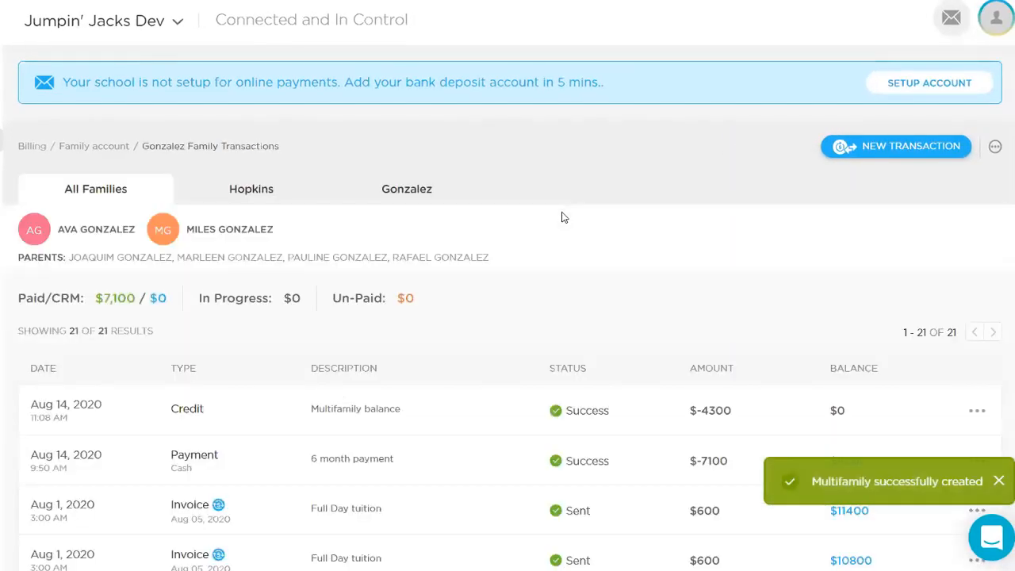
pyautogui.moveTo(643, 309)
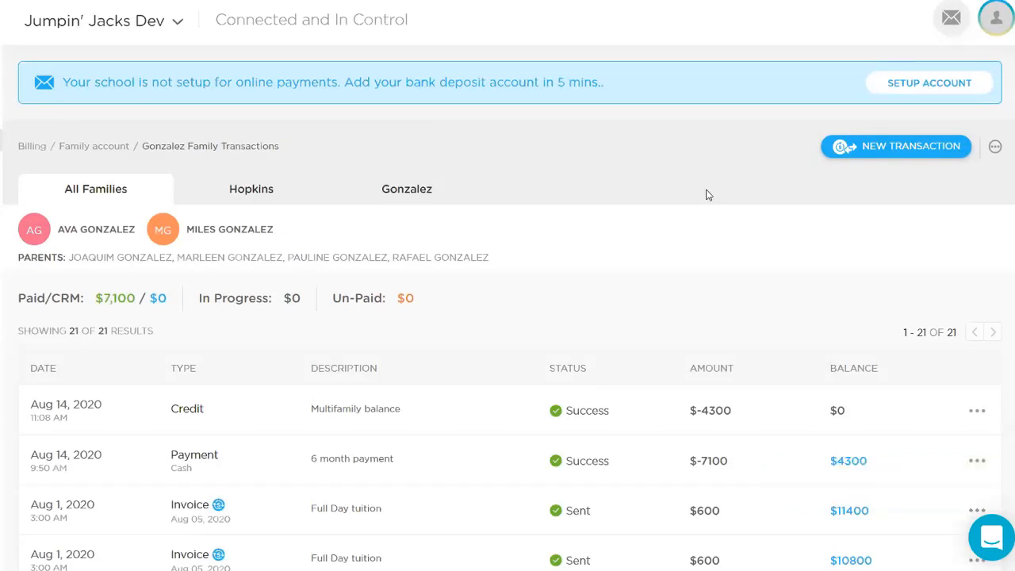
pyautogui.moveTo(290, 133)
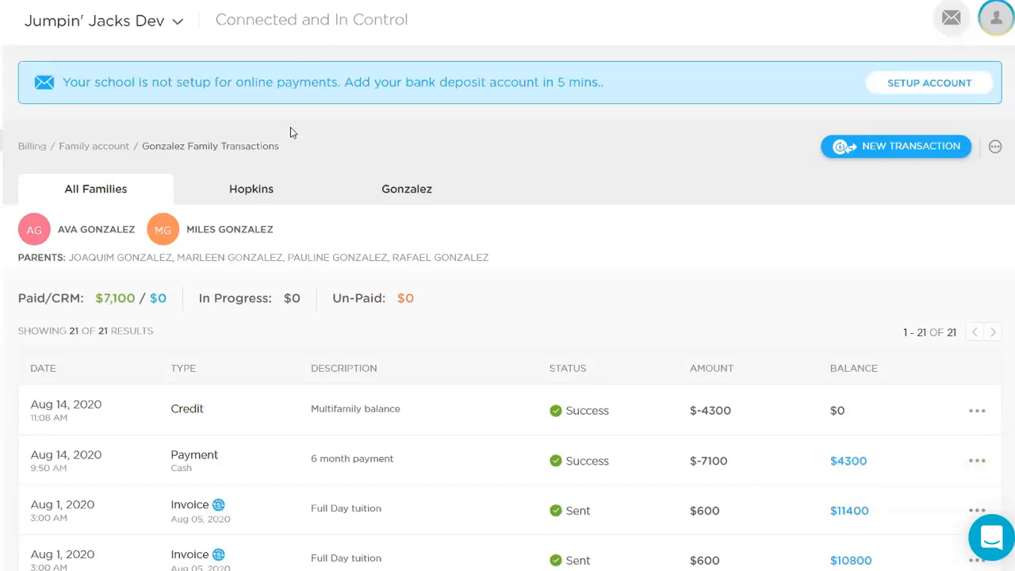
pyautogui.moveTo(102, 189)
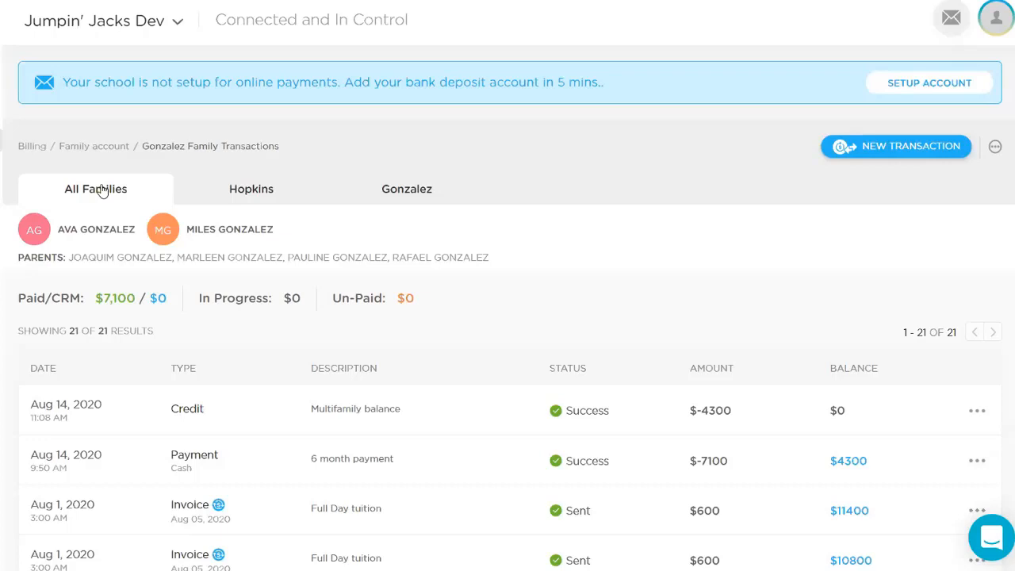
pyautogui.moveTo(162, 175)
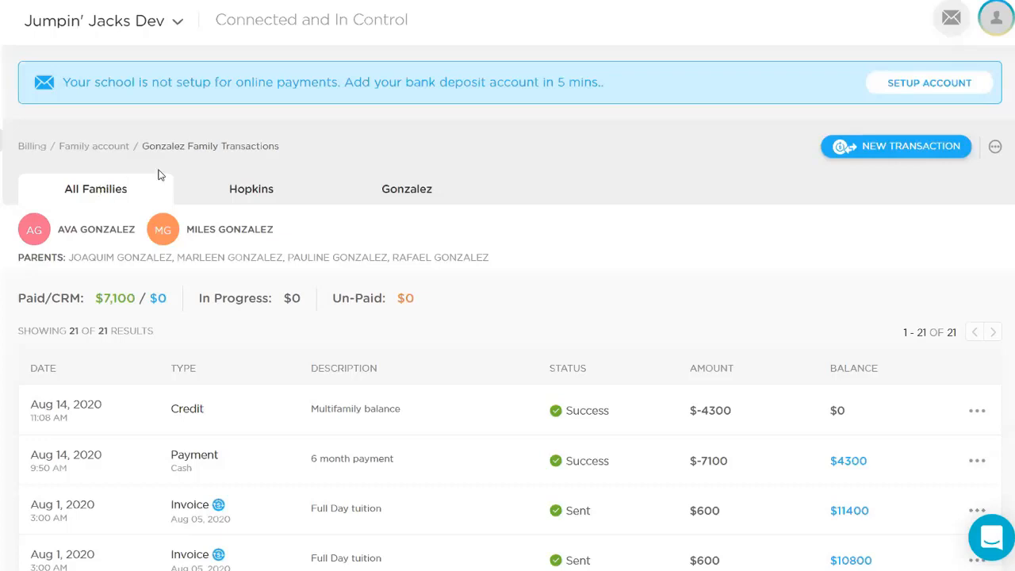
pyautogui.click(251, 189)
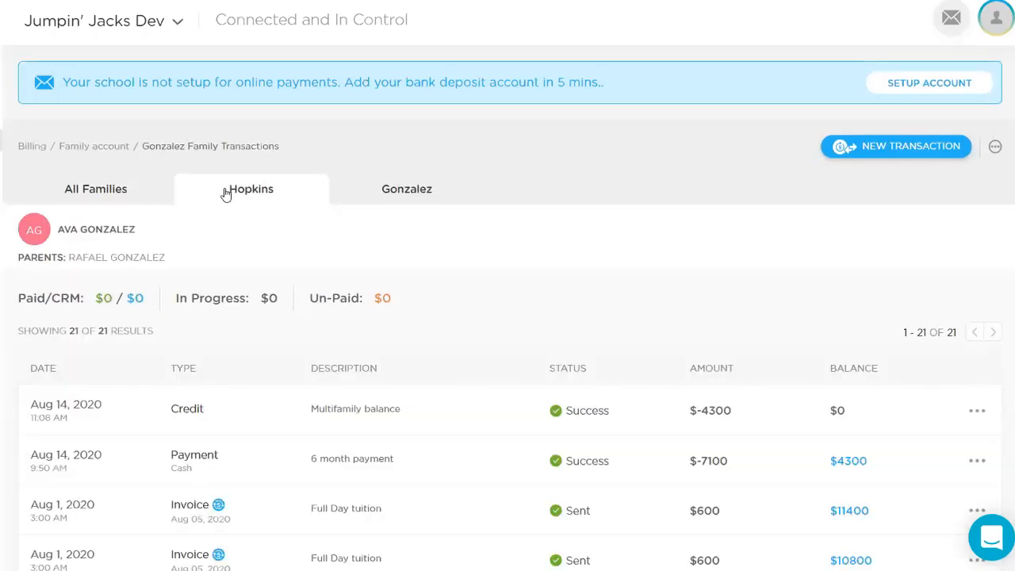
pyautogui.moveTo(550, 345)
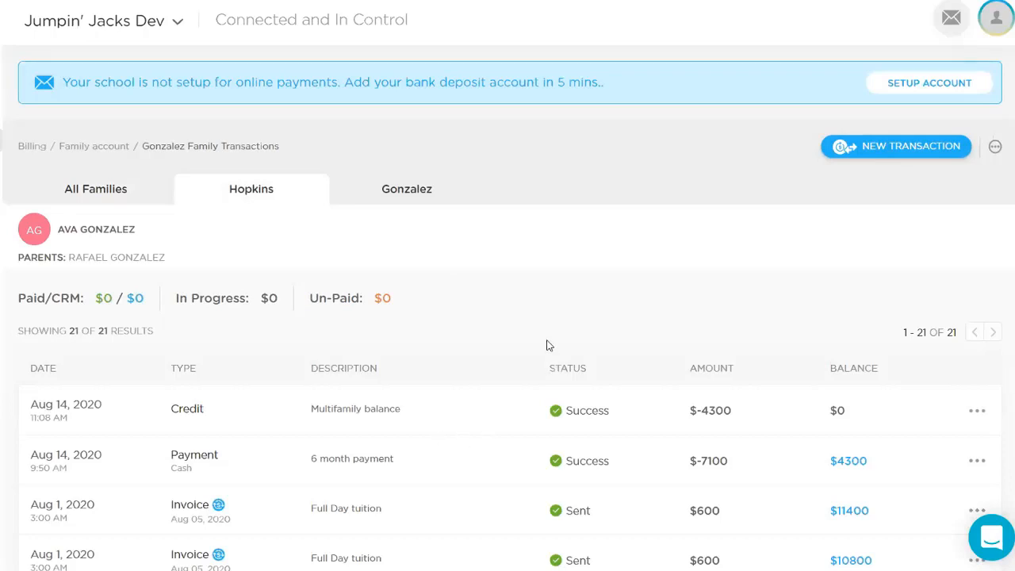
pyautogui.moveTo(585, 366)
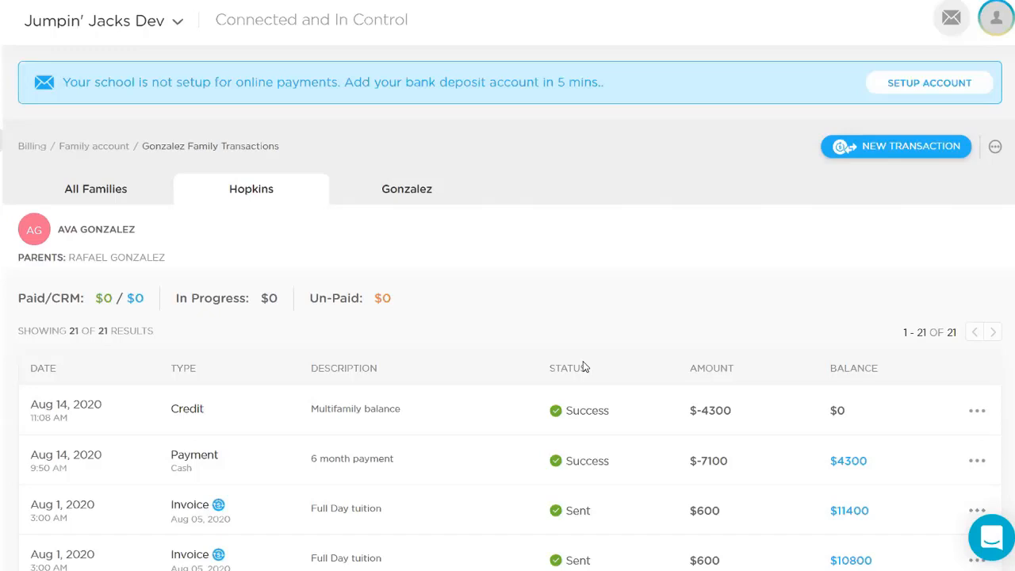
pyautogui.moveTo(796, 126)
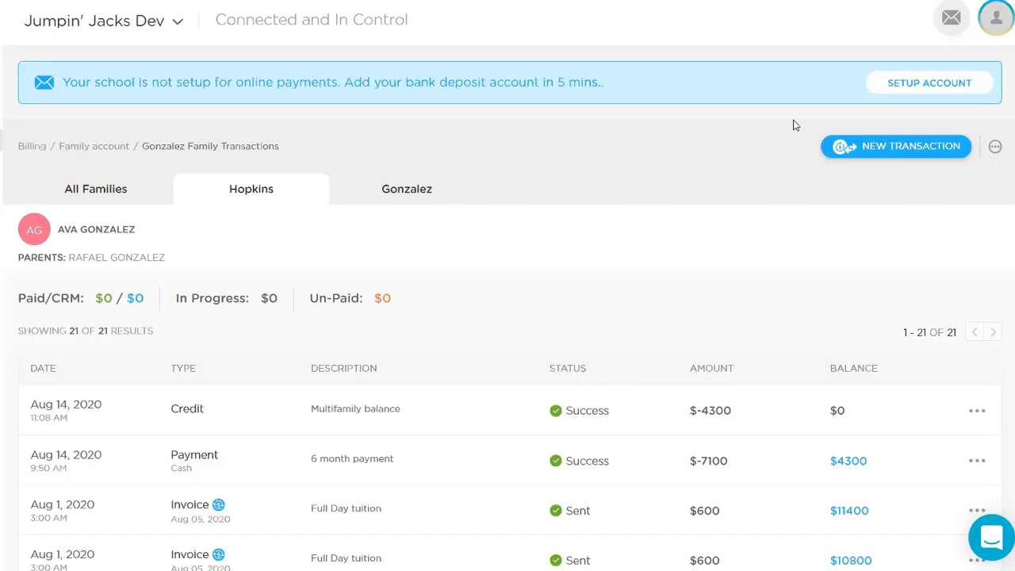
pyautogui.moveTo(967, 13)
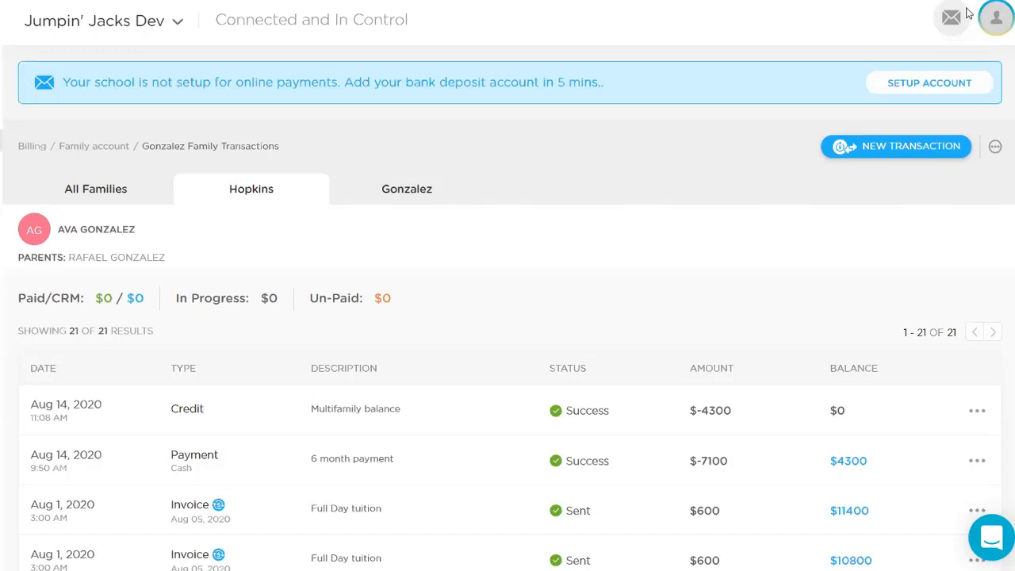
pyautogui.moveTo(650, 190)
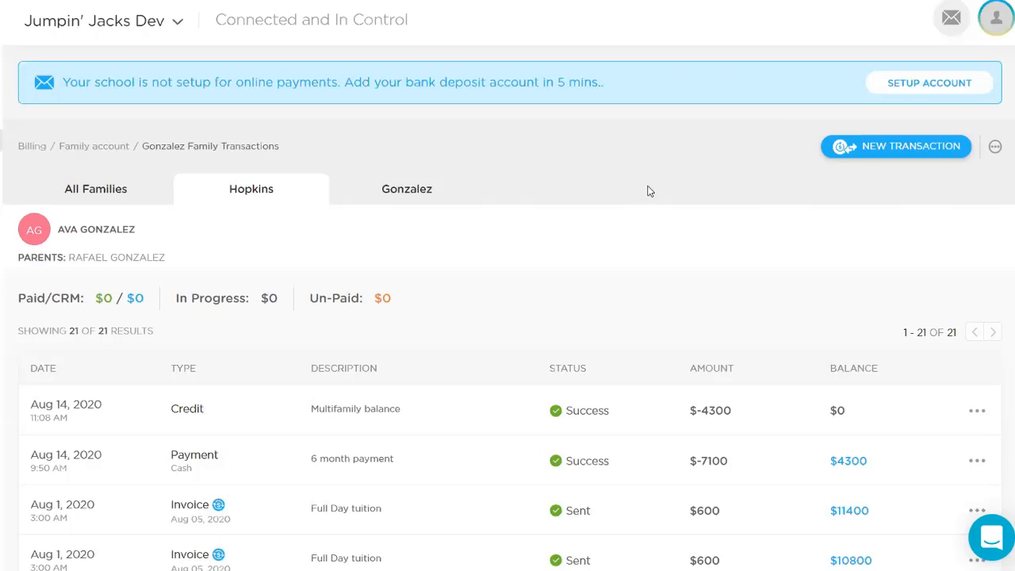
pyautogui.moveTo(723, 412)
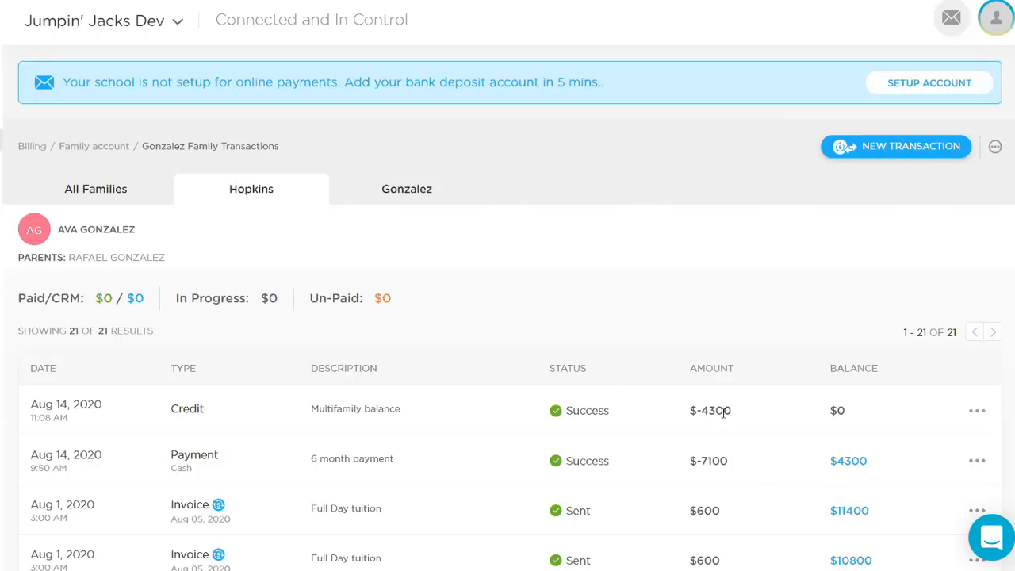
pyautogui.moveTo(740, 409)
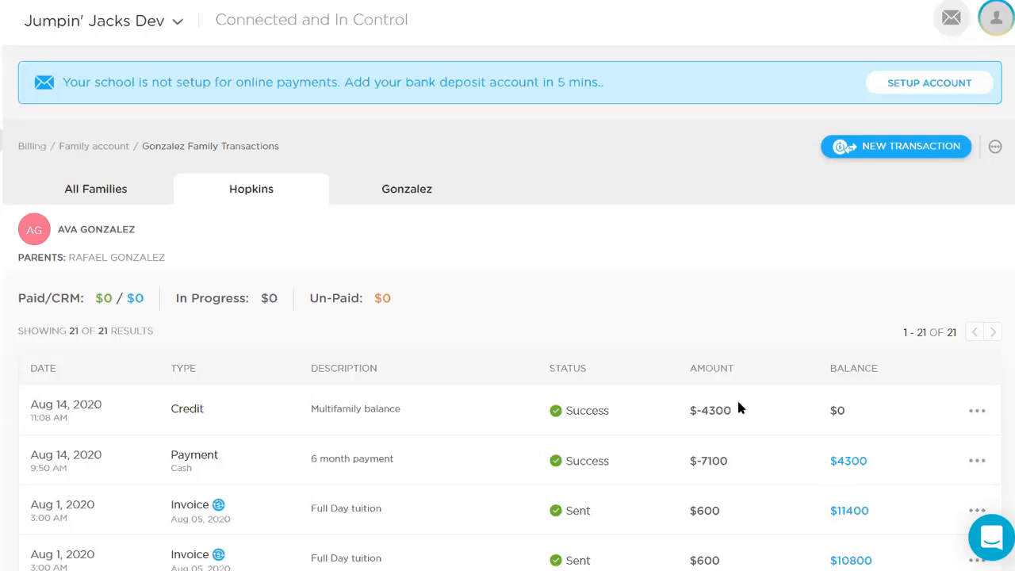
pyautogui.moveTo(885, 155)
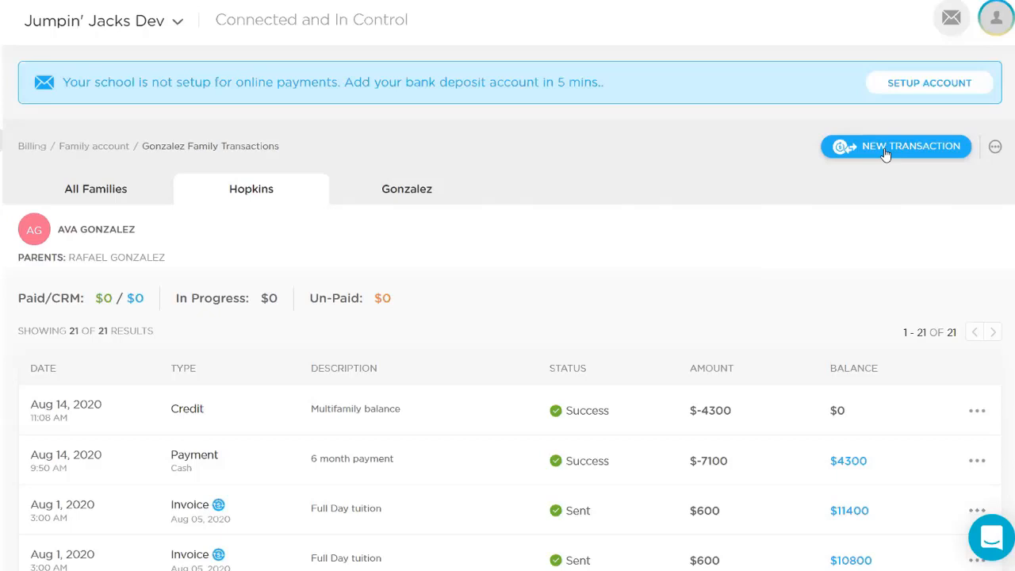
# - Create a new invoice billed to the Gonzalez family with due date Aug 22, 2020
pyautogui.click(895, 146)
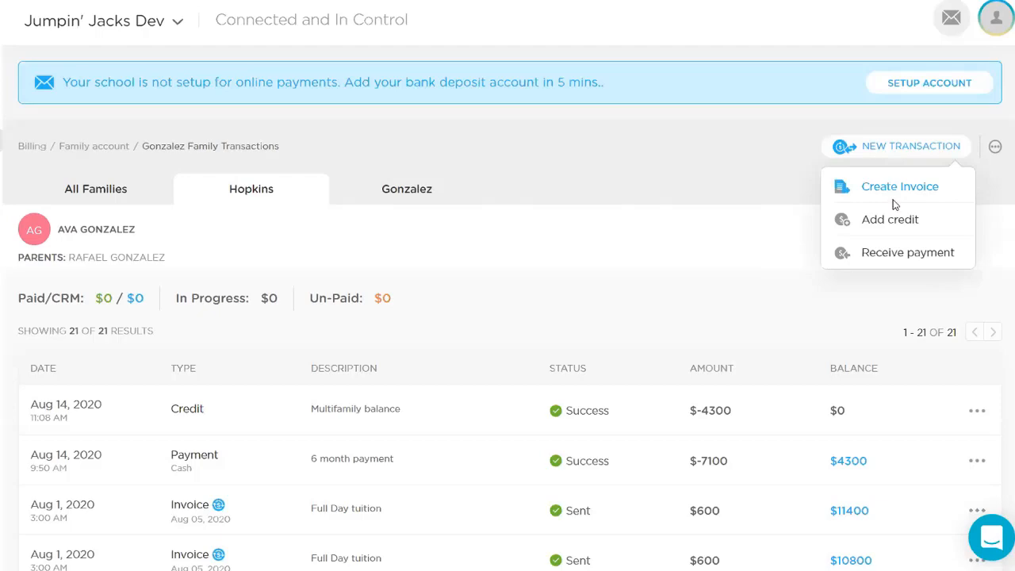
pyautogui.moveTo(919, 193)
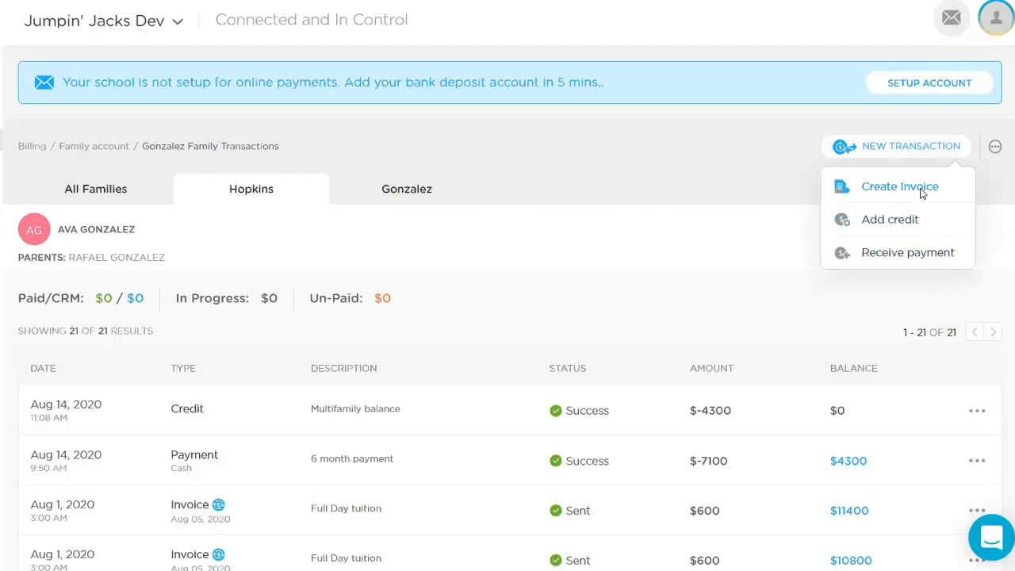
pyautogui.click(899, 187)
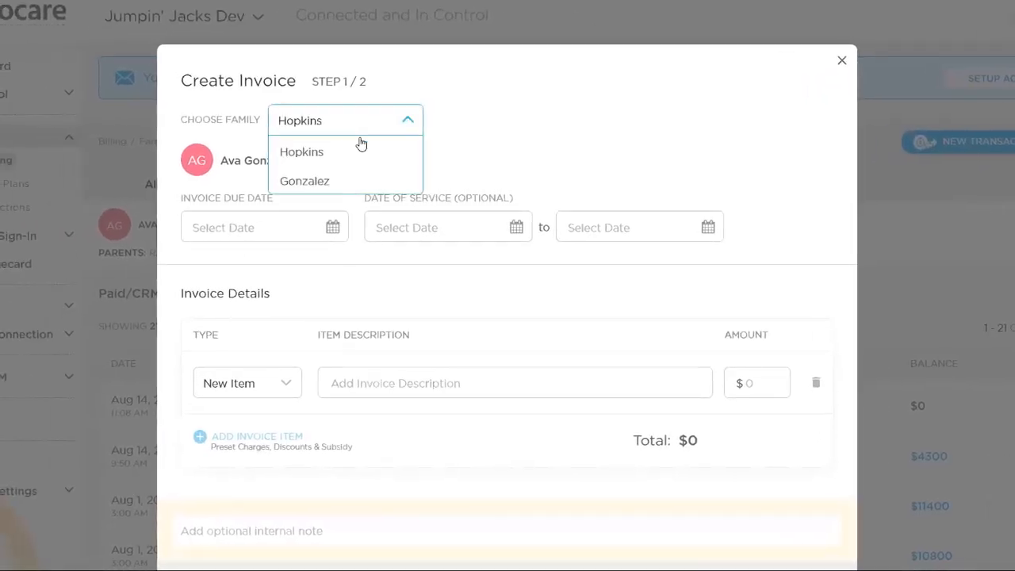
pyautogui.click(304, 181)
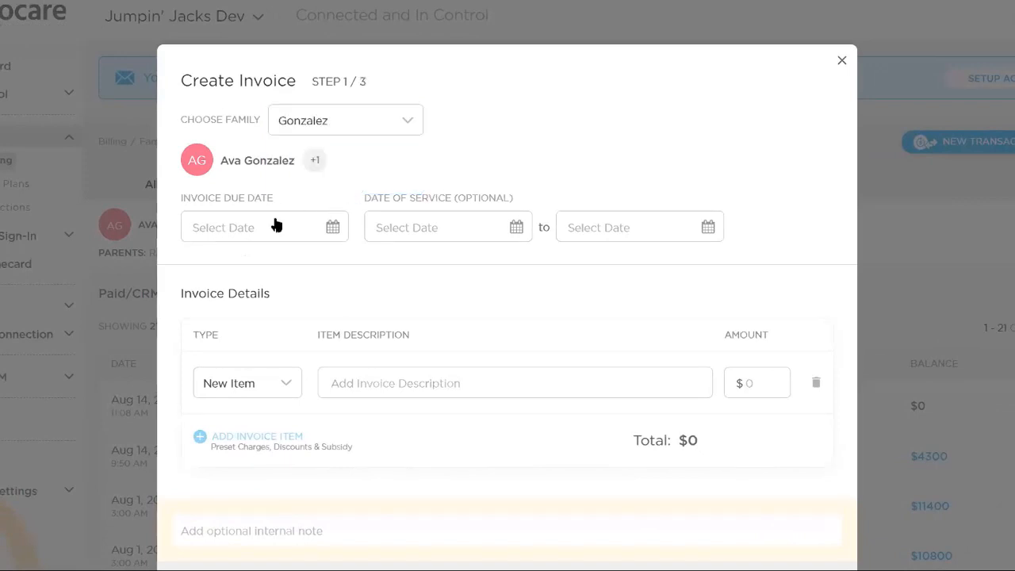
pyautogui.click(263, 226)
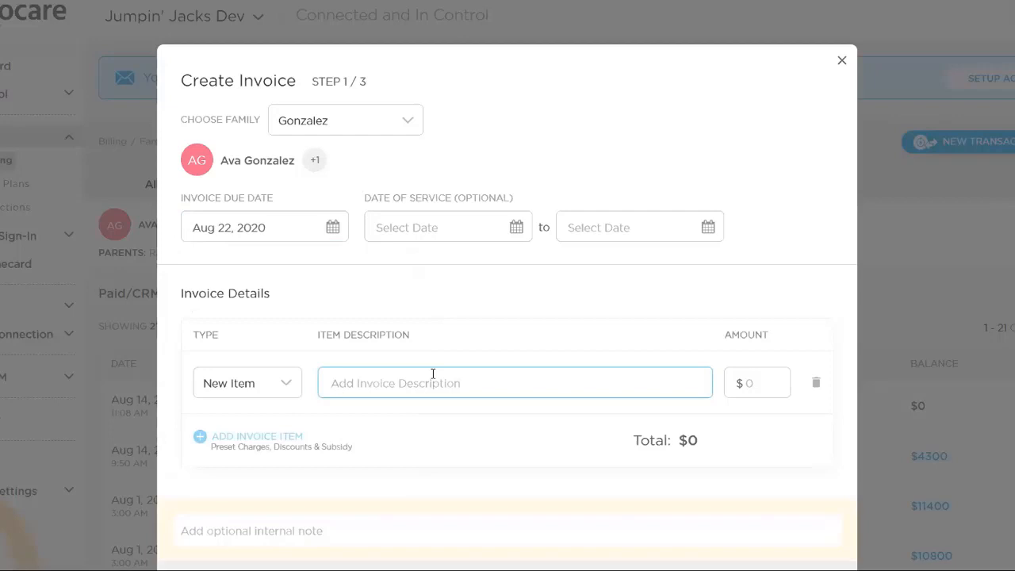
# - Add a 'Multifamily Balance Share' item for $2150 and continue to student selection
pyautogui.write('Multi')
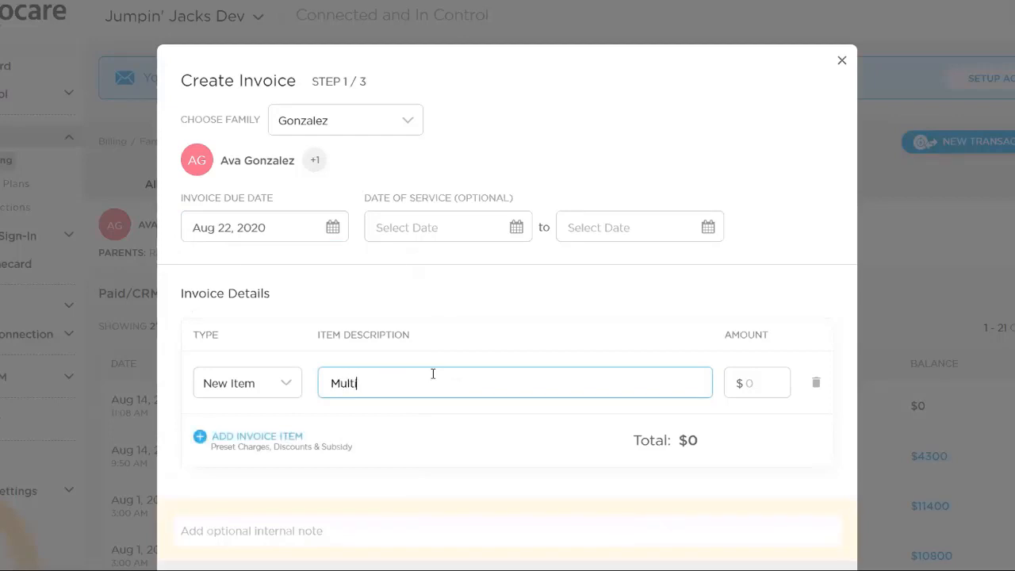
pyautogui.write('family Balance')
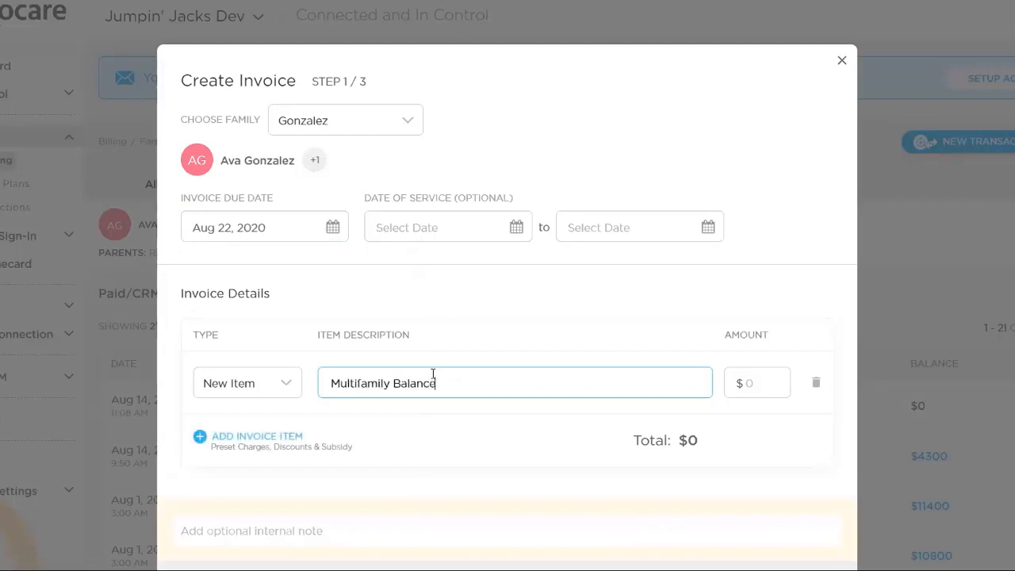
pyautogui.write('Share')
pyautogui.click(756, 382)
pyautogui.write('2')
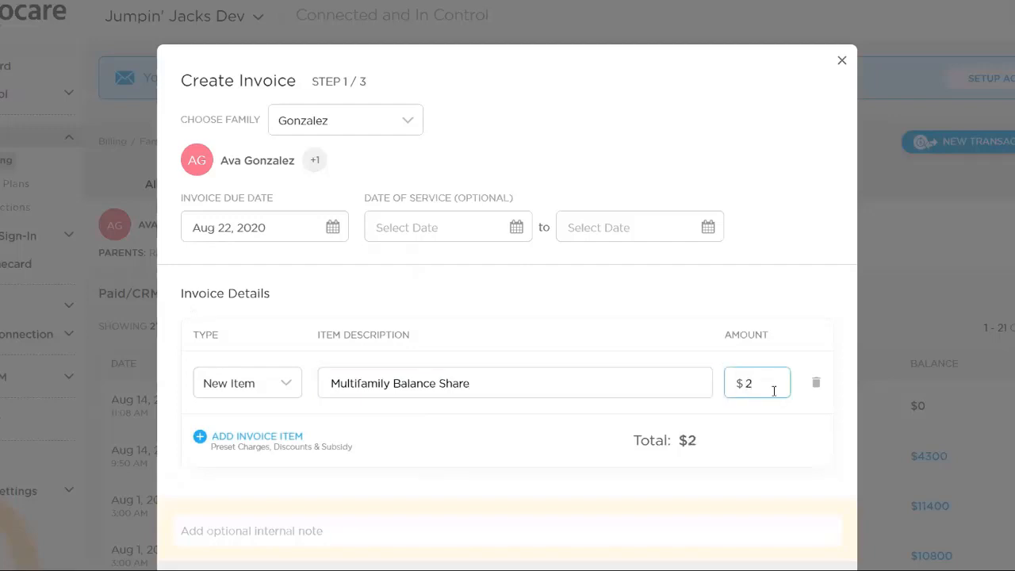
pyautogui.write('1')
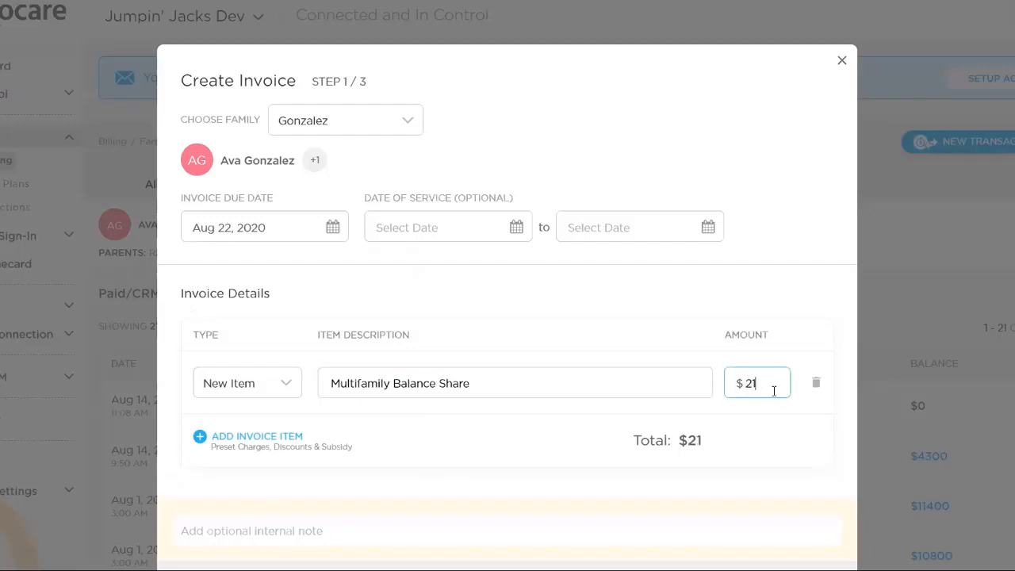
pyautogui.write('50')
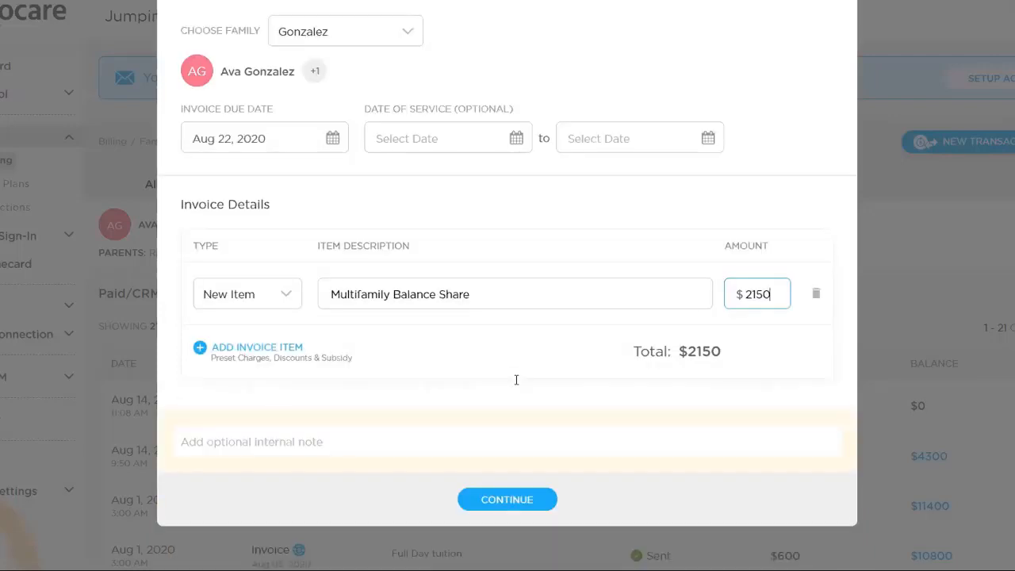
pyautogui.click(507, 498)
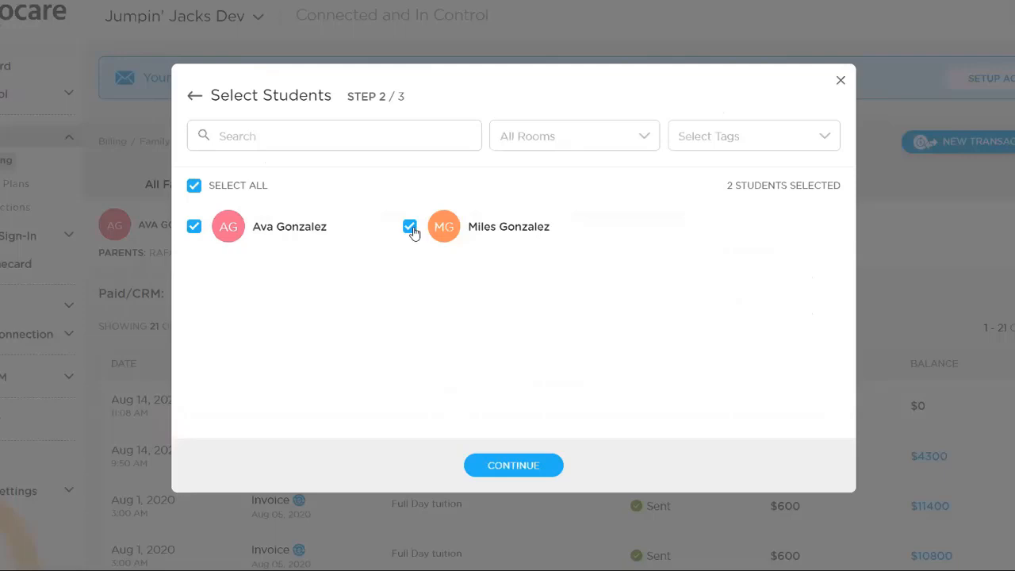
pyautogui.click(409, 225)
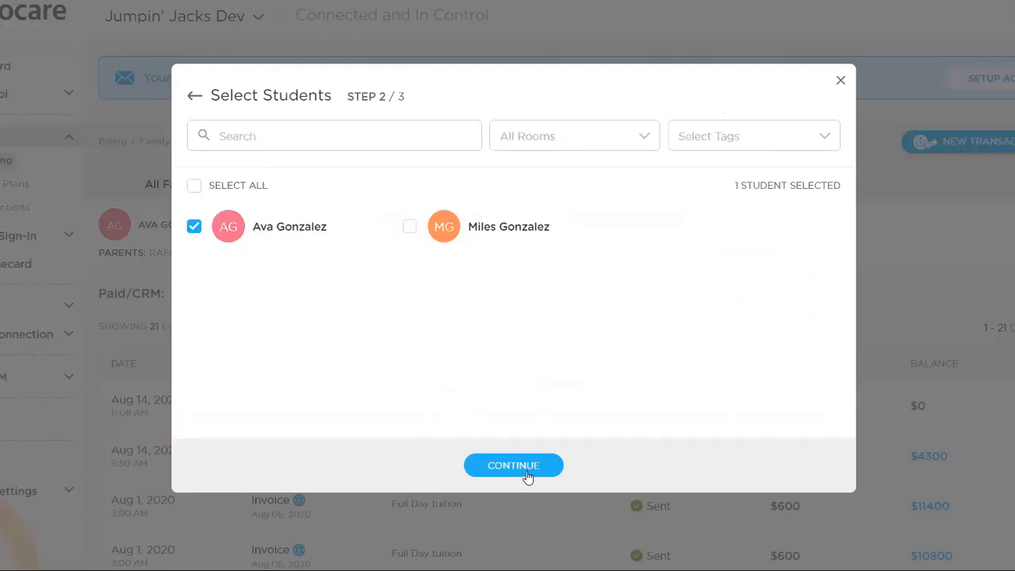
pyautogui.click(514, 467)
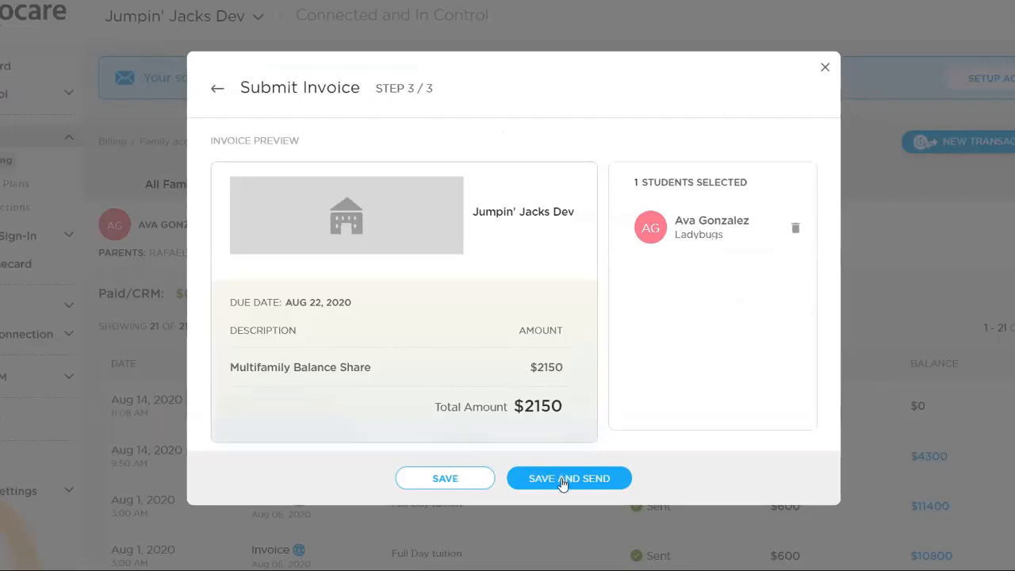
pyautogui.click(568, 479)
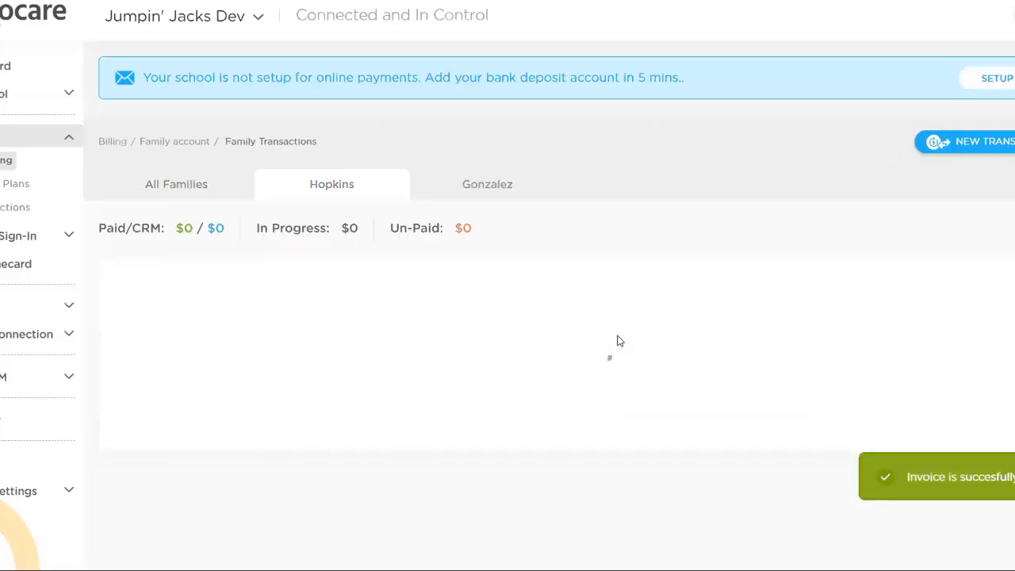
# - Check the Gonzalez ledger's new $2150 unpaid invoice, then go to Billing > Recurring Plans
pyautogui.click(487, 184)
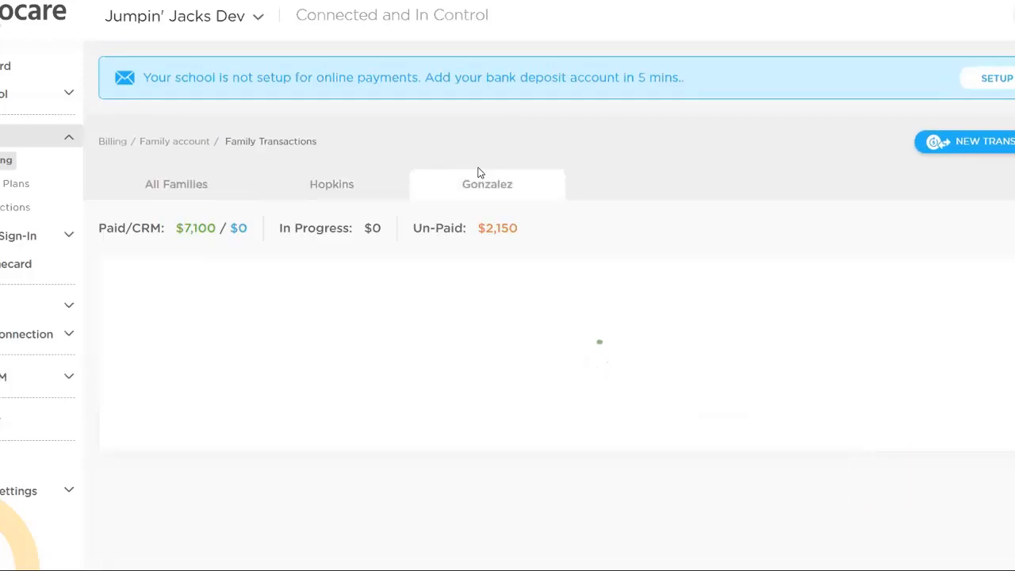
pyautogui.click(487, 184)
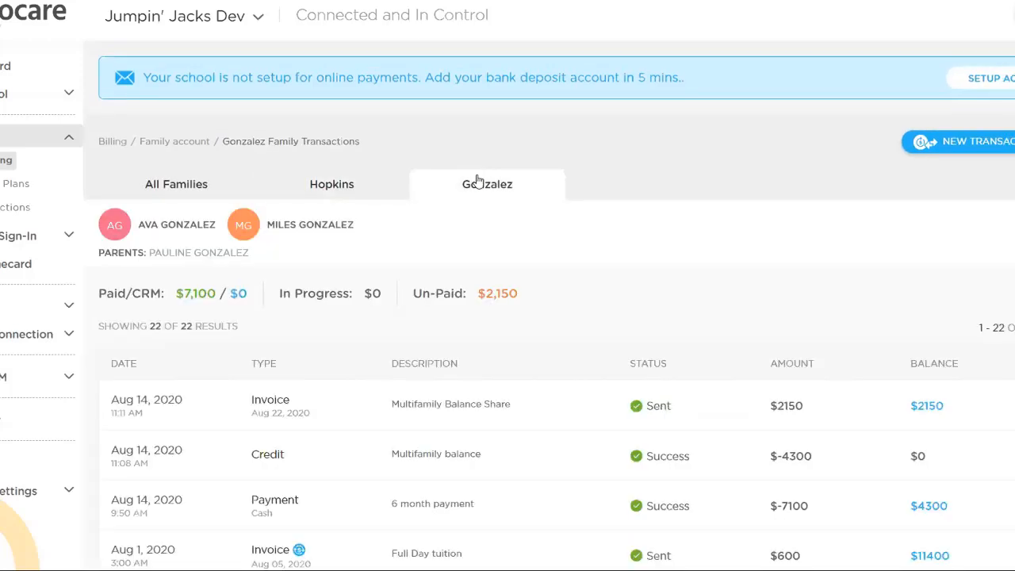
pyautogui.moveTo(597, 420)
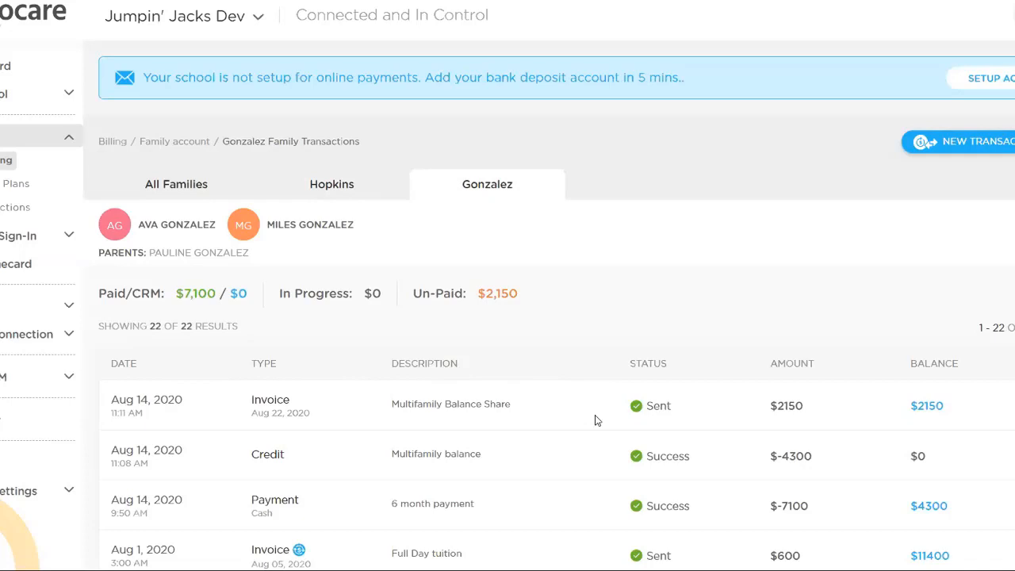
pyautogui.moveTo(577, 419)
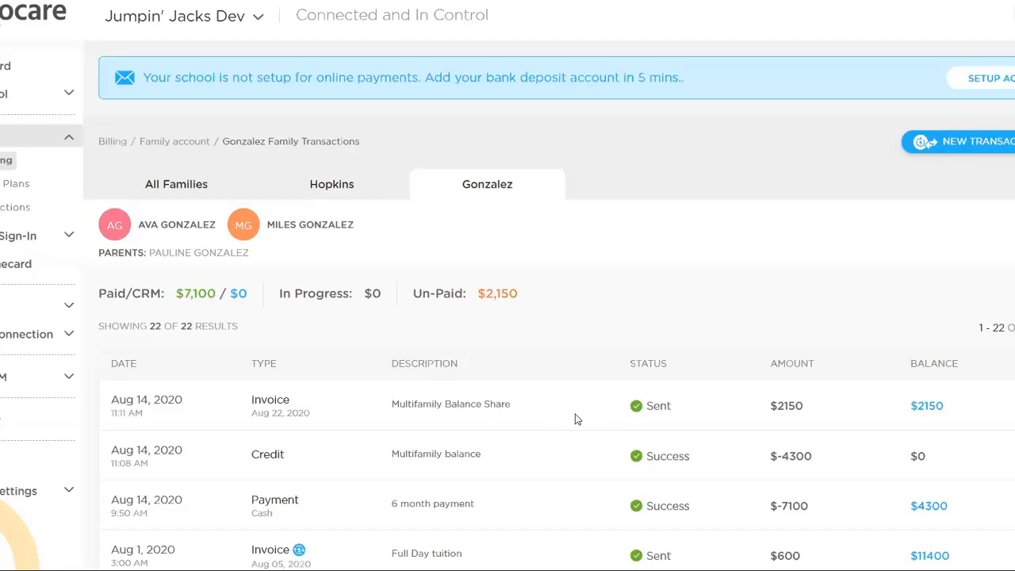
pyautogui.moveTo(125, 31)
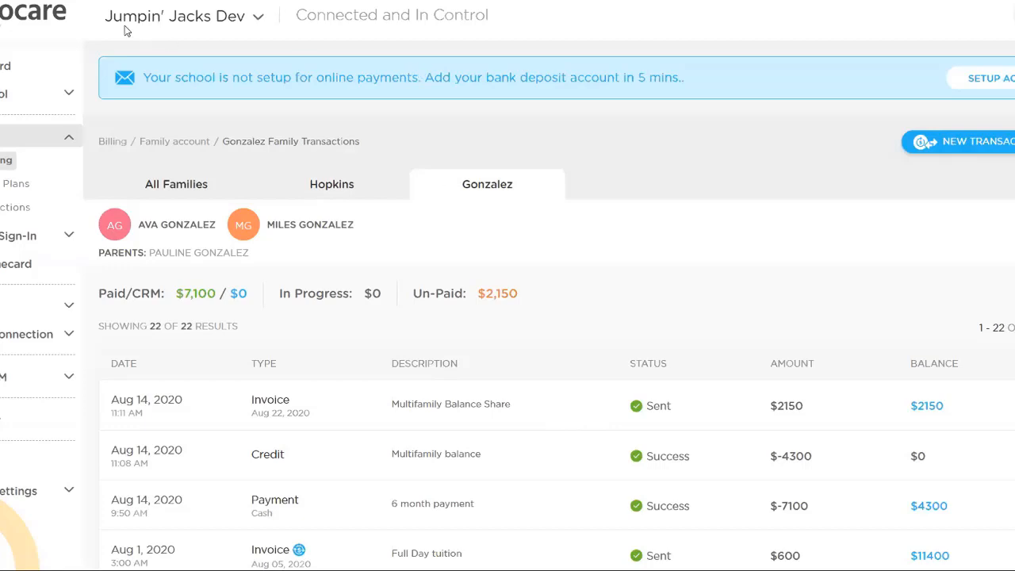
pyautogui.moveTo(130, 105)
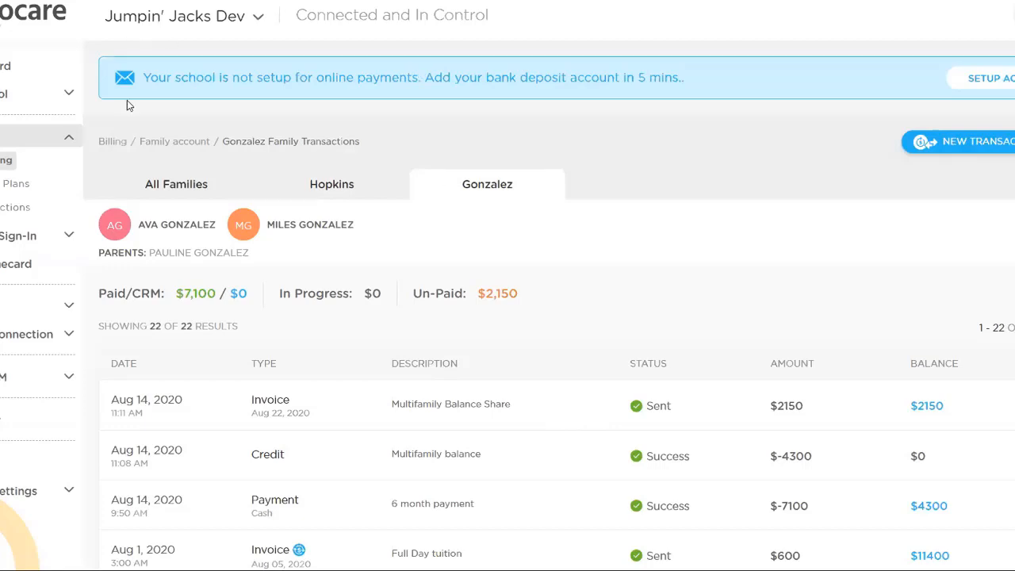
pyautogui.moveTo(415, 238)
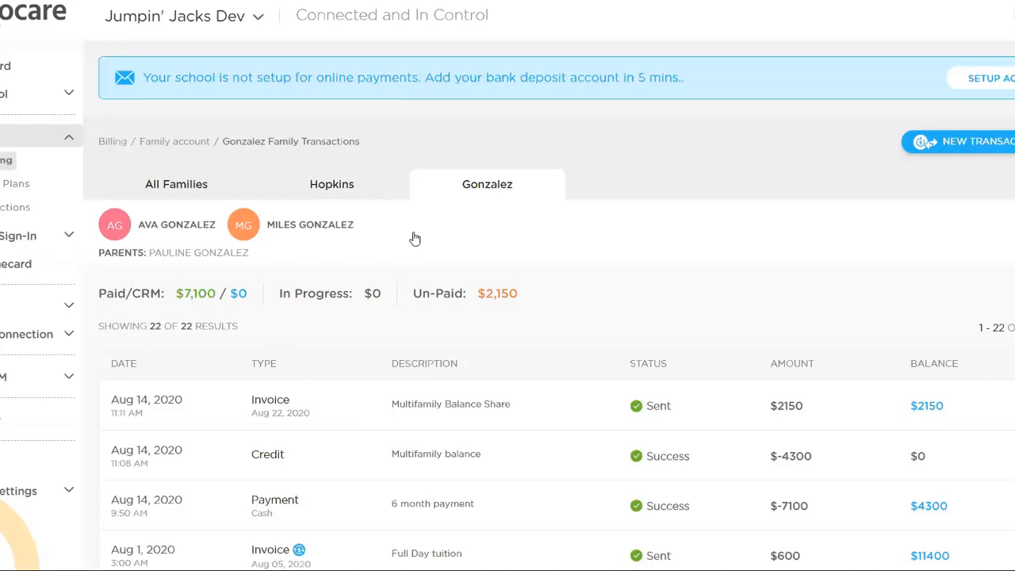
pyautogui.moveTo(377, 206)
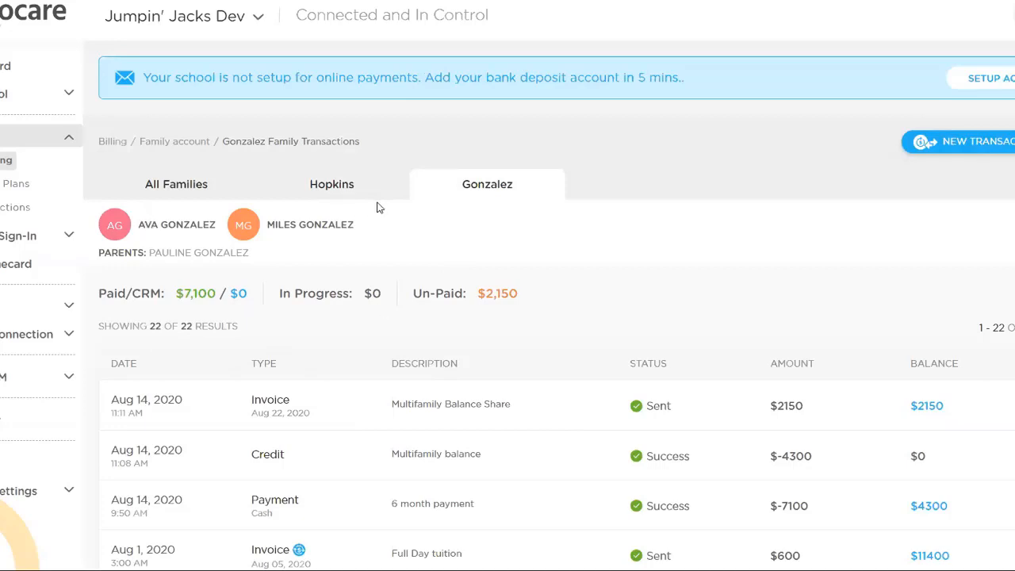
pyautogui.moveTo(118, 10)
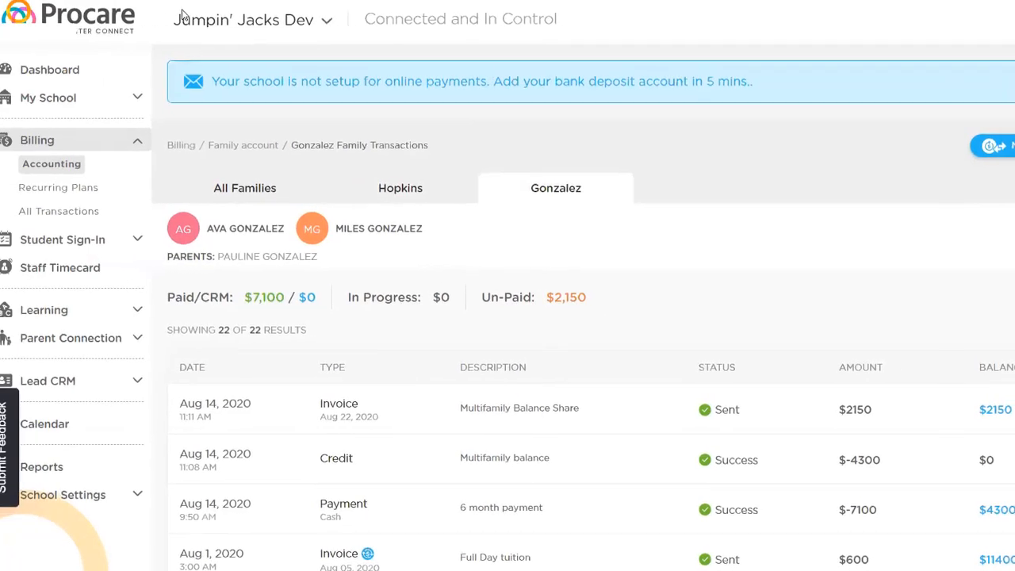
pyautogui.click(57, 187)
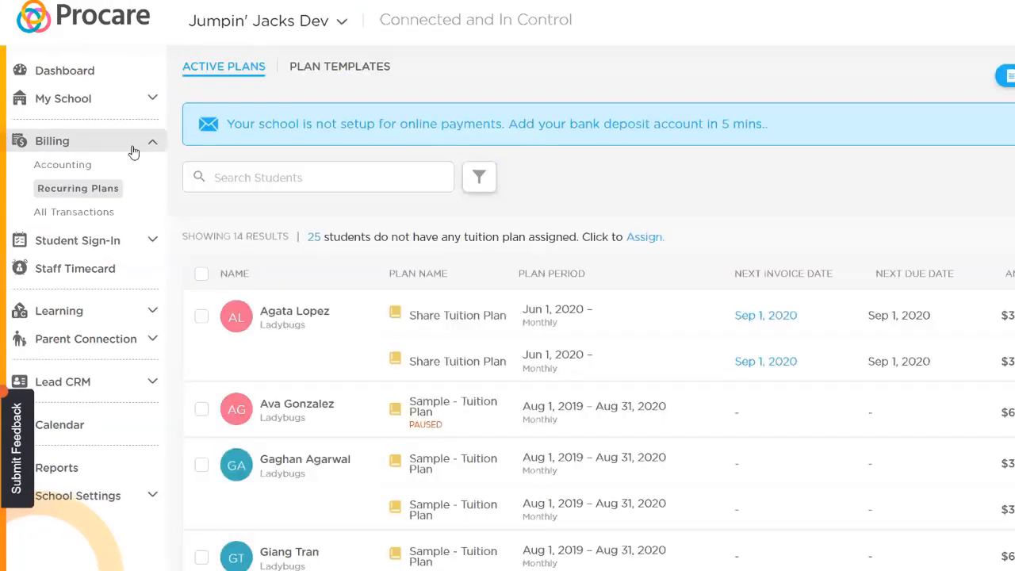
pyautogui.moveTo(473, 425)
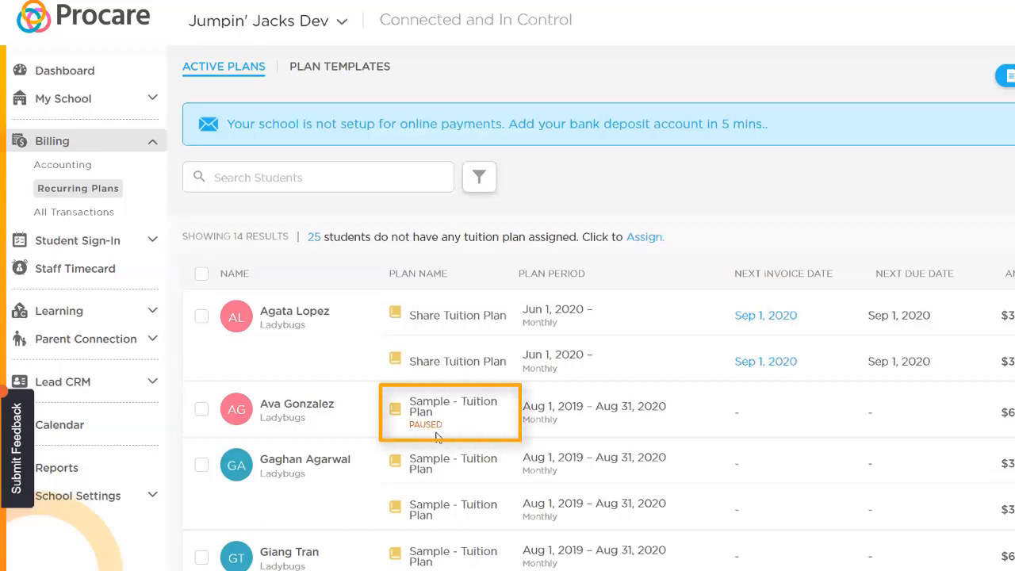
pyautogui.moveTo(466, 399)
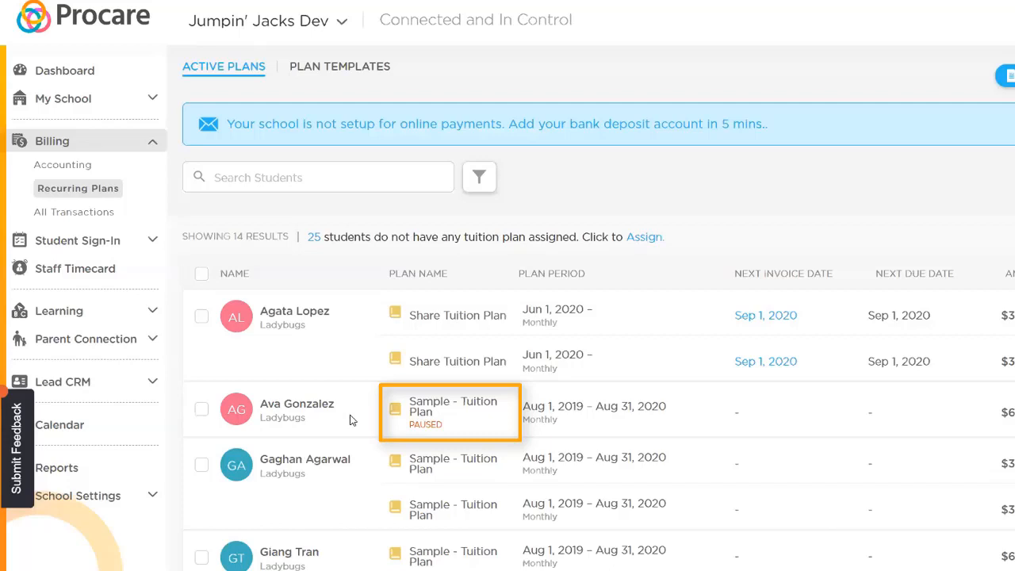
pyautogui.moveTo(523, 416)
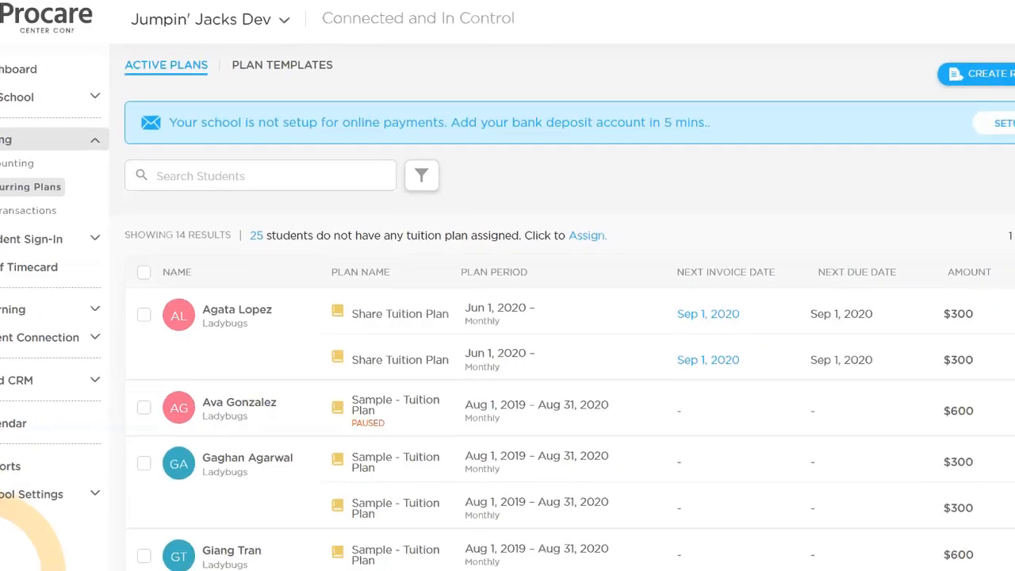
pyautogui.click(960, 407)
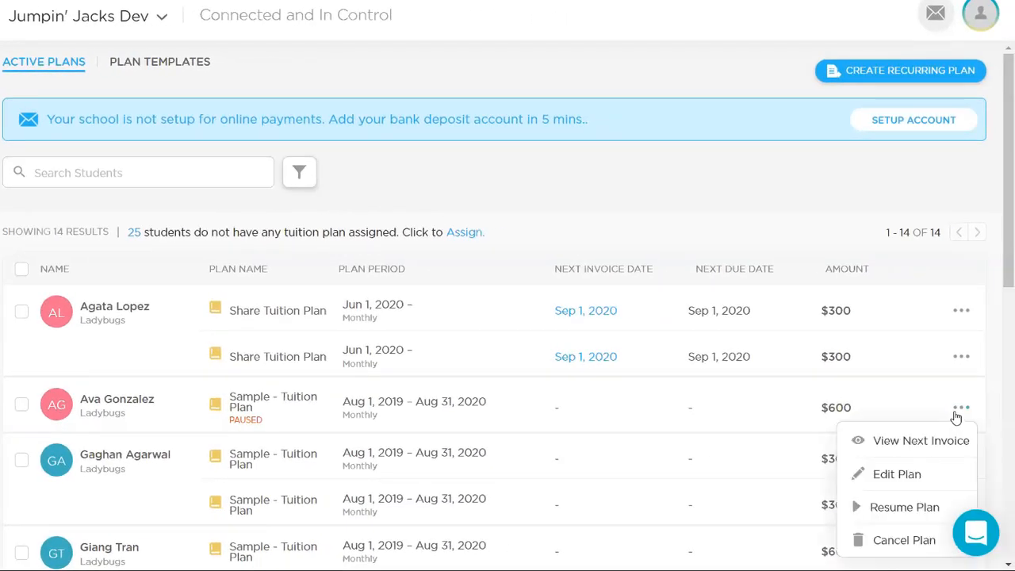
pyautogui.moveTo(904, 540)
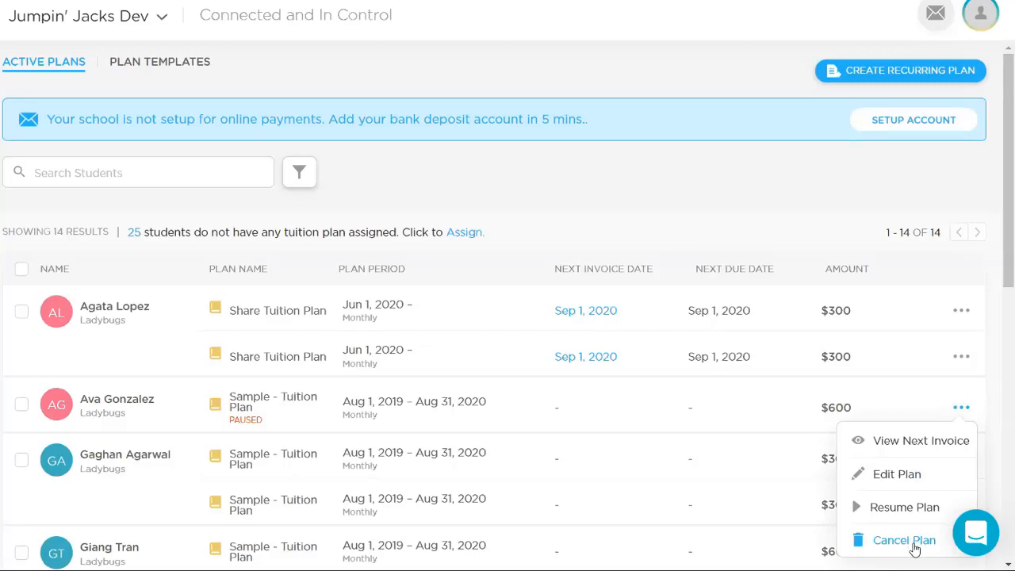
pyautogui.click(904, 539)
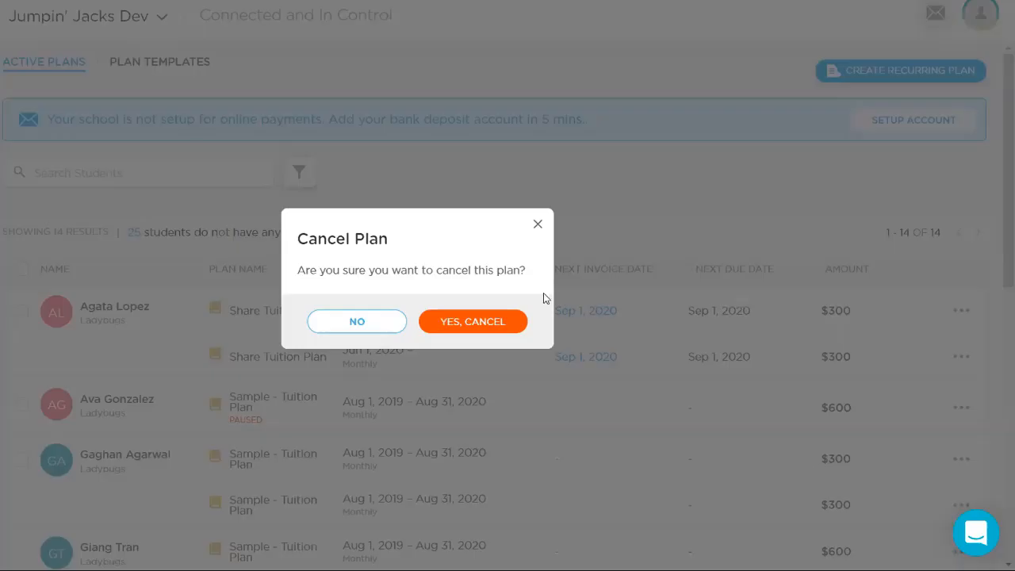
pyautogui.click(472, 320)
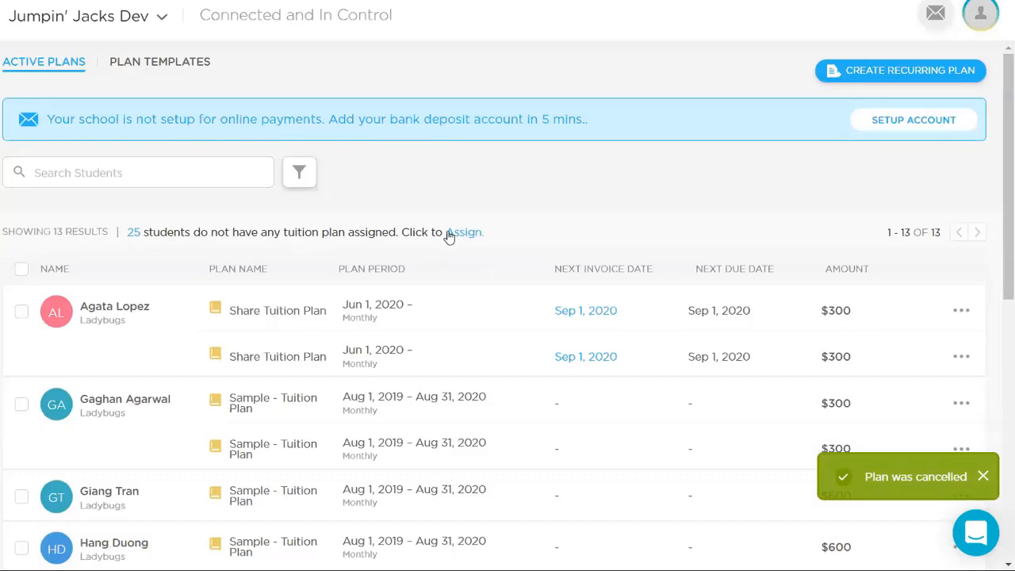
pyautogui.moveTo(453, 240)
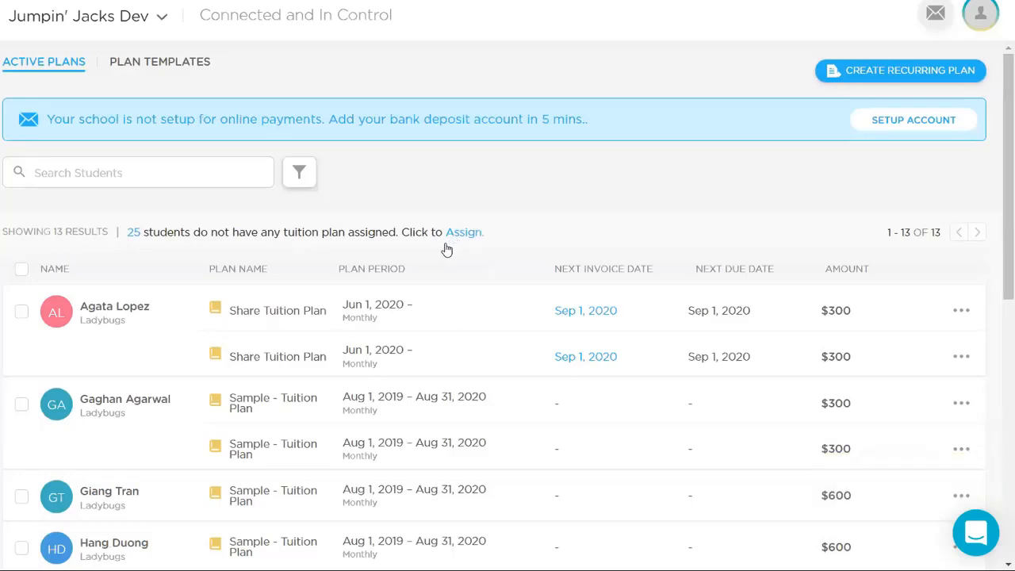
pyautogui.click(463, 231)
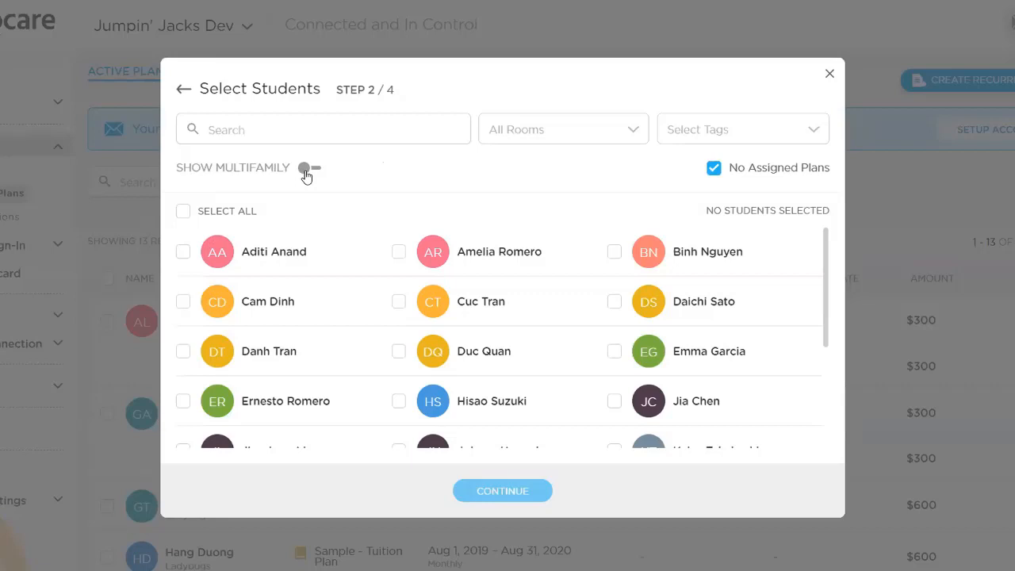
pyautogui.click(309, 168)
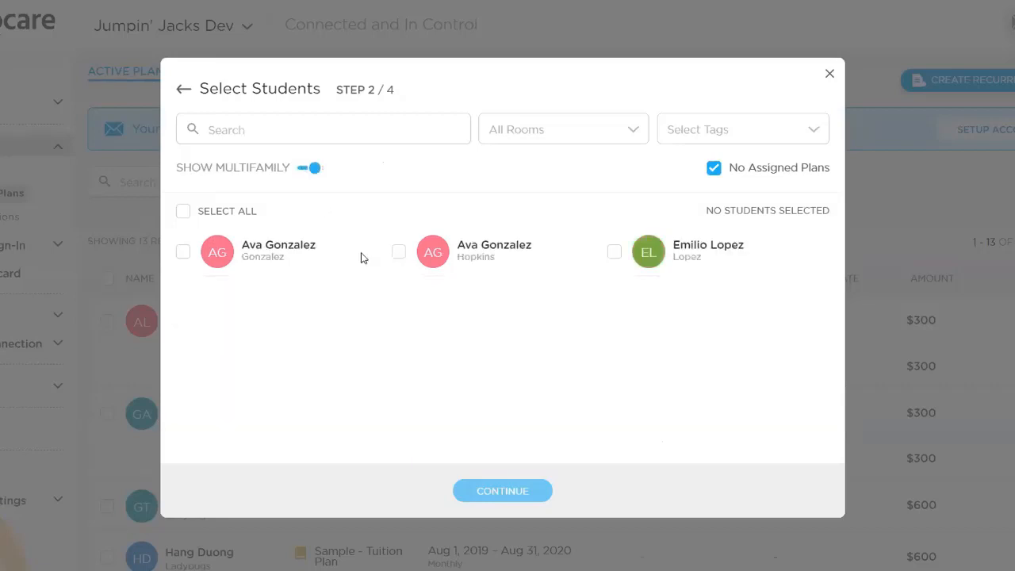
pyautogui.moveTo(270, 264)
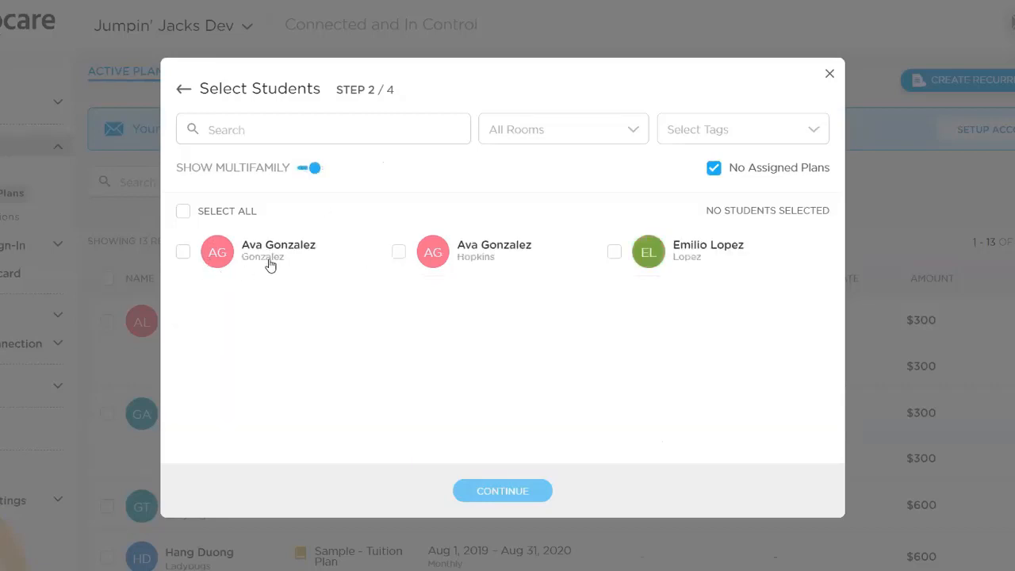
pyautogui.moveTo(300, 273)
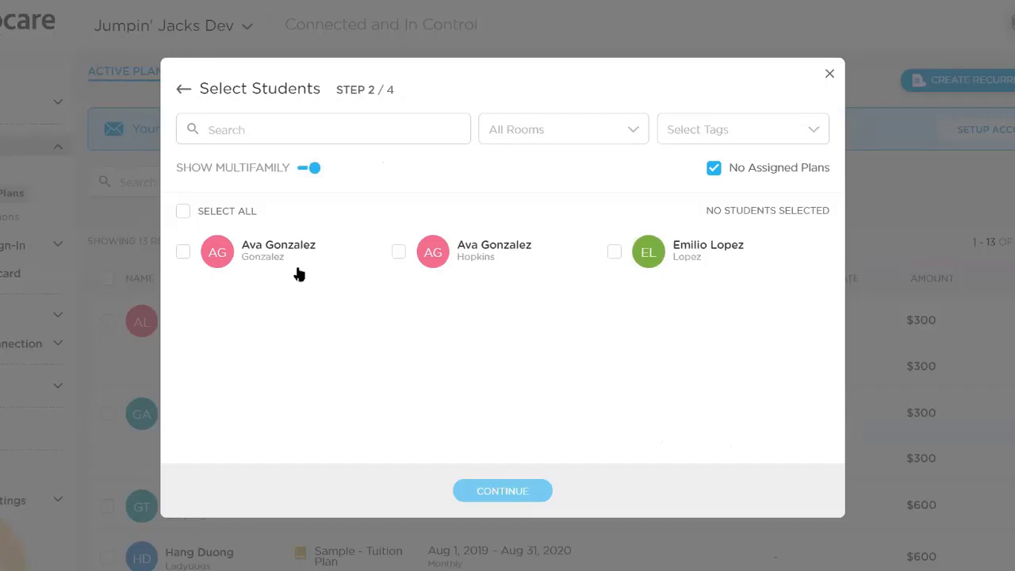
pyautogui.moveTo(345, 285)
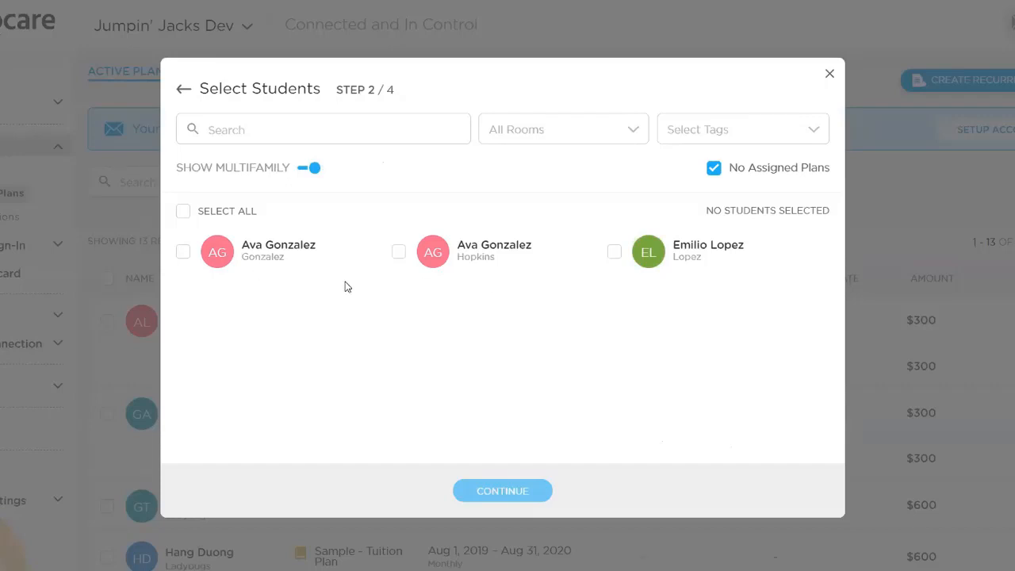
pyautogui.moveTo(491, 273)
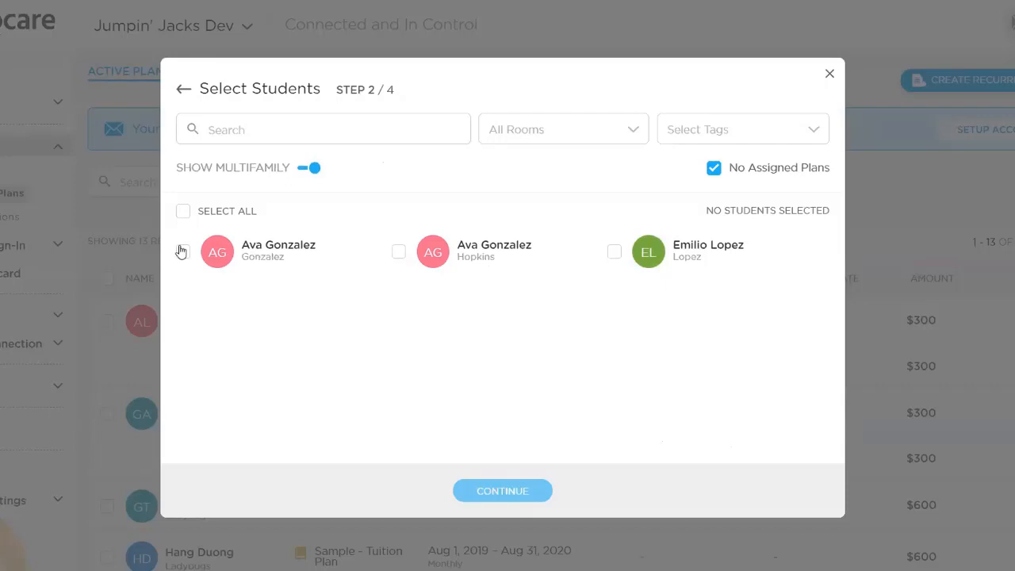
pyautogui.click(182, 251)
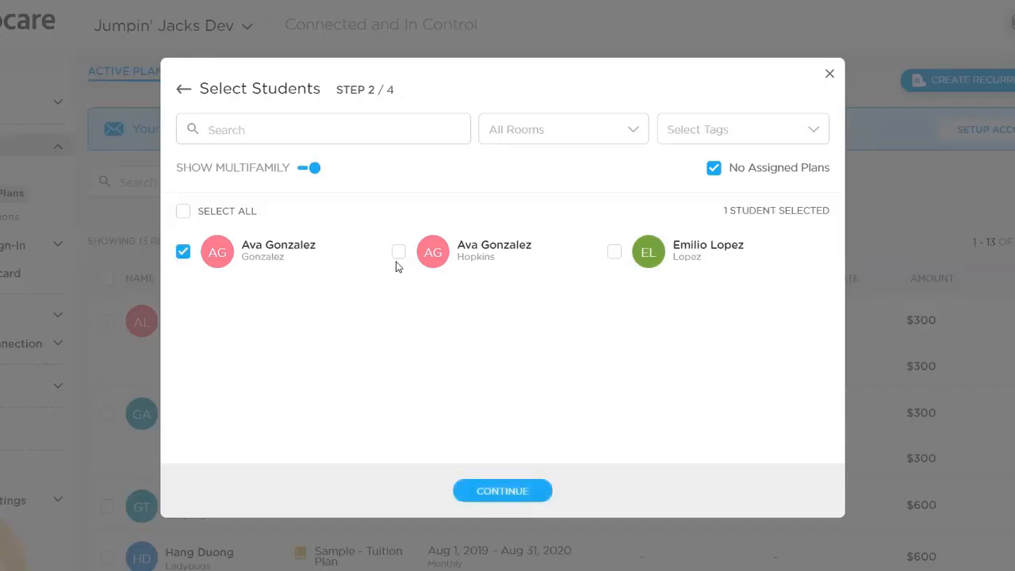
pyautogui.click(398, 251)
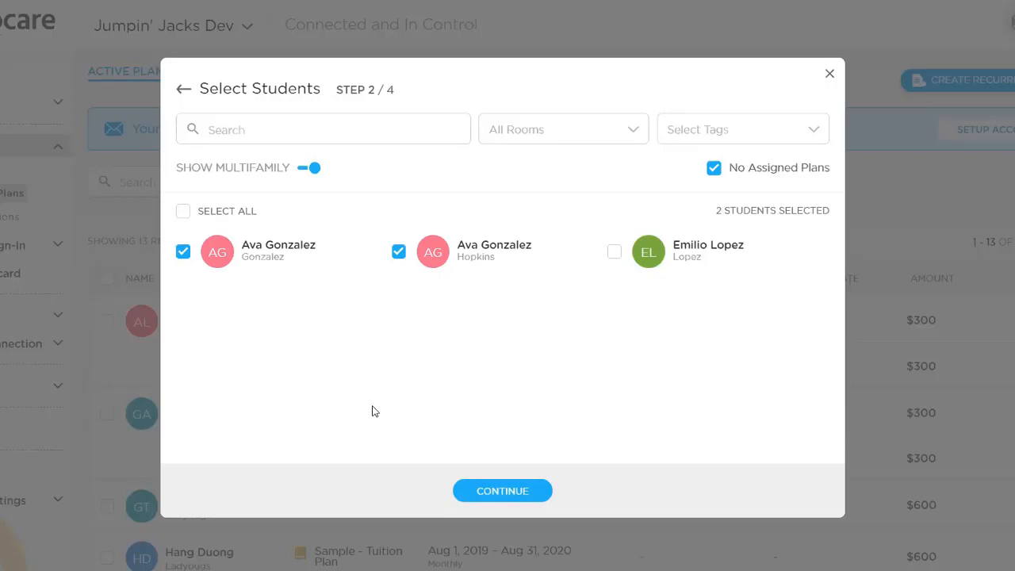
pyautogui.moveTo(433, 469)
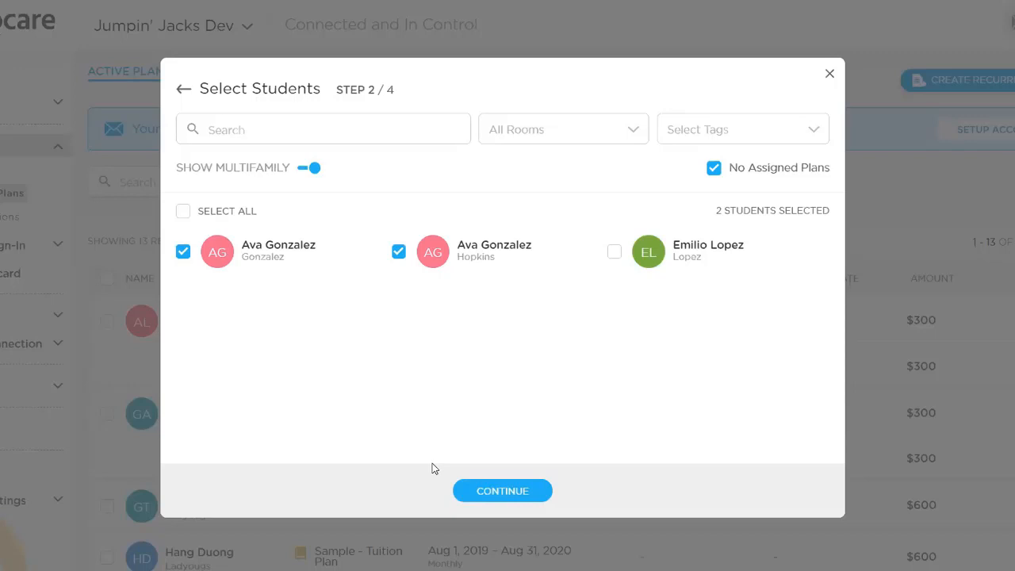
pyautogui.click(501, 490)
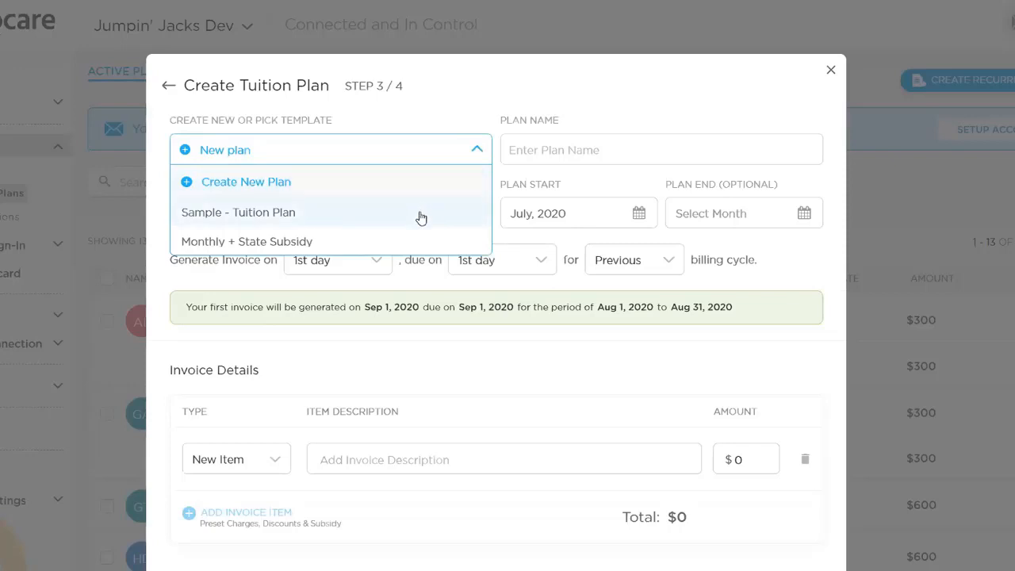
# - Base the plan on the Sample - Tuition Plan template with Full Day tuition changed from $600 to $300
pyautogui.click(237, 213)
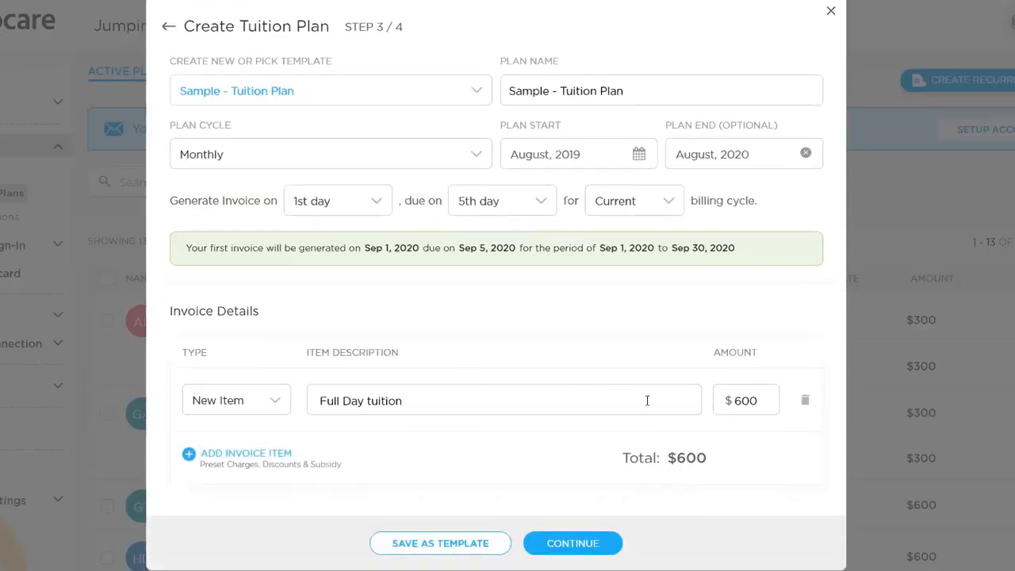
pyautogui.press('Backspace')
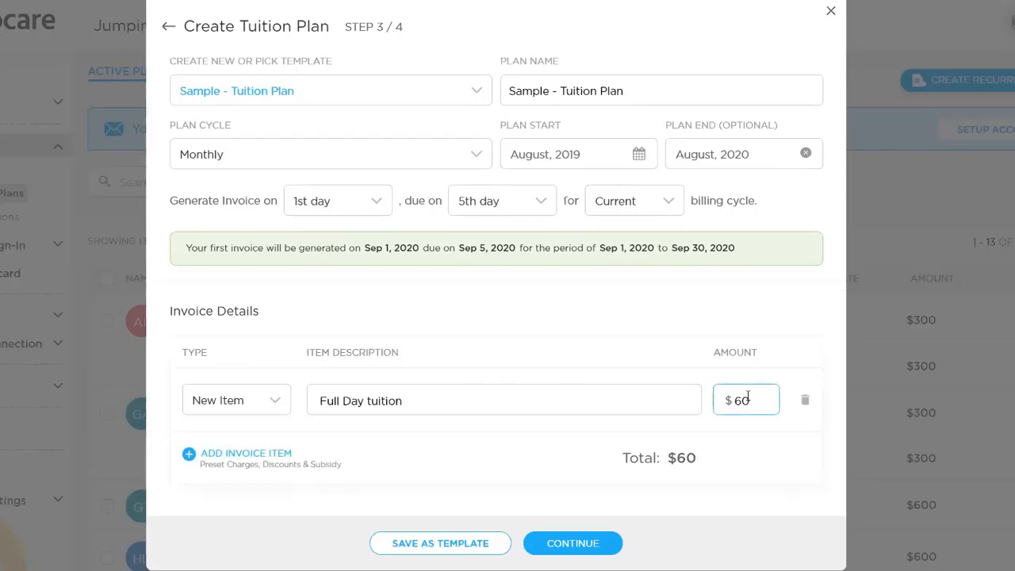
pyautogui.write('300')
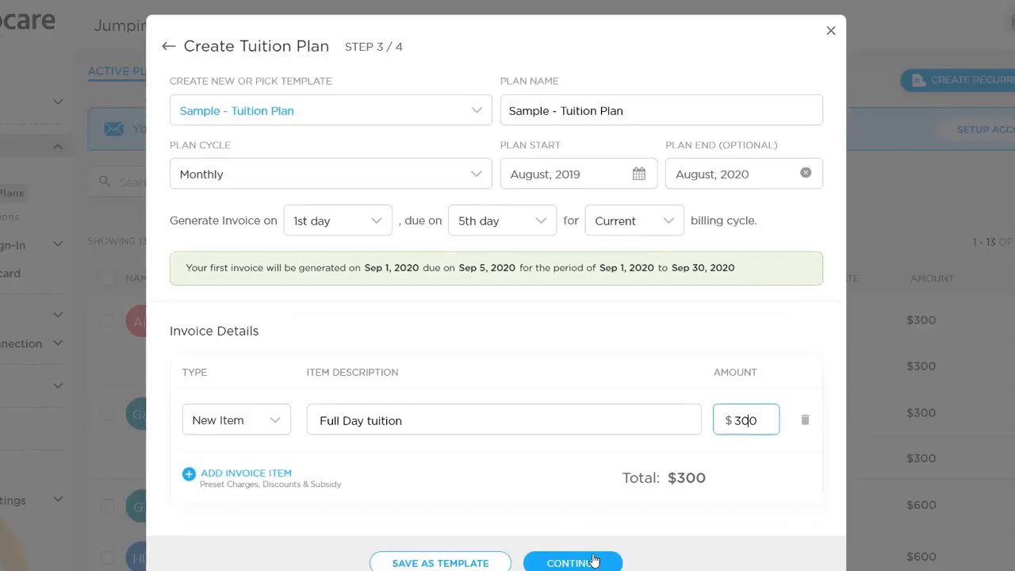
pyautogui.click(572, 562)
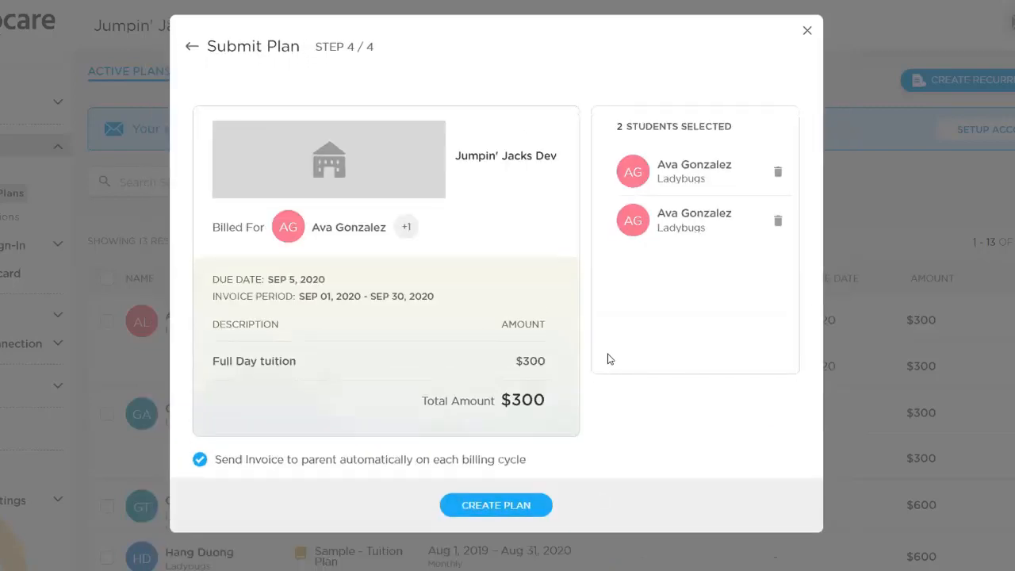
pyautogui.moveTo(500, 400)
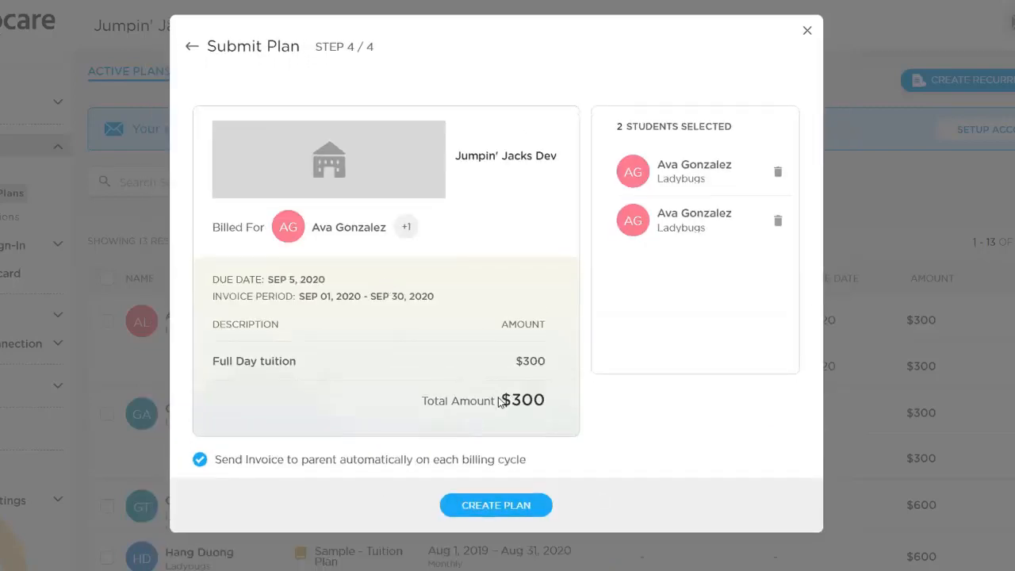
pyautogui.moveTo(504, 257)
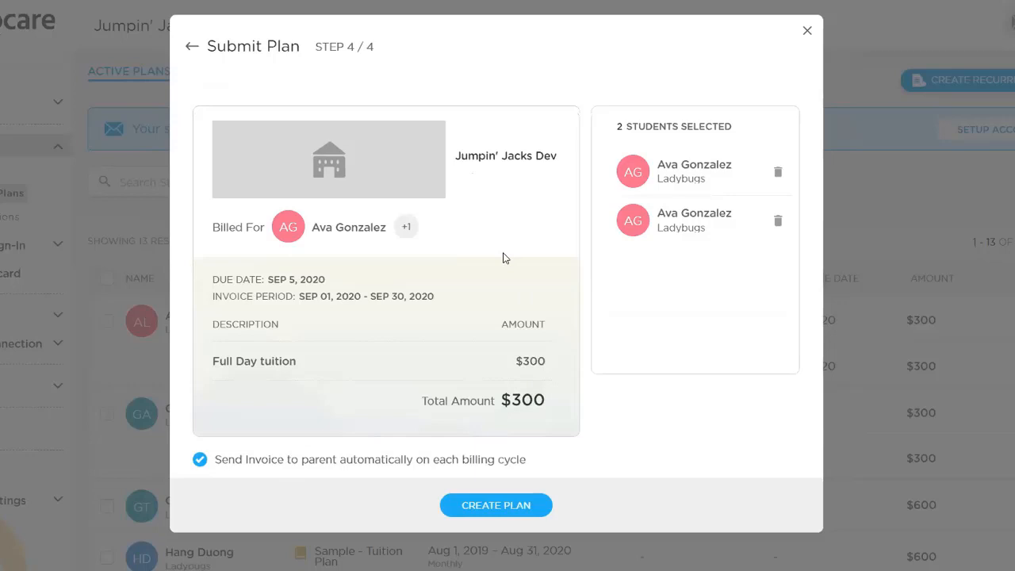
pyautogui.moveTo(523, 453)
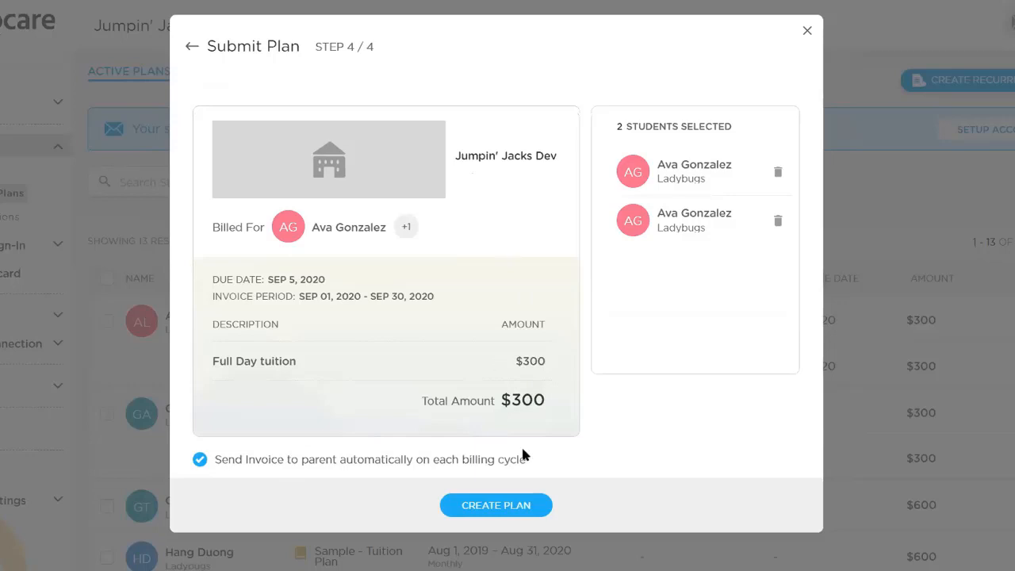
pyautogui.click(494, 504)
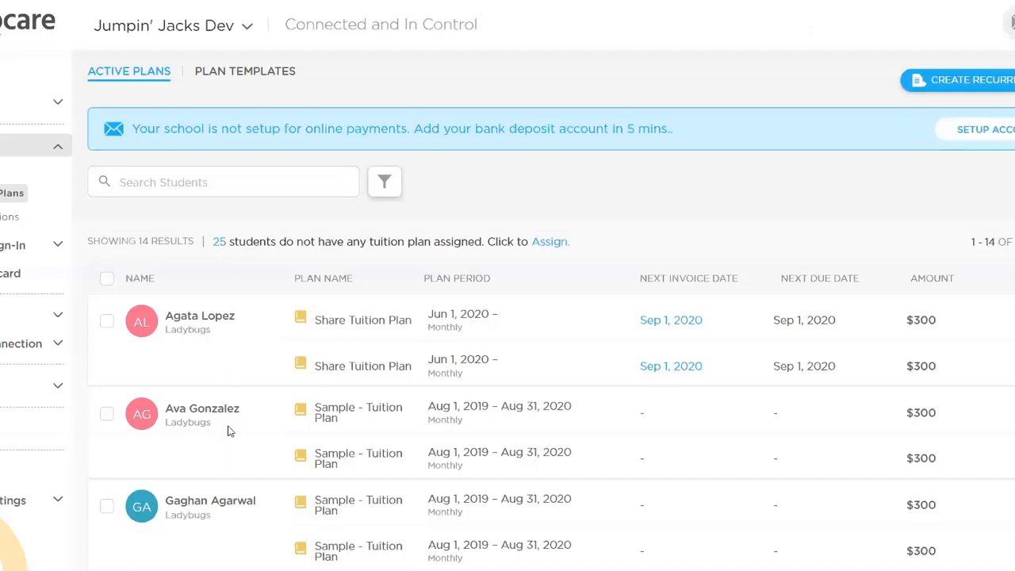
pyautogui.moveTo(233, 423)
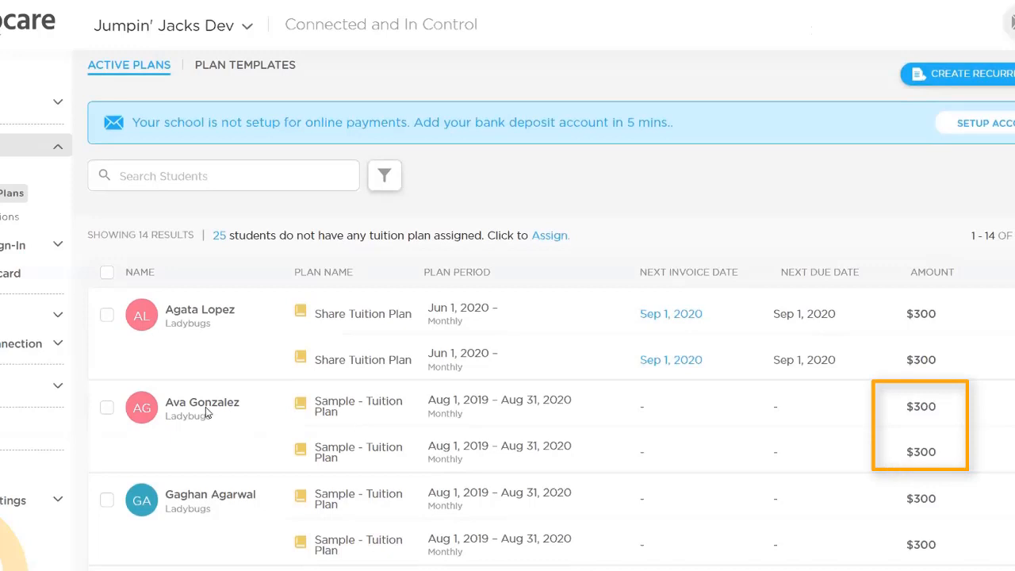
pyautogui.moveTo(941, 431)
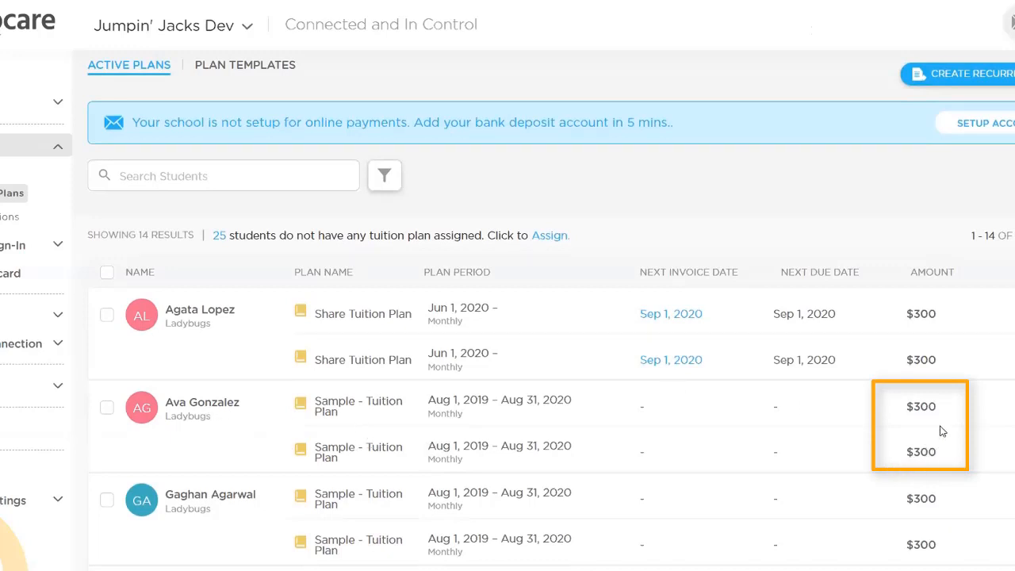
pyautogui.moveTo(333, 471)
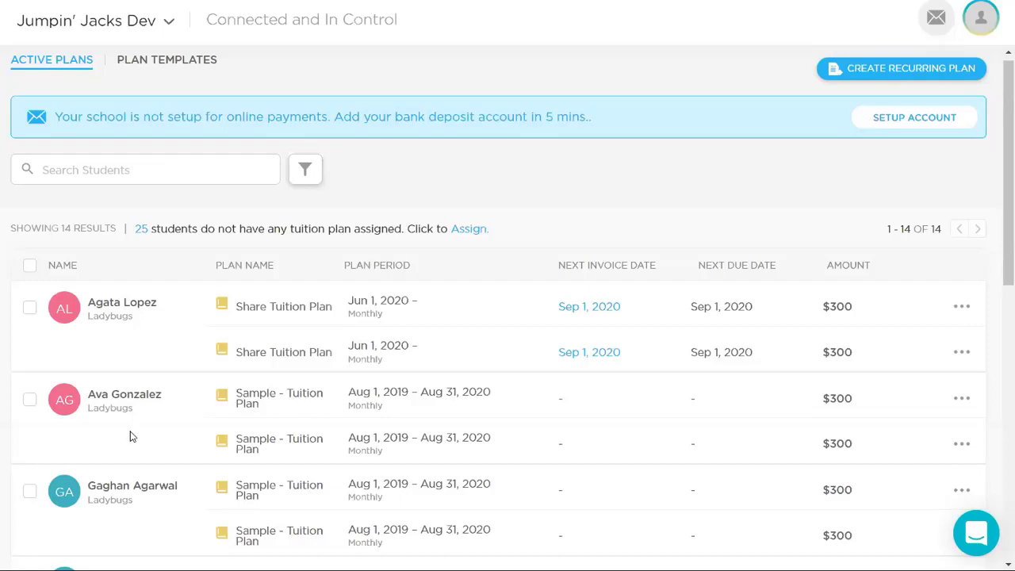
pyautogui.moveTo(55, 60)
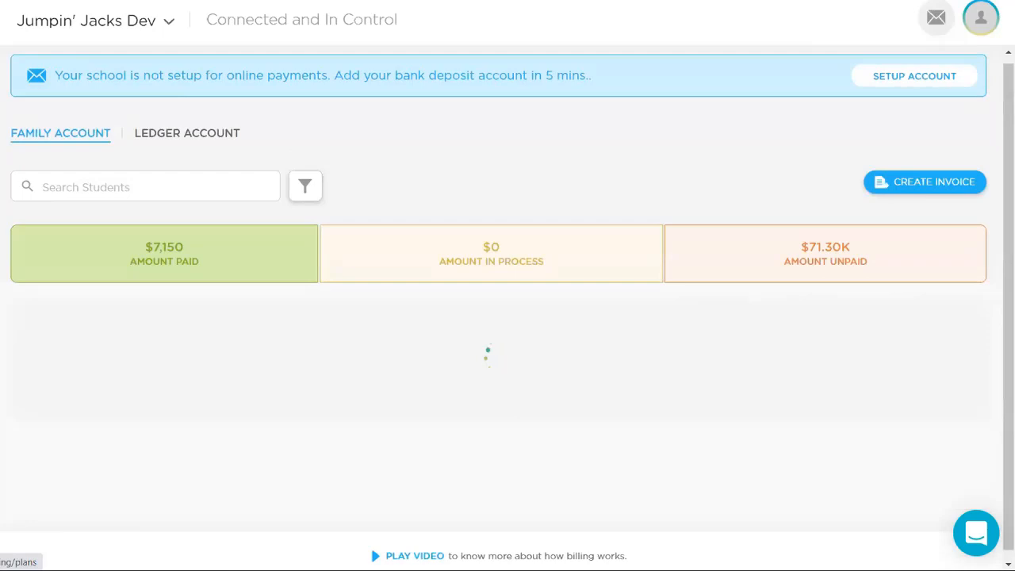
pyautogui.moveTo(141, 409)
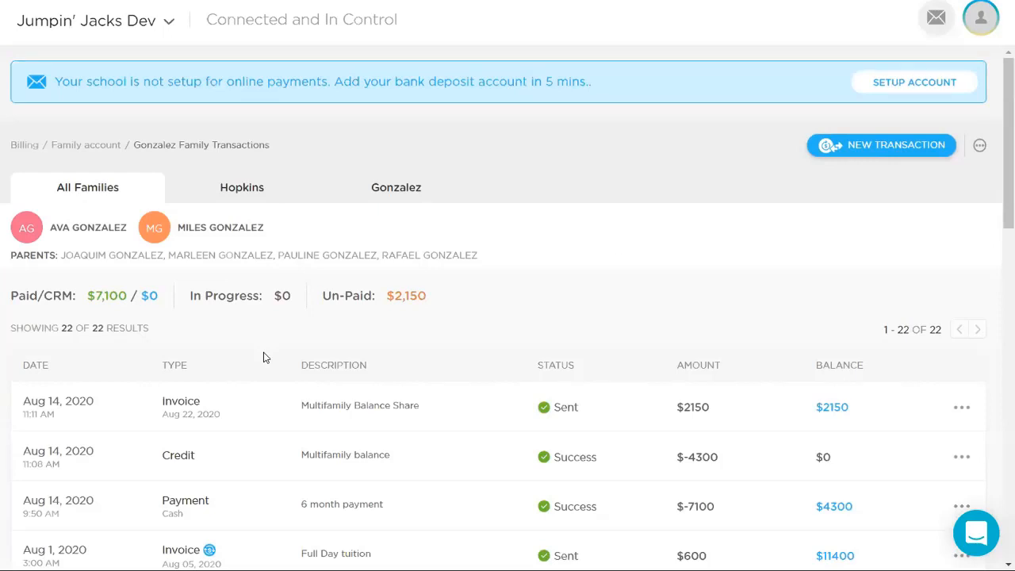
# - View the Hopkins family's transactions ($0 unpaid), then the Gonzalez family's ($2,150 unpaid)
pyautogui.click(241, 187)
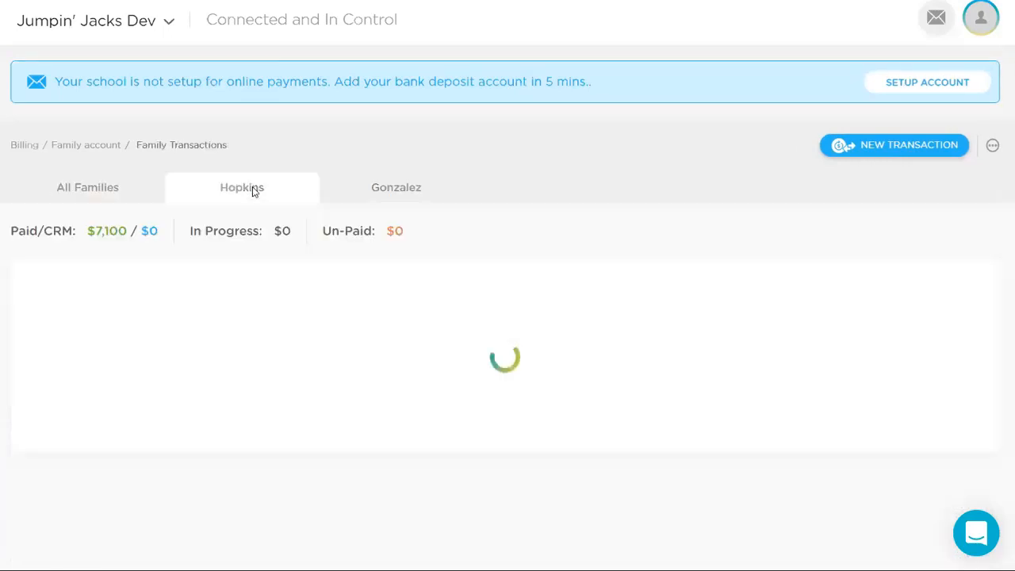
pyautogui.click(396, 187)
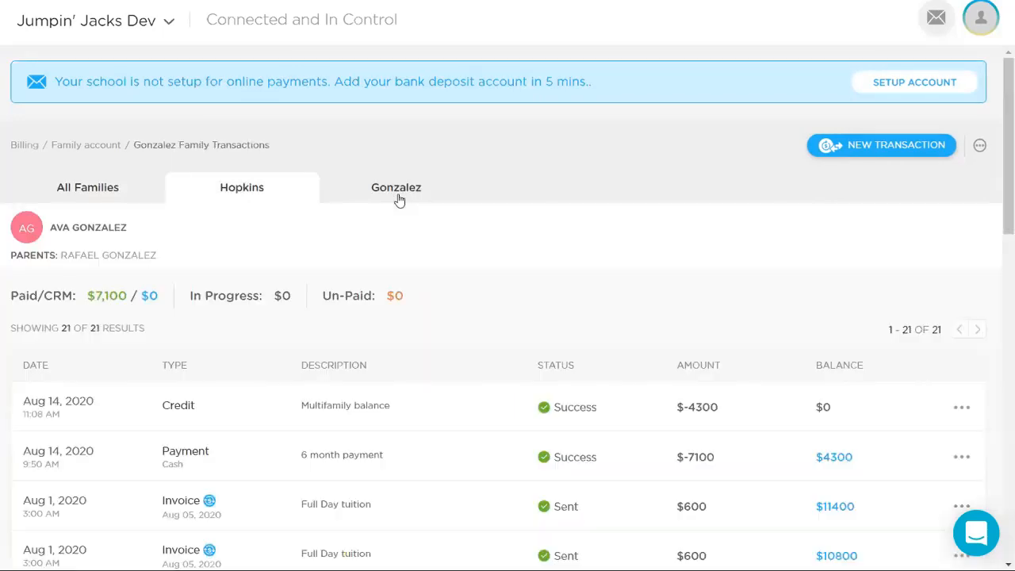
pyautogui.click(396, 187)
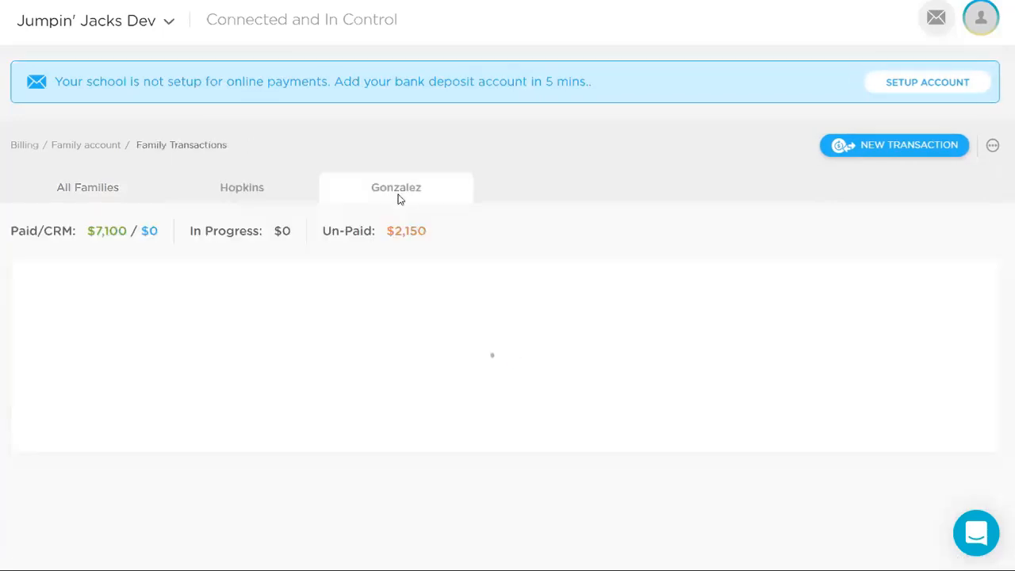